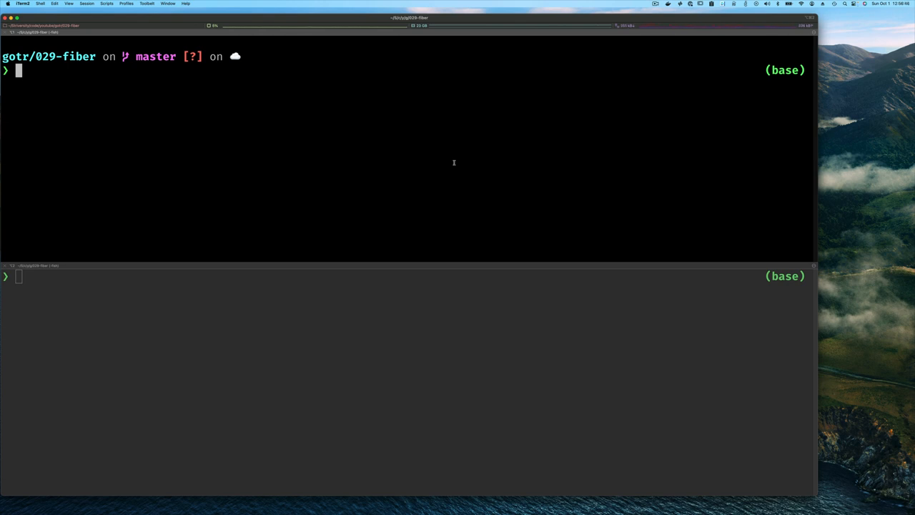
Step: Copy the ep07 project into a new ep08 folder with cp -r
text(cp -r ep07 ep)
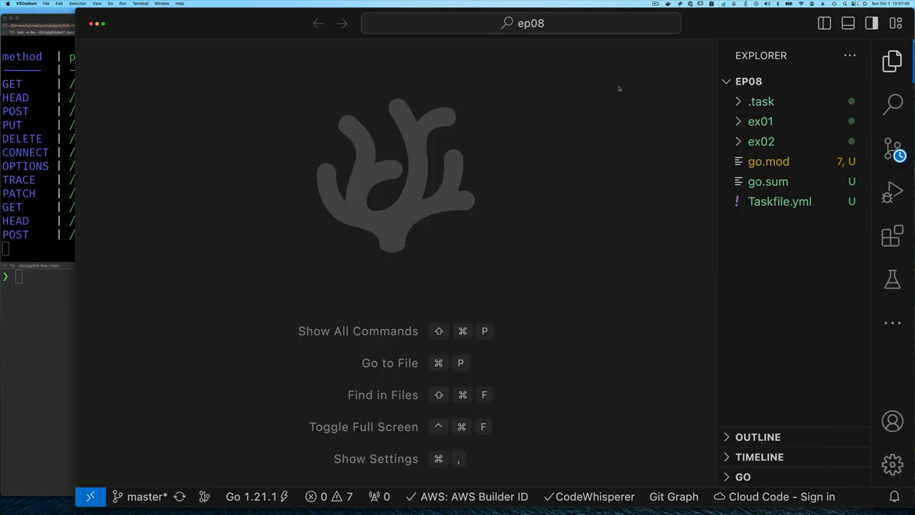
Step: Expand the ex01 project and its handlers folder in the Explorer
click(760, 121)
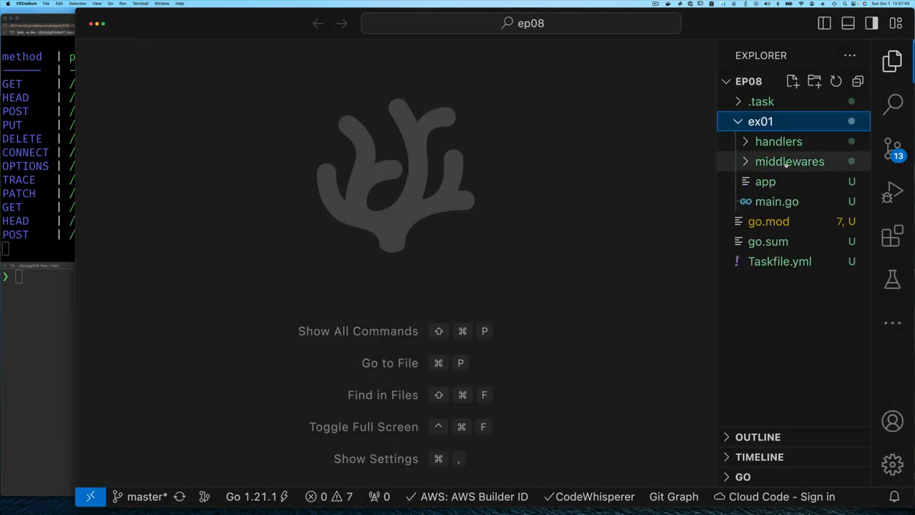
click(777, 200)
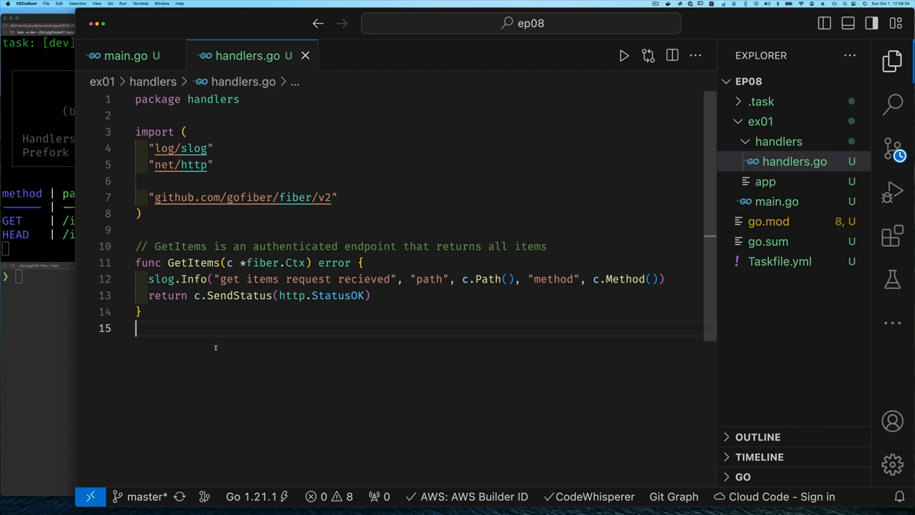
Step: In handlers.go, add an Item struct and db map, and have GetItems return c.JSON(items)
click(213, 246)
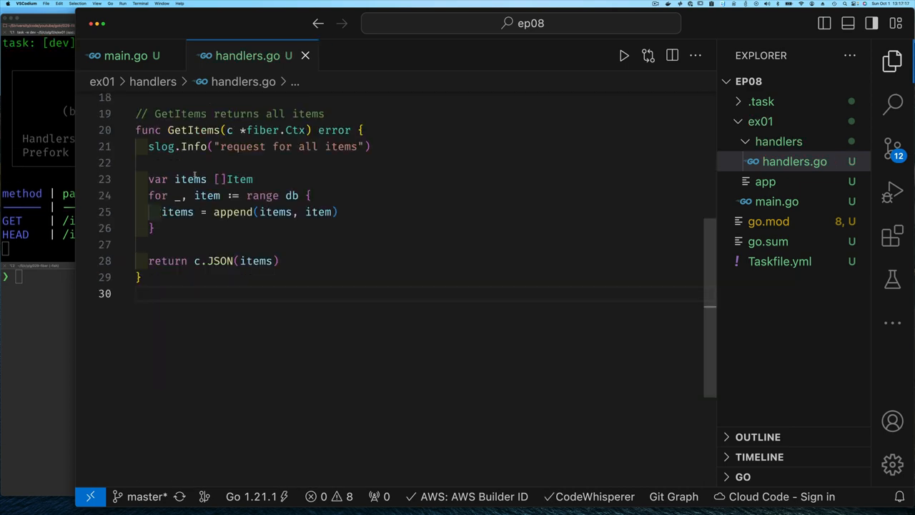
scroll(up, 3)
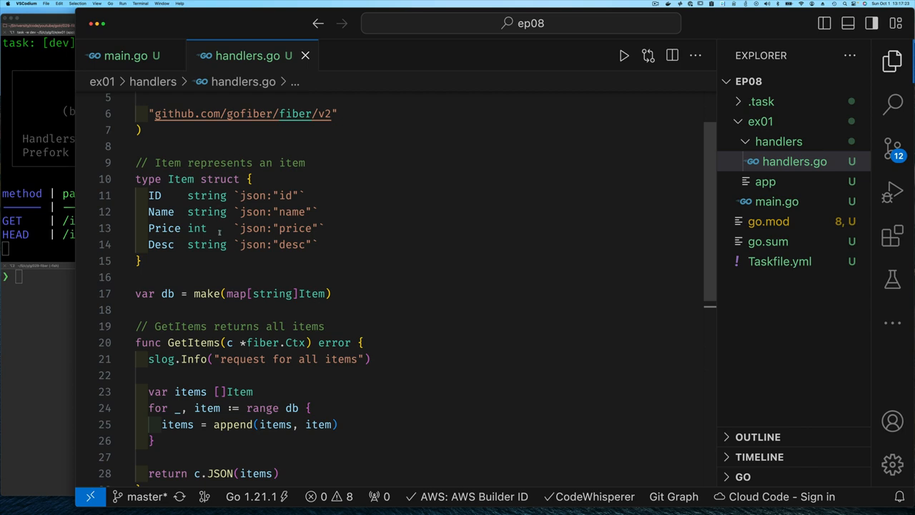
scroll(down, 3)
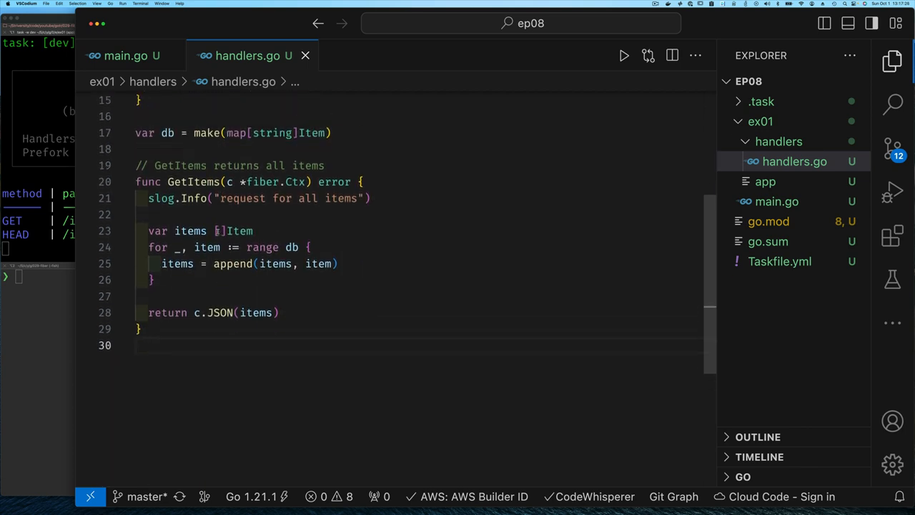
scroll(up, 3)
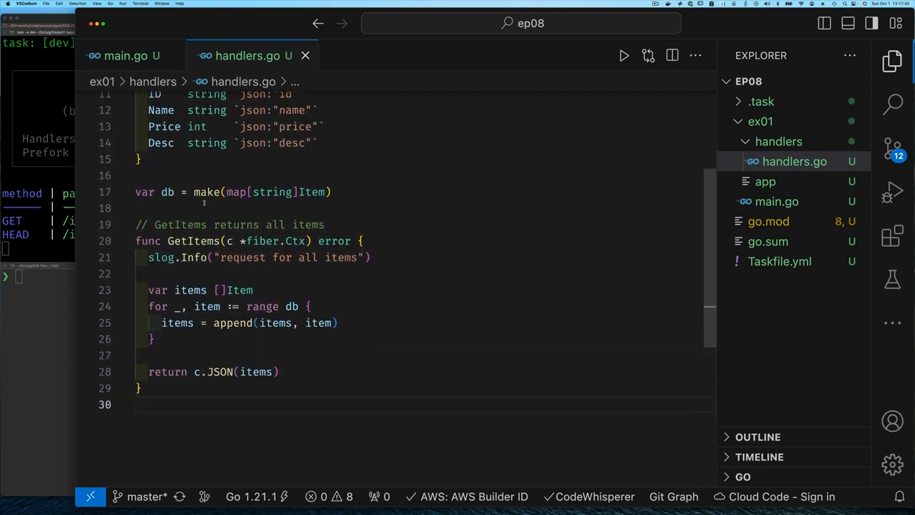
mouse_move(272, 191)
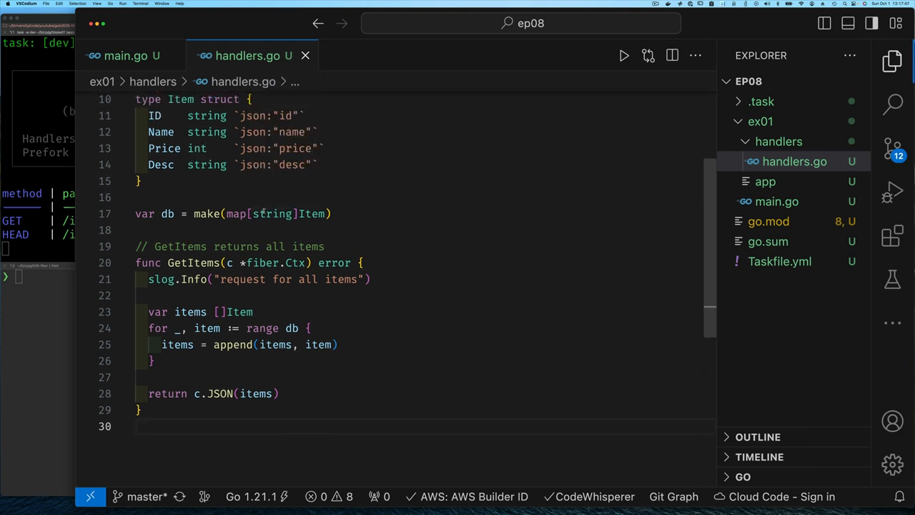
mouse_move(272, 214)
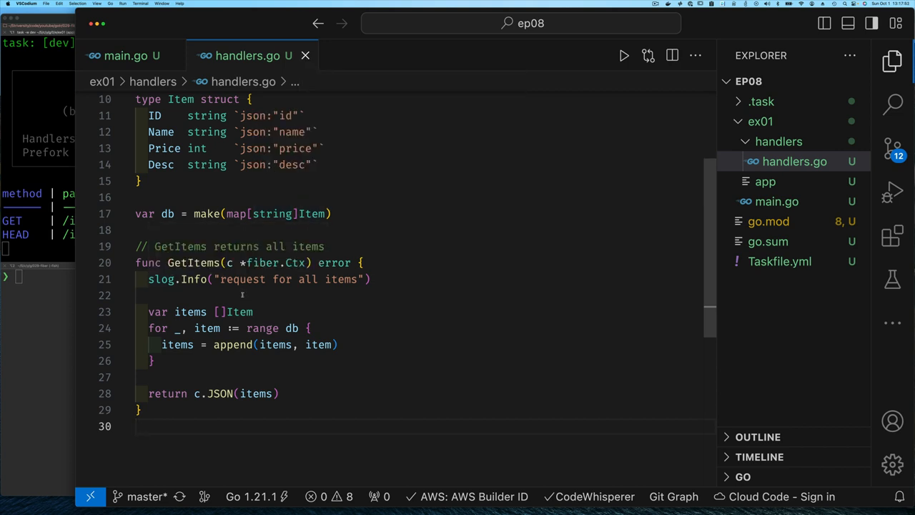
mouse_move(190, 312)
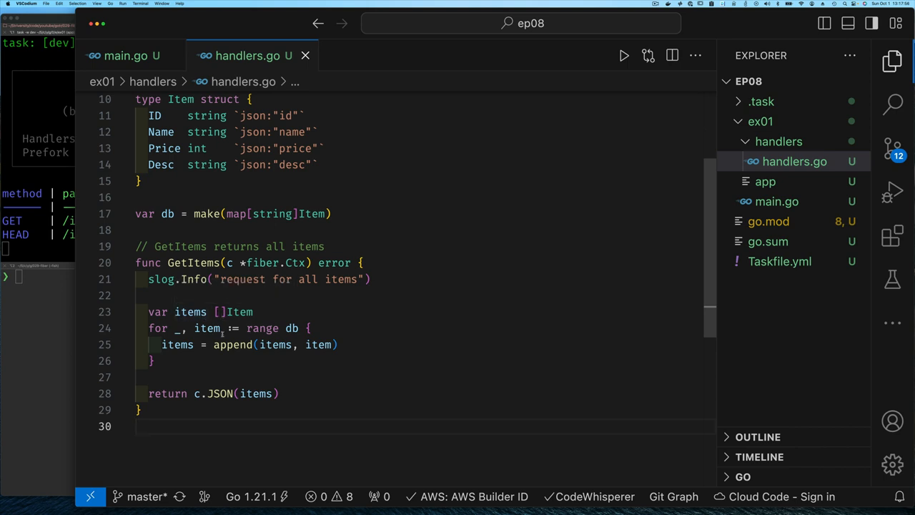
mouse_move(232, 345)
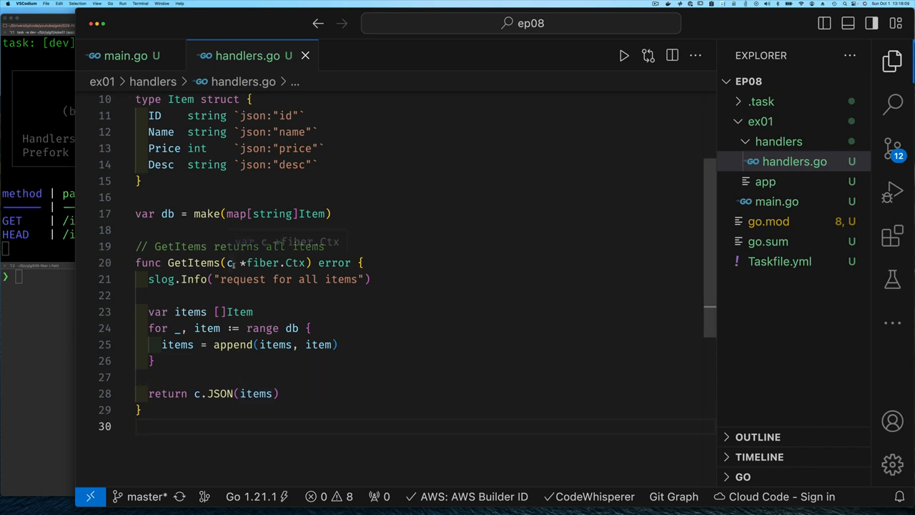
mouse_move(230, 263)
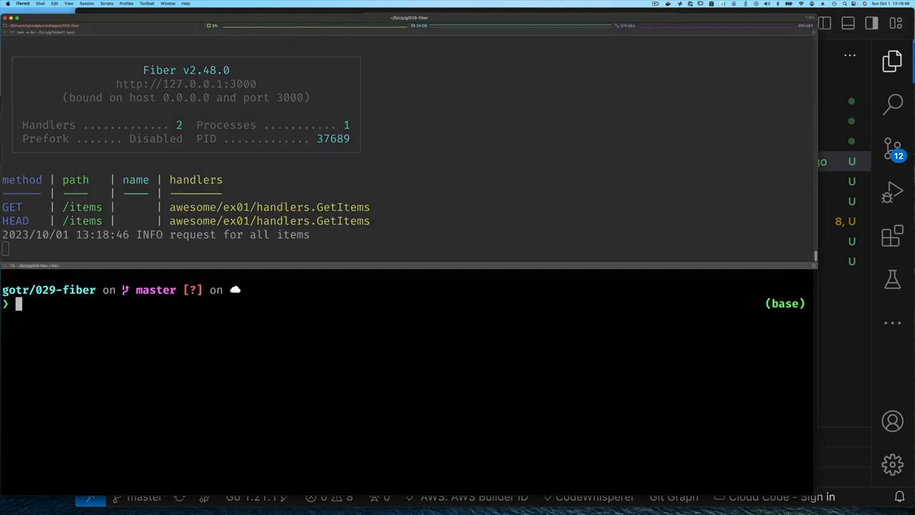
Step: Request :3000/items with HTTPie and get a 200 response with a null body
text(https)
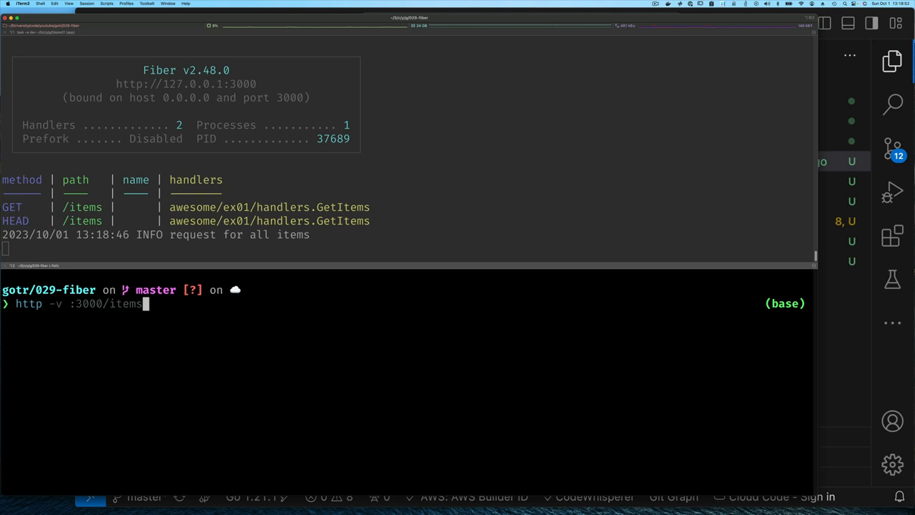
key(Return)
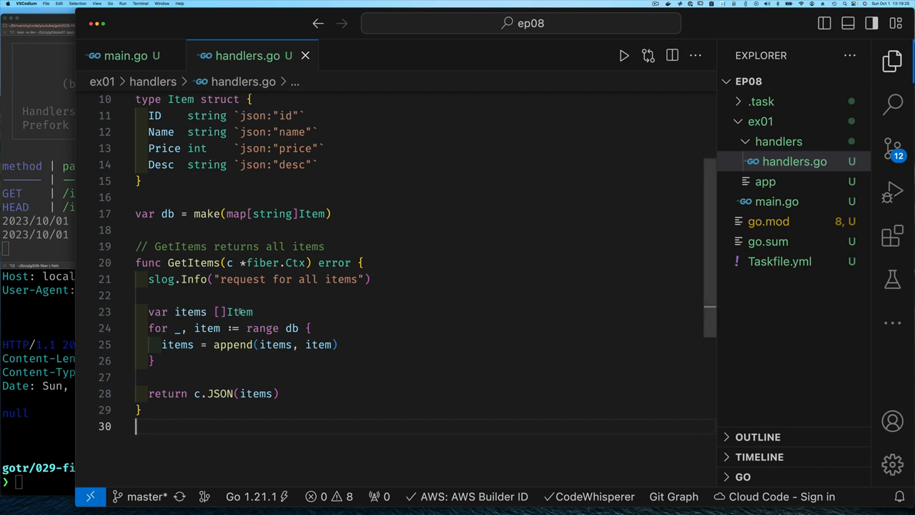
Step: Change line 23 to var items = []Item{} so /items returns an empty array
click(218, 311)
text(= )
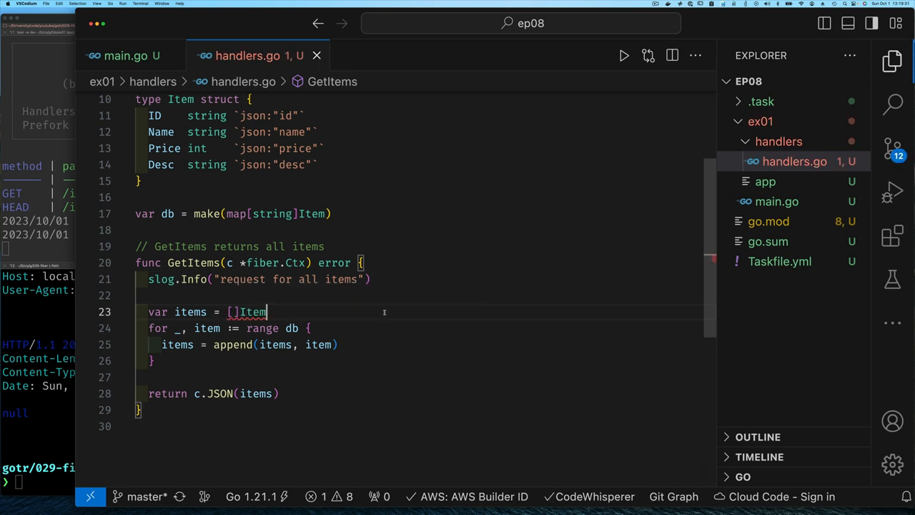
text({})
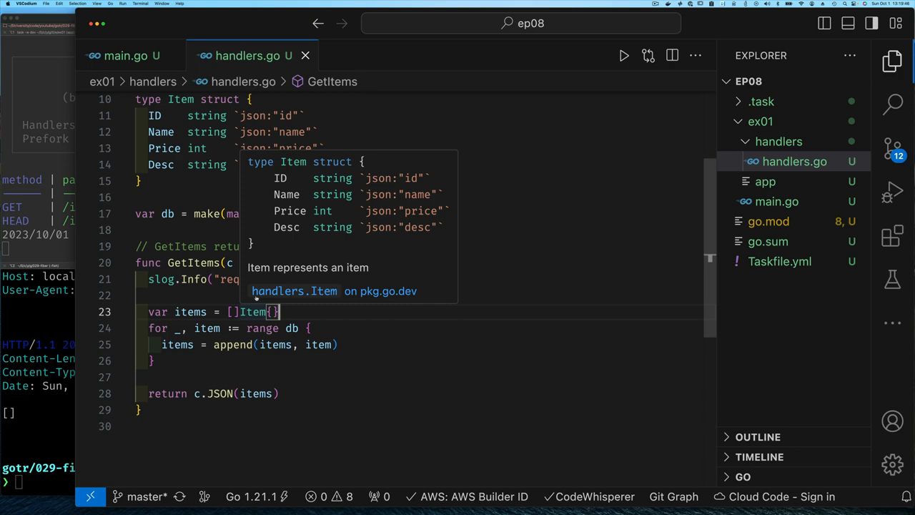
click(126, 56)
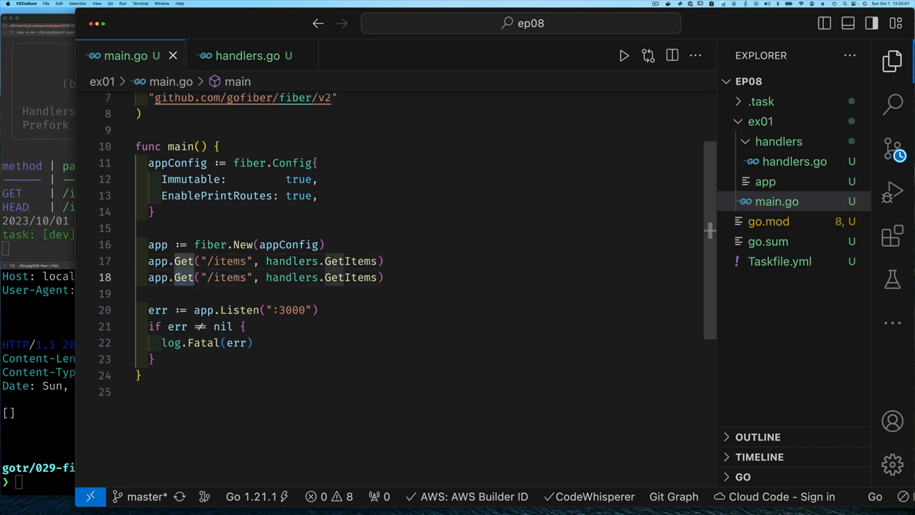
Step: Register app.Post("/items", handlers.CreateItem) in main.go, then switch to handlers.go
text(Post)
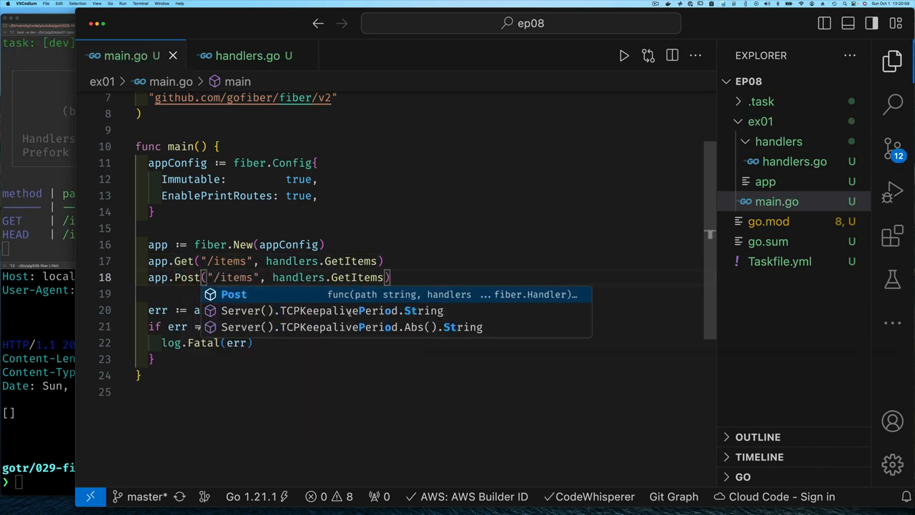
key(Escape)
text(Create)
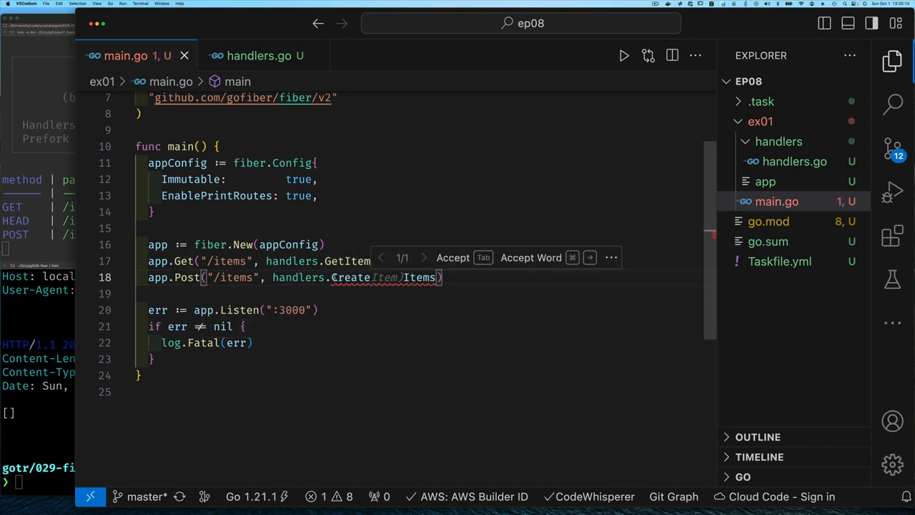
click(259, 55)
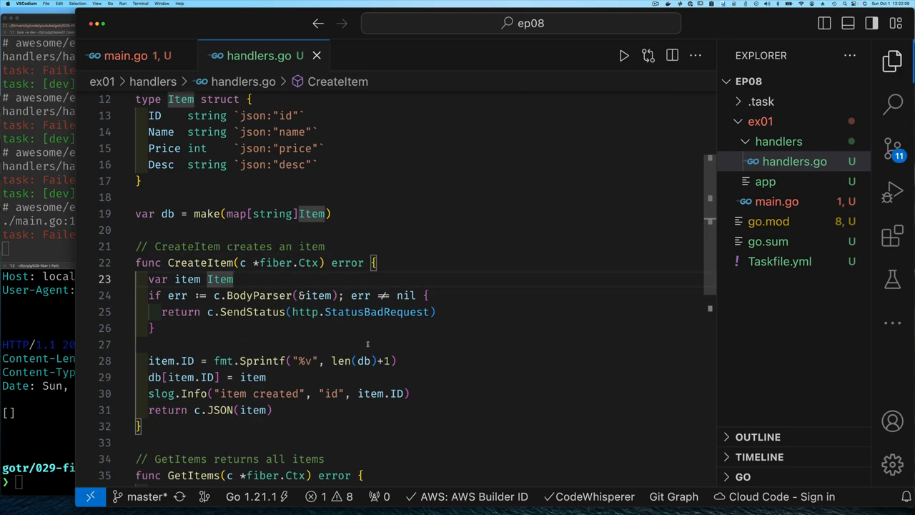
Step: Review CreateItem's item variable and start a local ItemCreate struct with ID, Name, Price, Desc
scroll(down, 3)
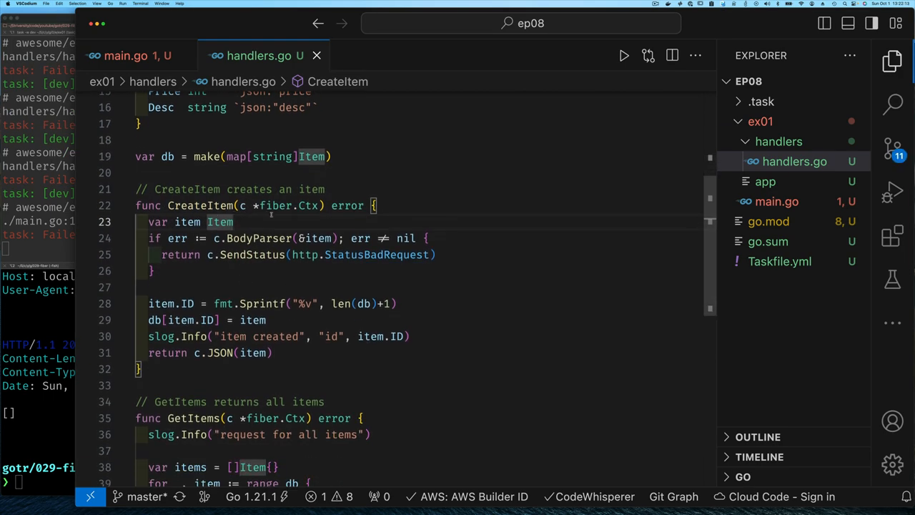
click(188, 222)
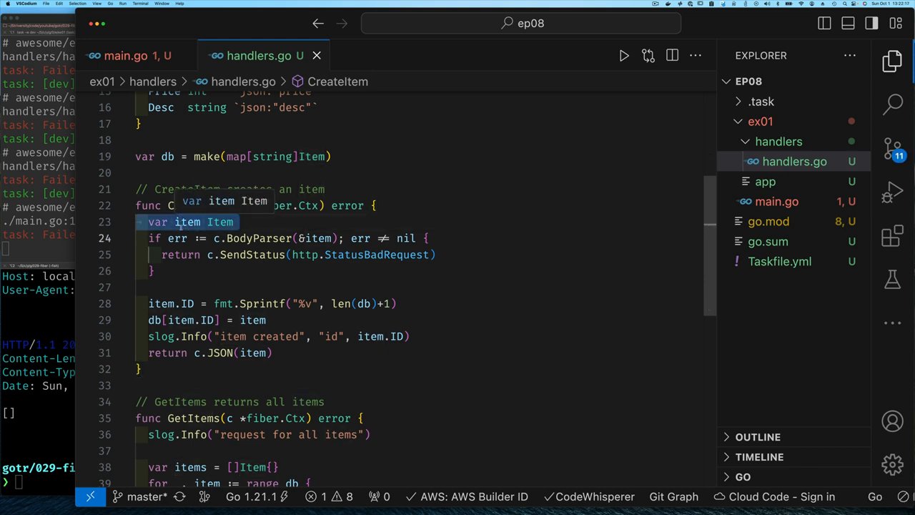
mouse_move(220, 222)
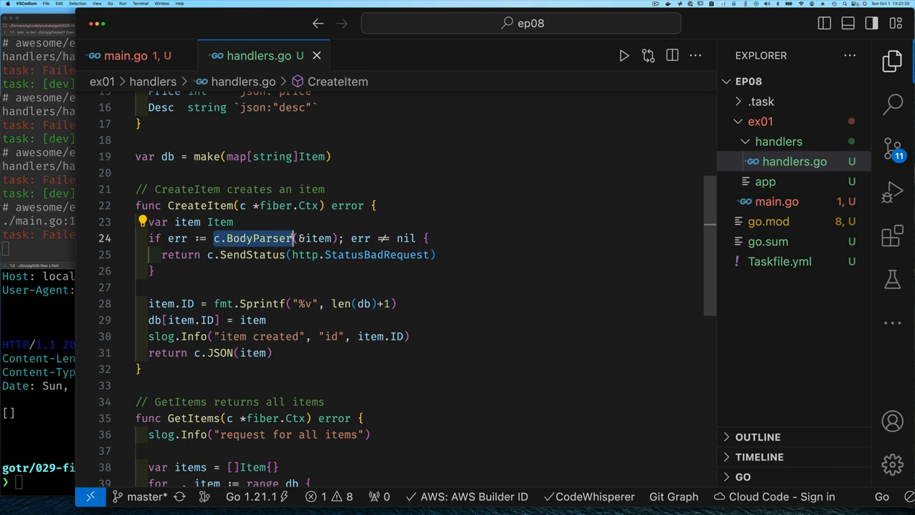
mouse_move(252, 238)
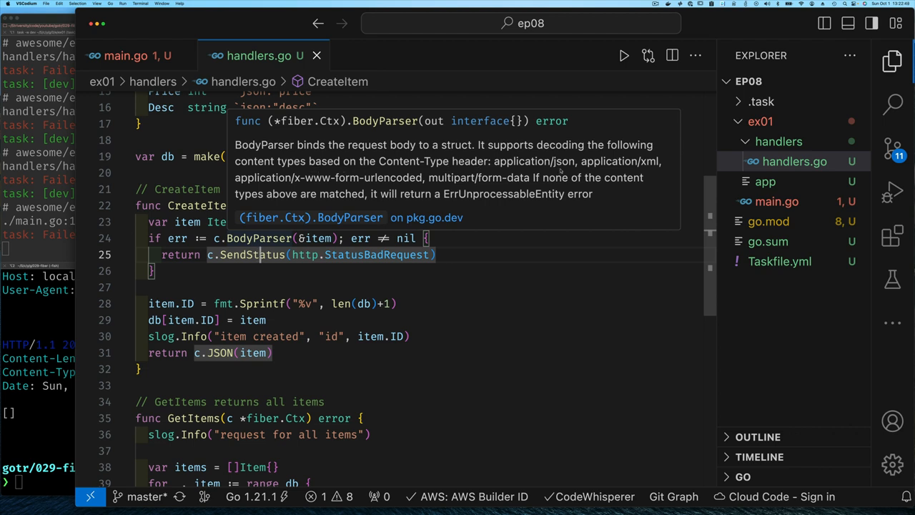
mouse_move(313, 182)
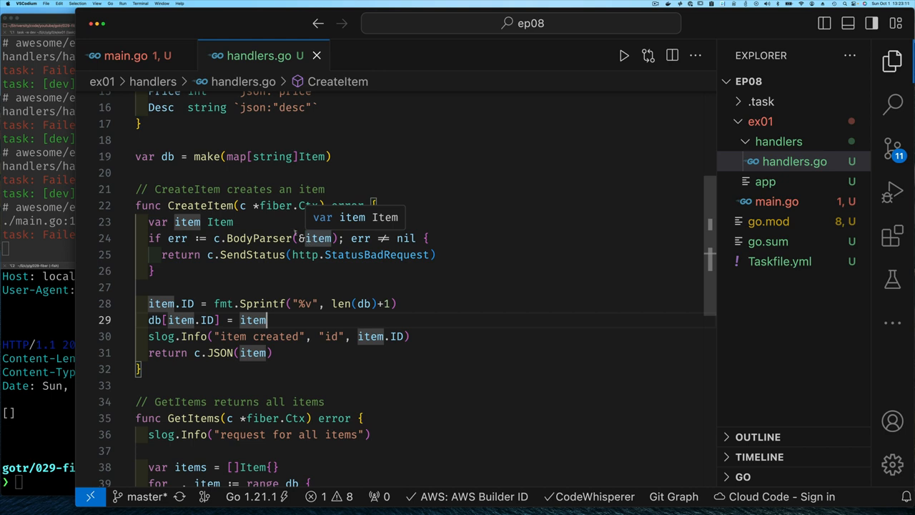
scroll(up, 3)
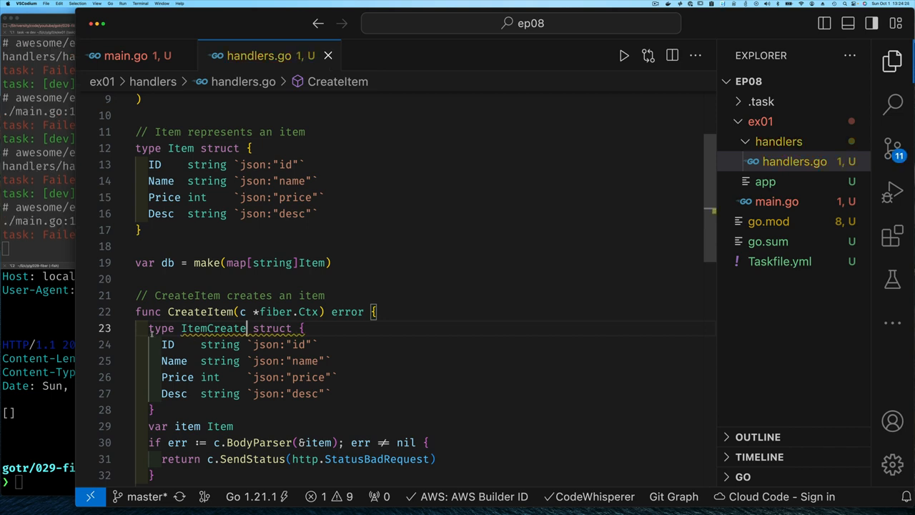
Step: Rename the local struct to ItemCreateRequest and parse the body into that type
text(Request)
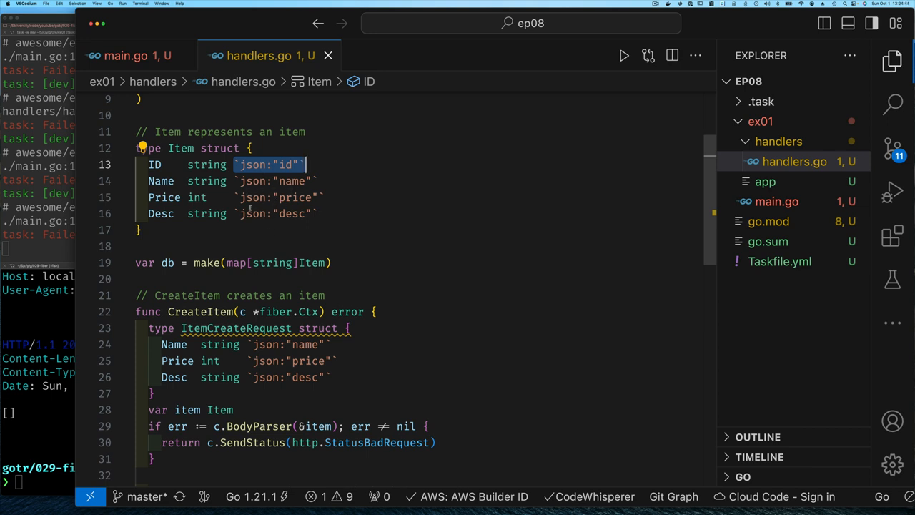
scroll(down, 3)
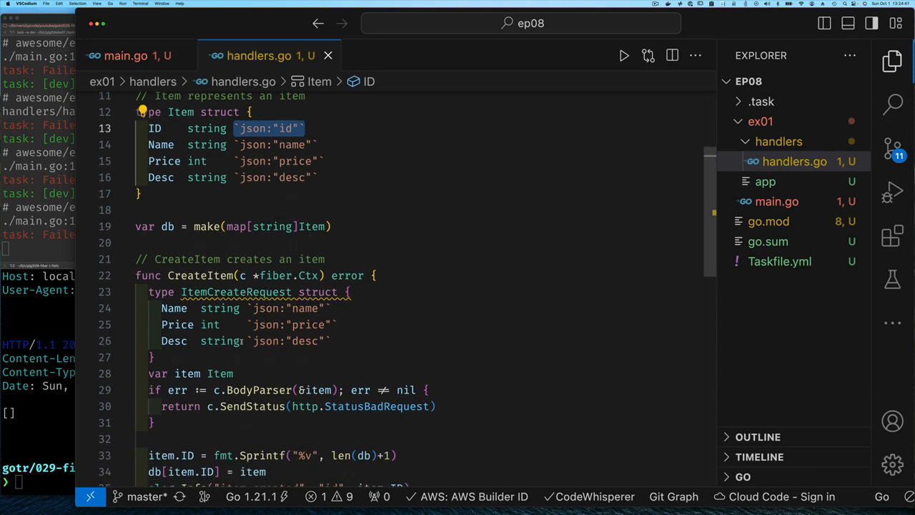
click(235, 373)
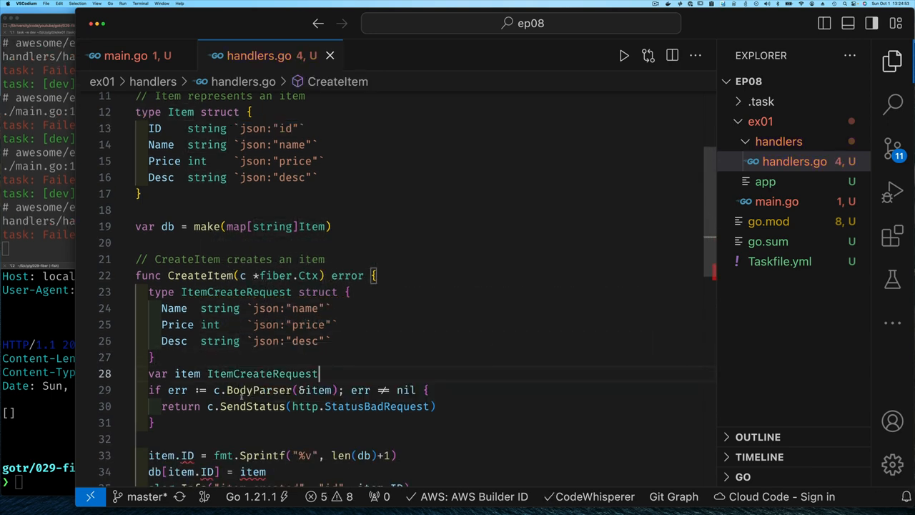
Step: Rename item to reqItem and build an Item from its Name, Price and Desc
scroll(down, 3)
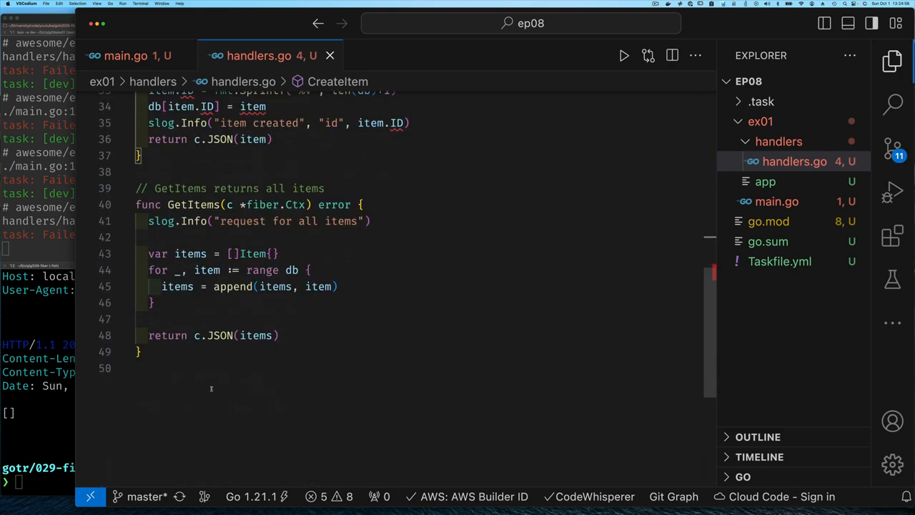
scroll(up, 3)
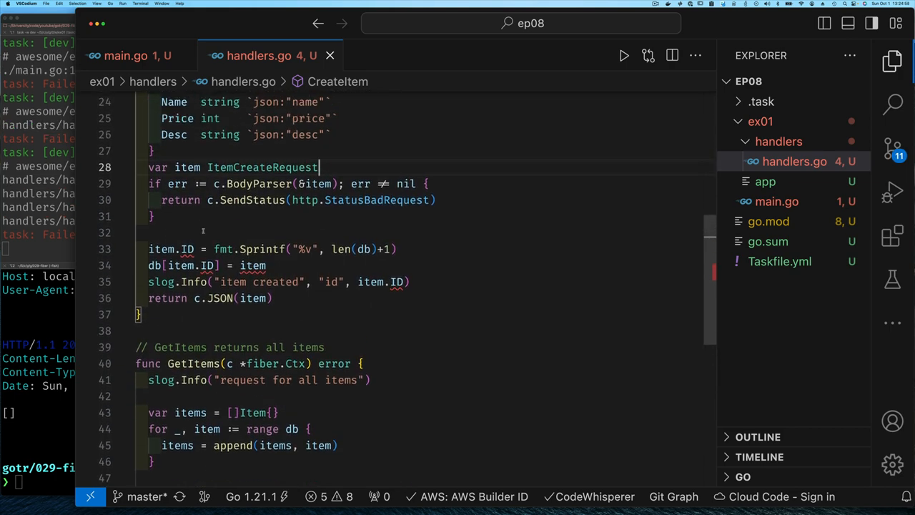
scroll(up, 3)
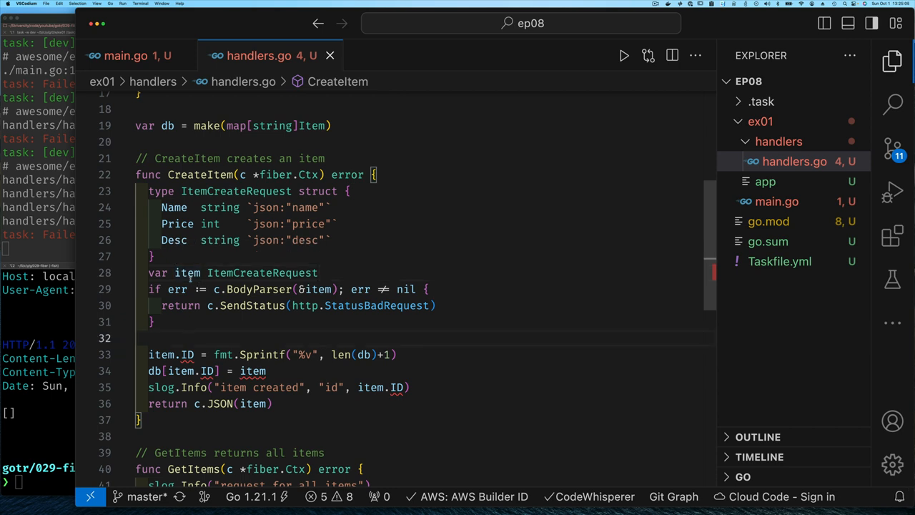
double_click(186, 273)
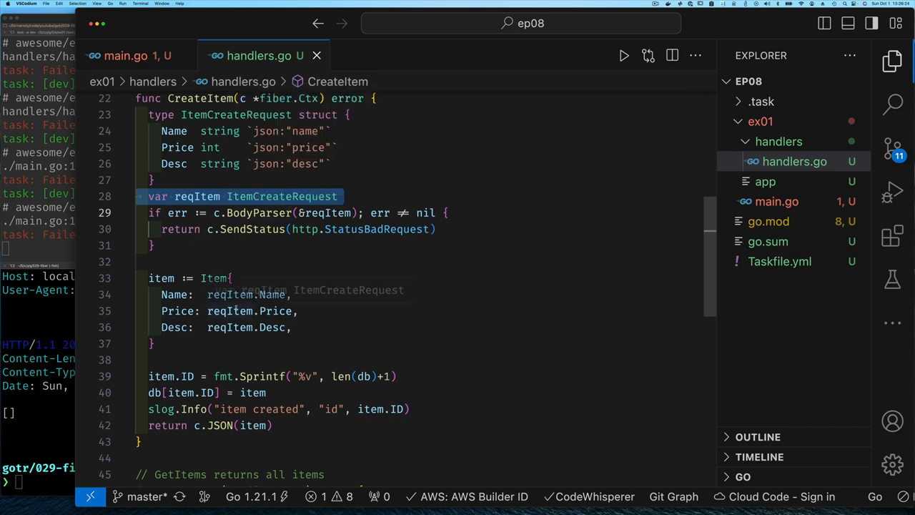
scroll(up, 3)
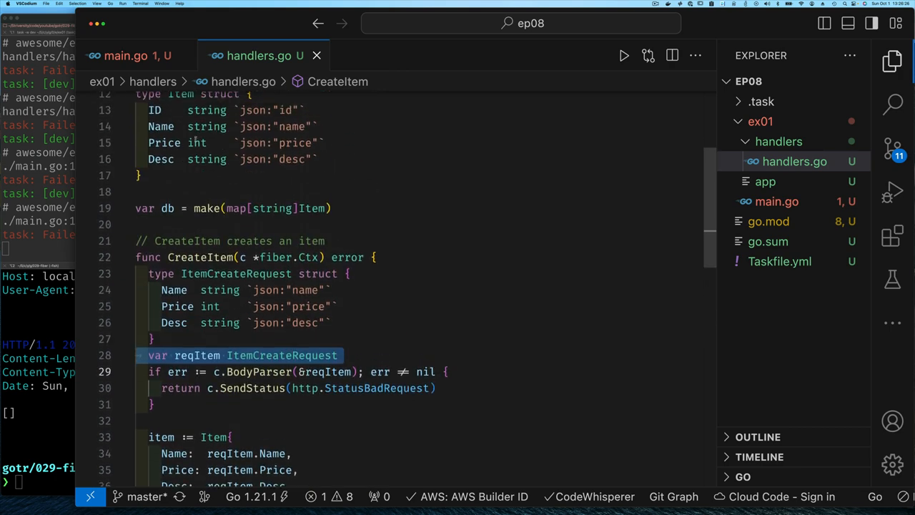
scroll(down, 3)
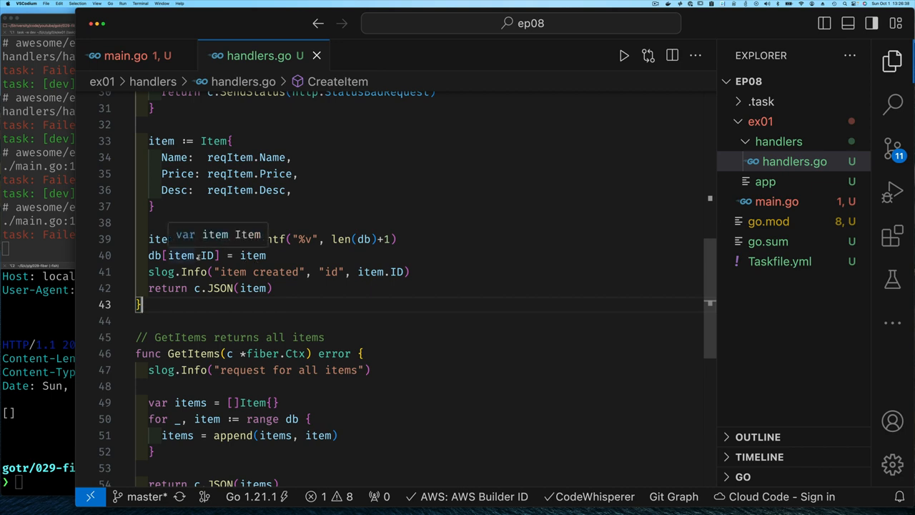
mouse_move(182, 239)
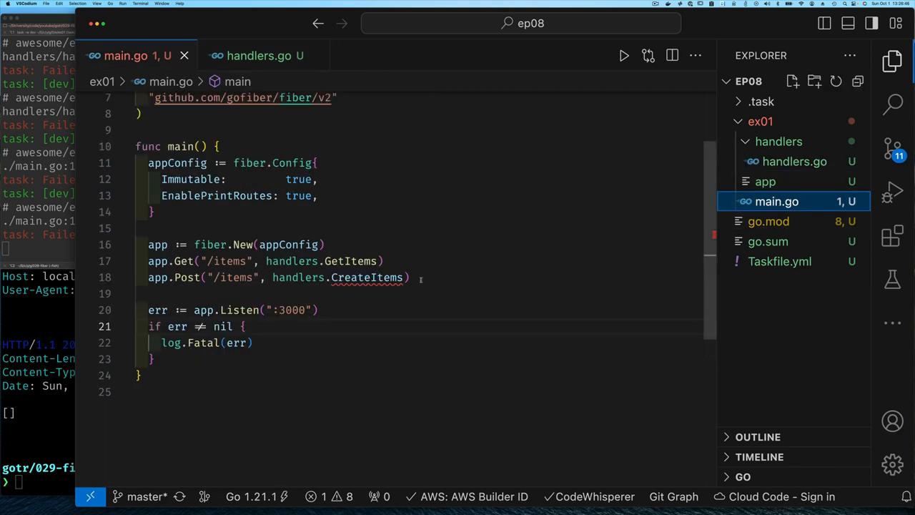
mouse_move(368, 277)
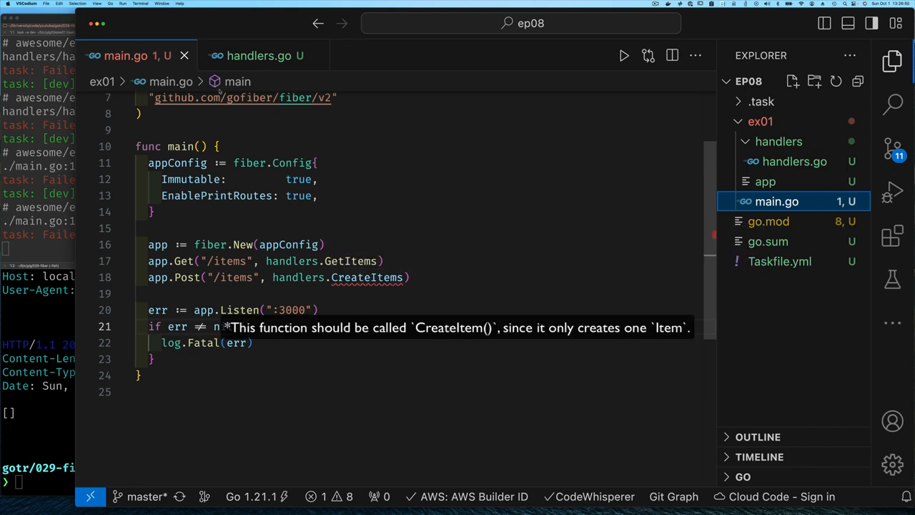
click(260, 55)
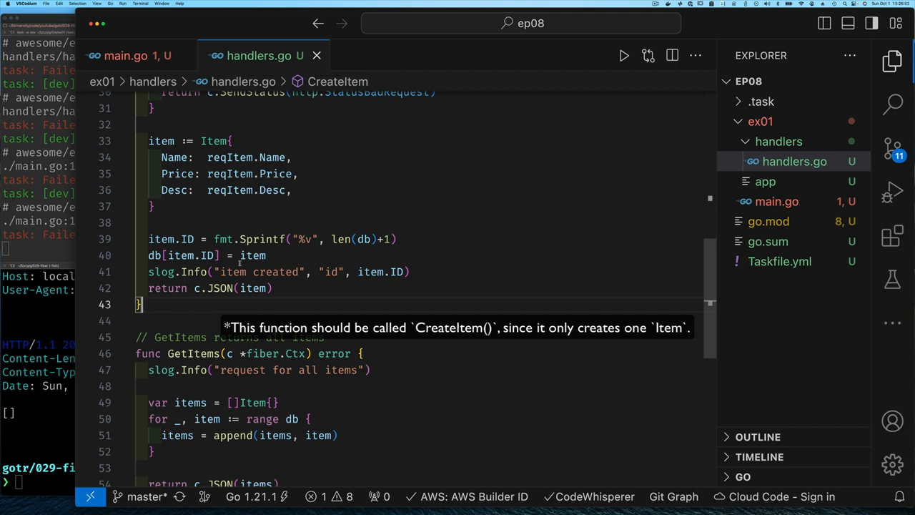
scroll(up, 3)
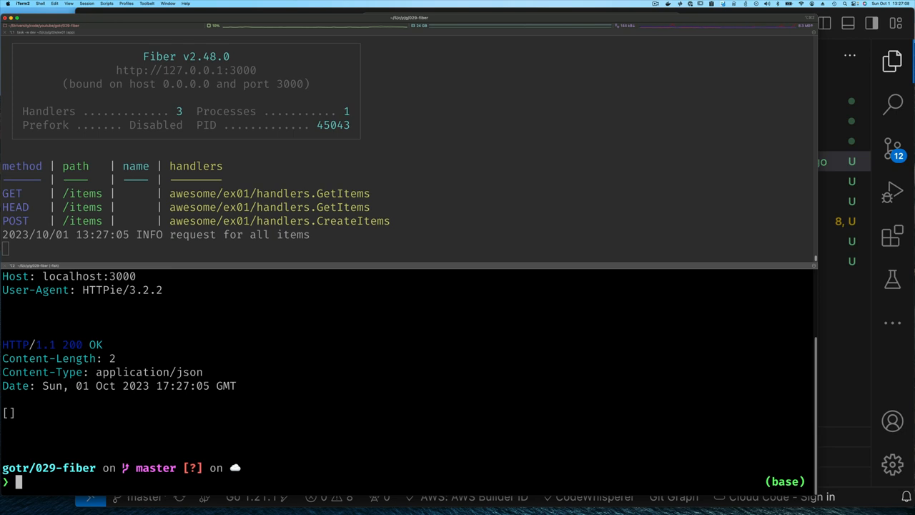
Step: POST name='cars are cool' to :3000/items and confirm the server logs item id 1
text(http -v :3000/items name='cars are cool')
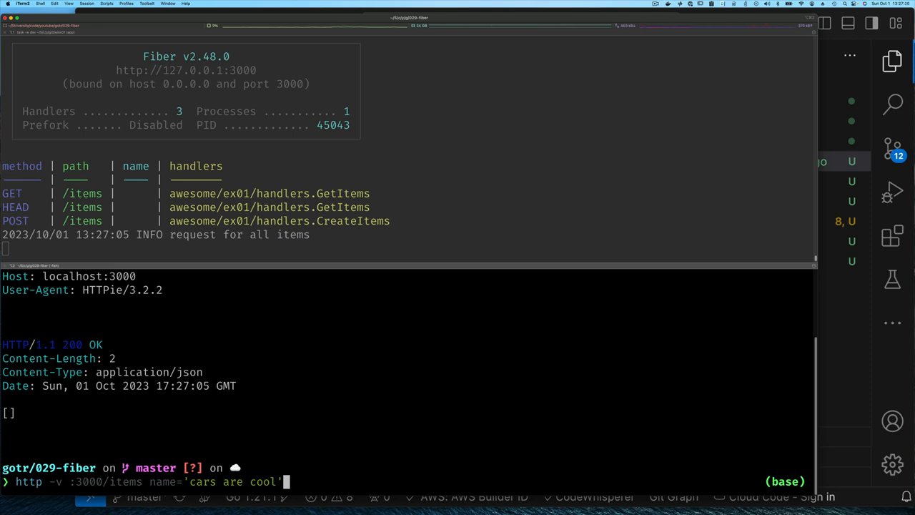
key(Return)
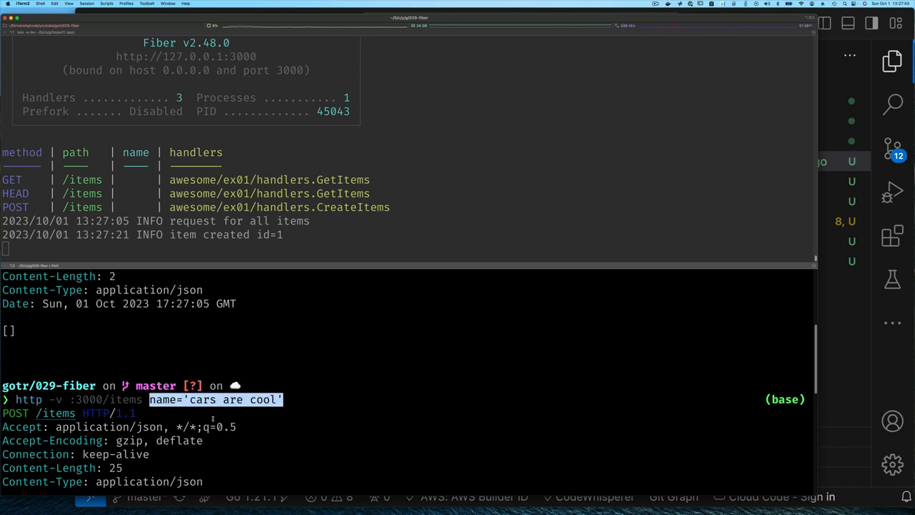
scroll(down, 3)
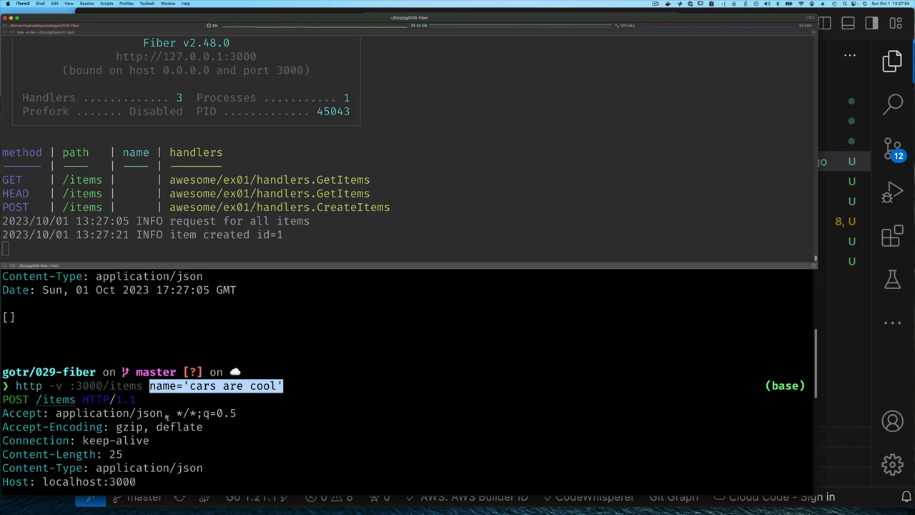
scroll(down, 3)
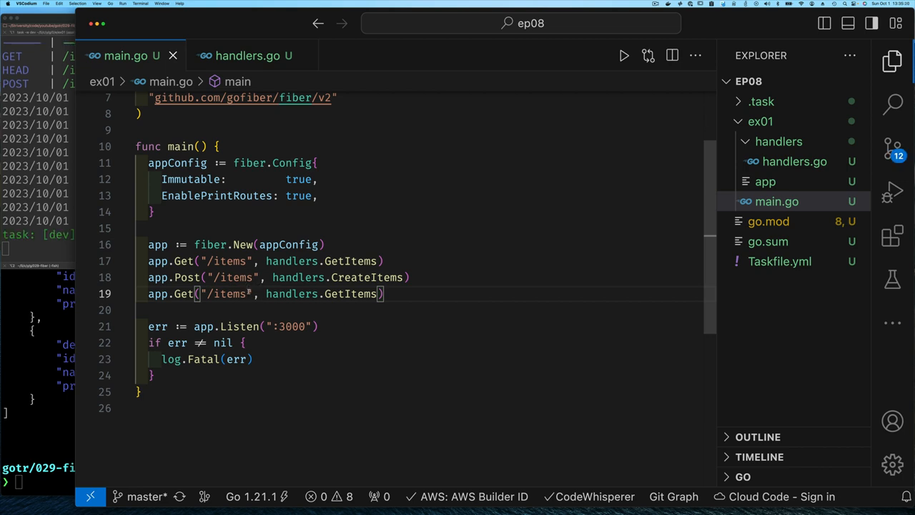
Step: Add app.Get("/items/:id", handlers.GetItemById) to main.go
text(/:id)
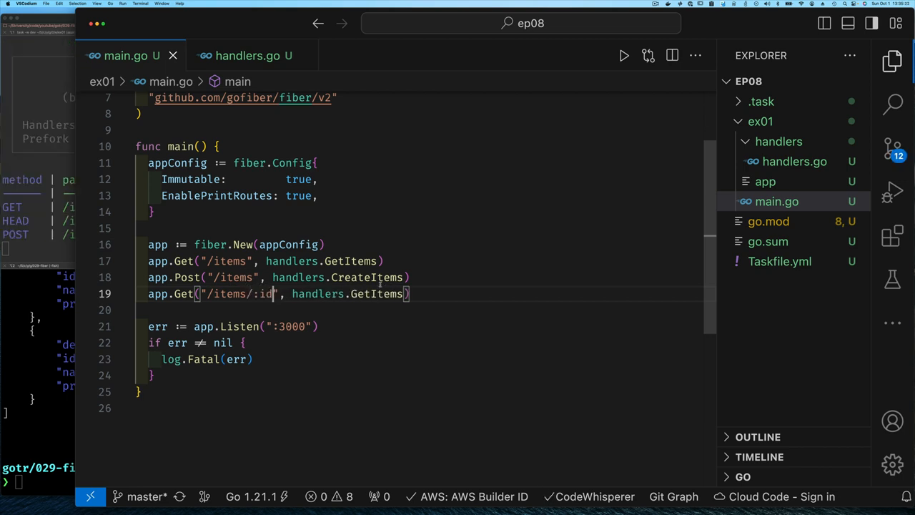
key(Backspace)
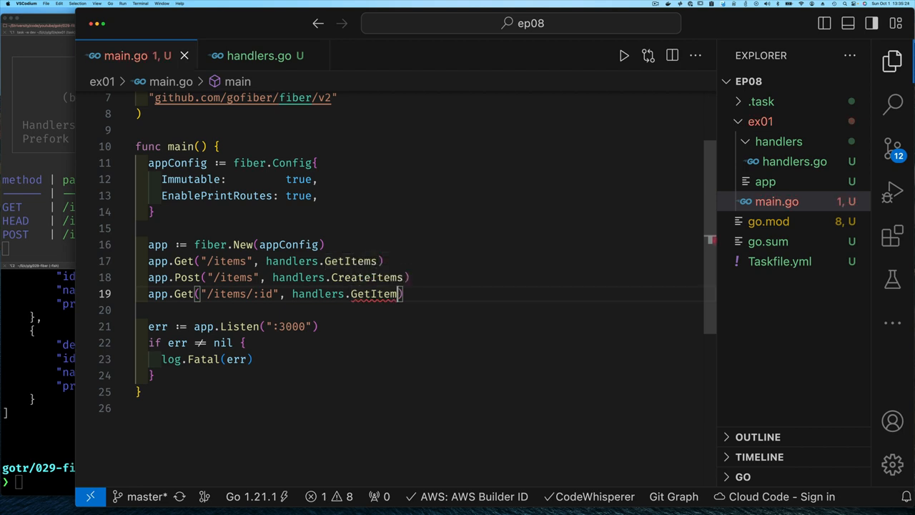
text(ById)
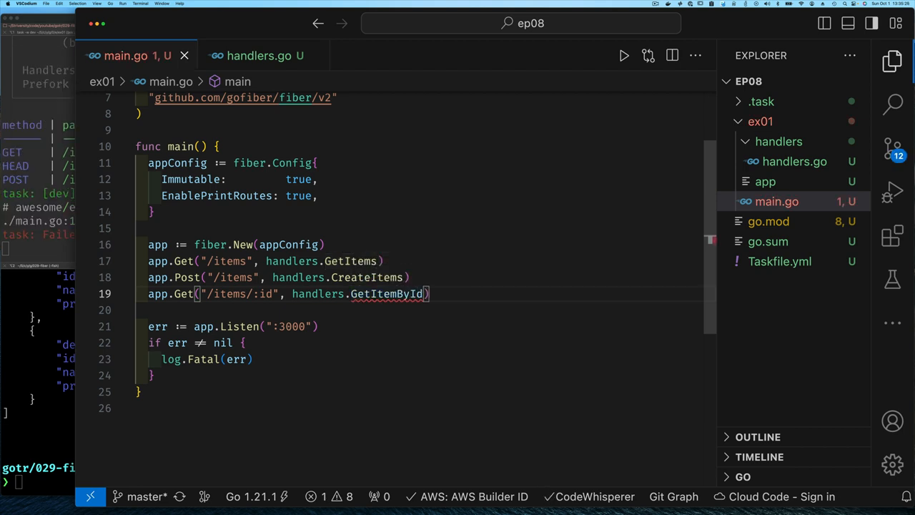
Step: In handlers.go, type the comment '// GetItemById returns an item'
click(259, 55)
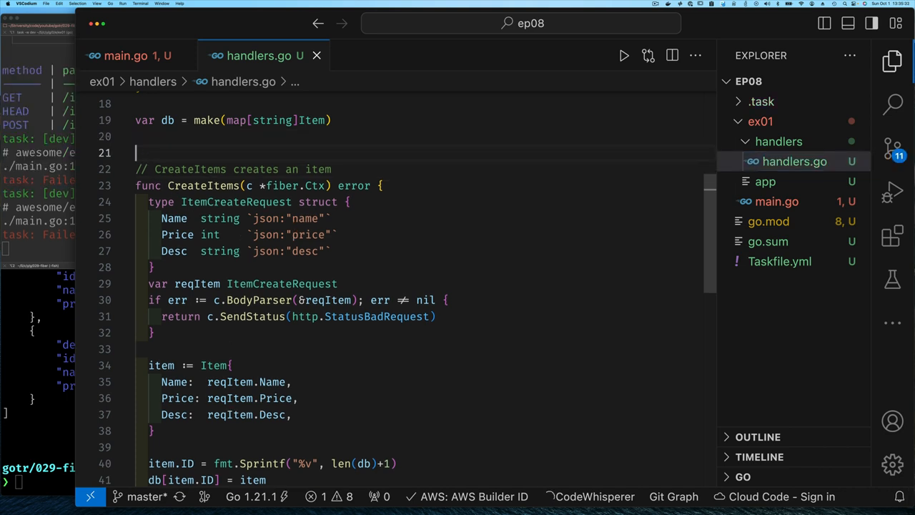
text(//)
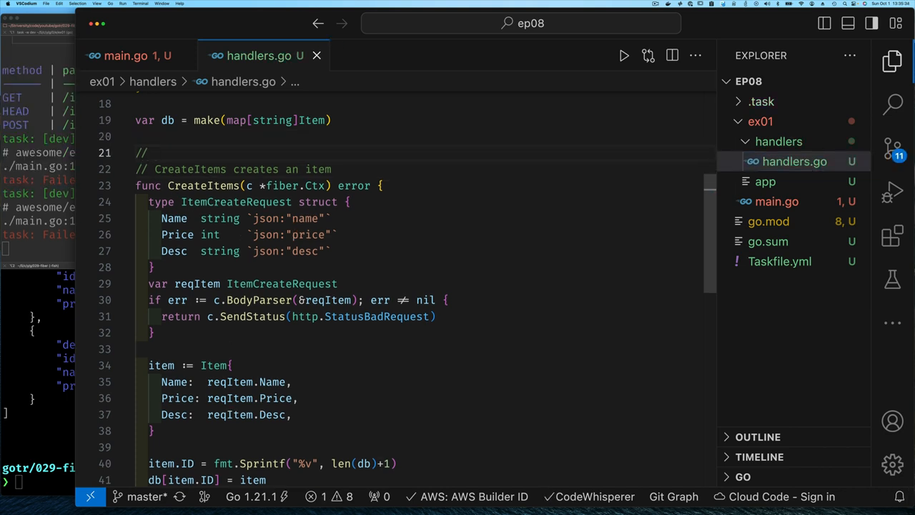
text(GetItemById)
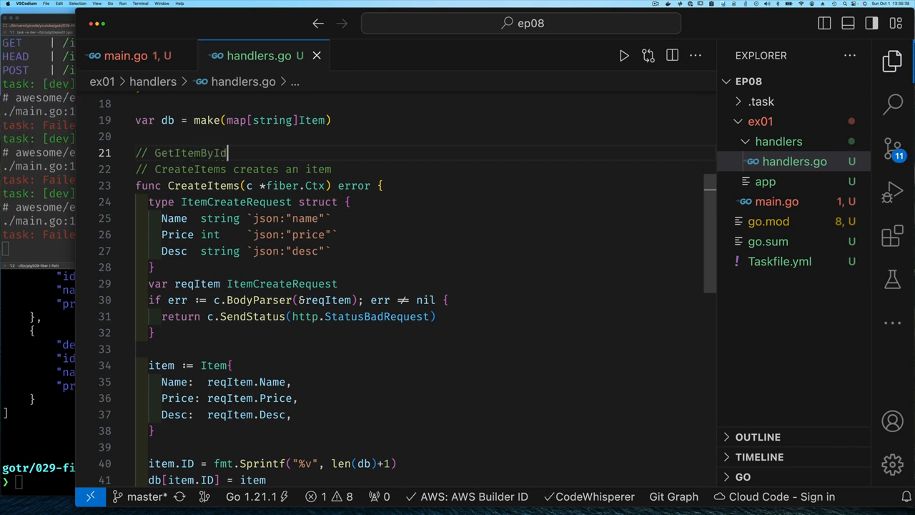
text(returns an item)
click(37, 482)
text(clear)
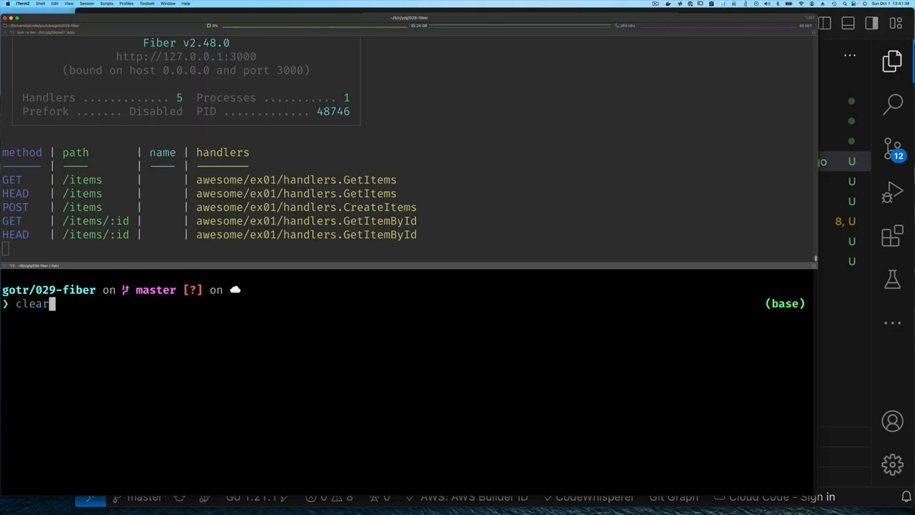
Step: List items and POST a new item named 'cars are cool' with HTTPie
text(http -v :3000/items)
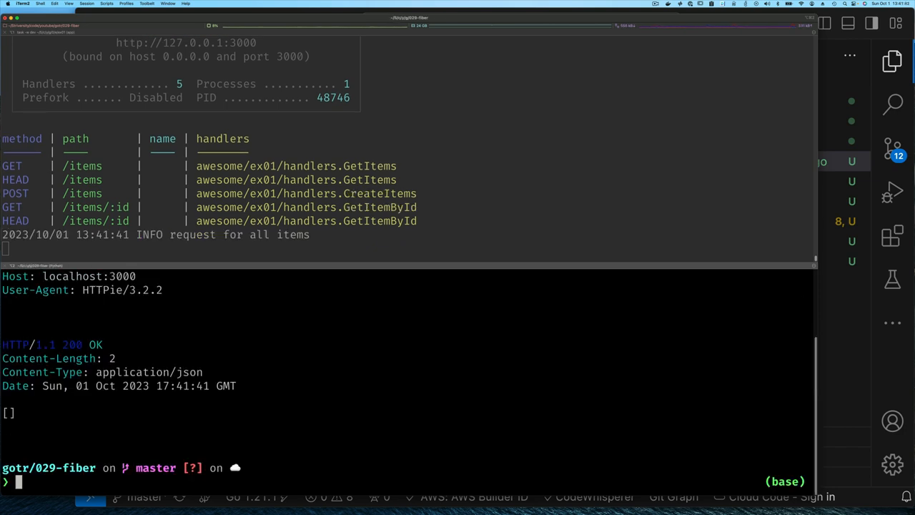
text(http -v :3000/items name='cars are cool')
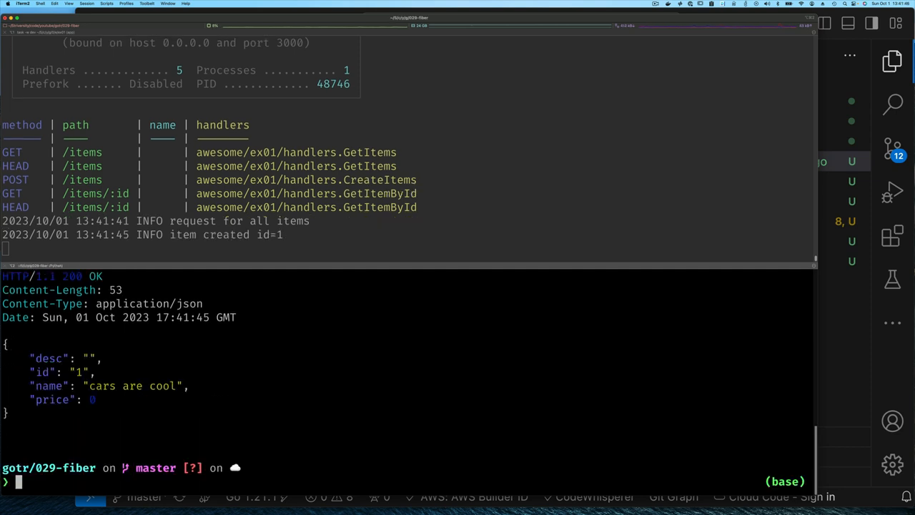
text(http -v :3000/items name='cars are cool)
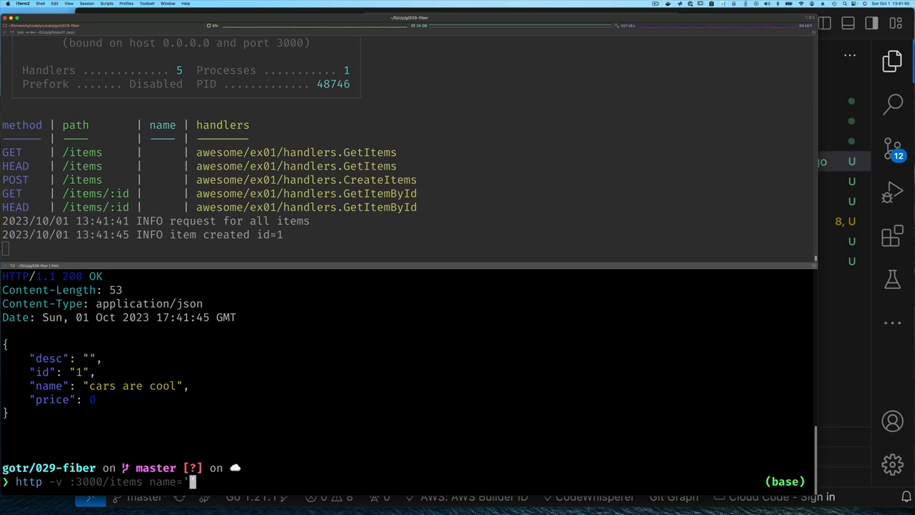
Step: Create 'book items', then GET /items/1, /2 and /3, with 3 returning empty
text(book it)
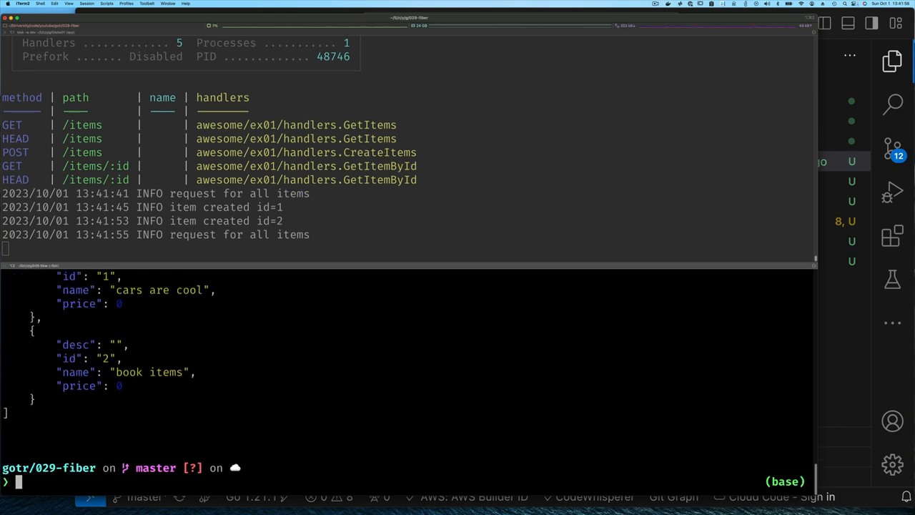
mouse_move(472, 323)
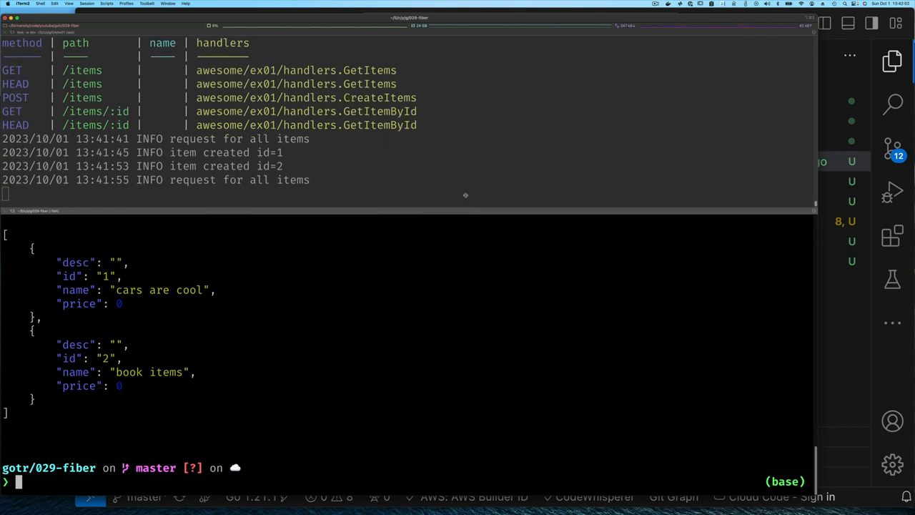
mouse_move(489, 372)
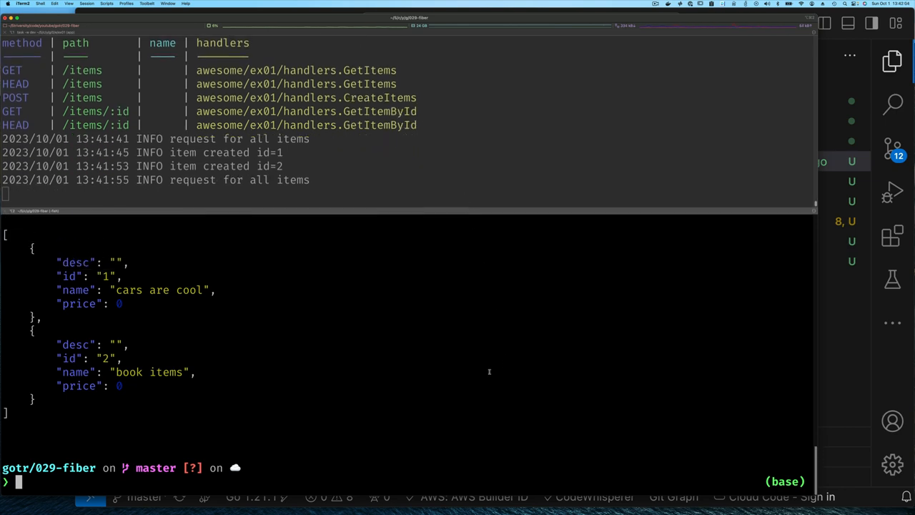
text(http -v :3000/items/1)
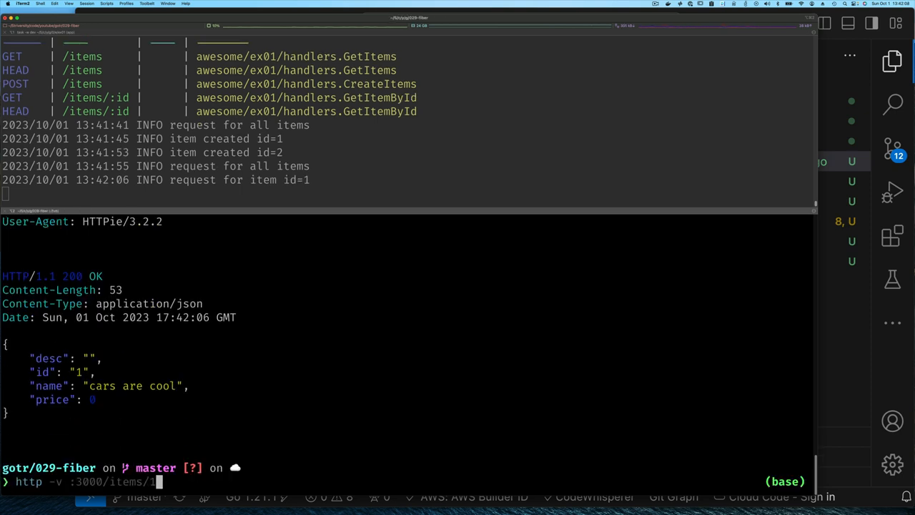
key(Return)
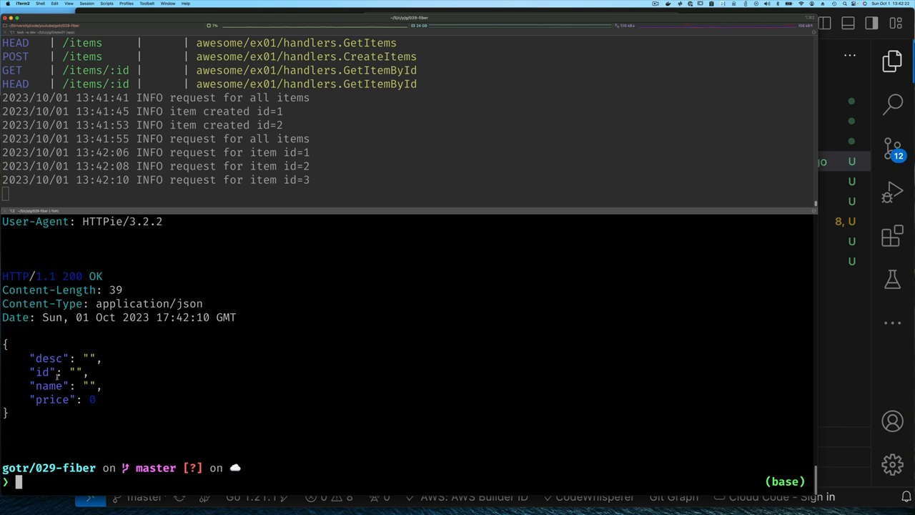
mouse_move(786, 345)
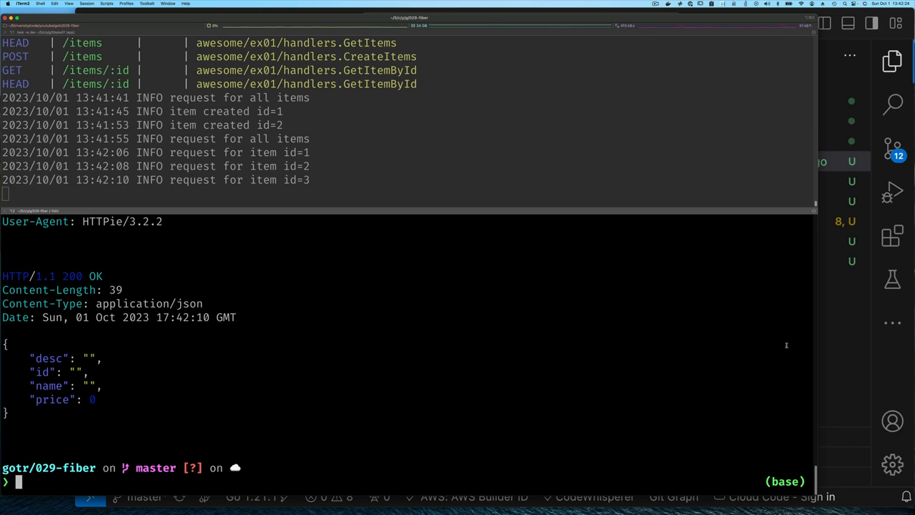
mouse_move(845, 371)
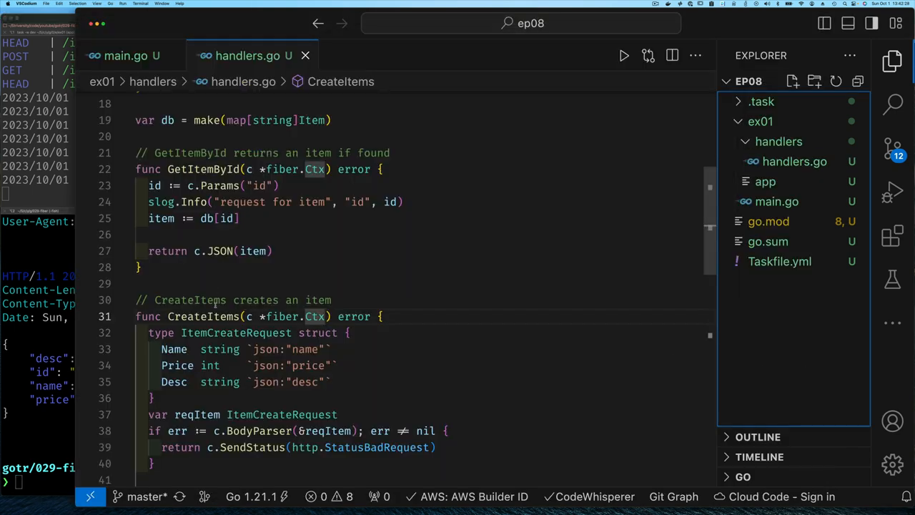
Step: Add an 'if item.ID == ""' check after the lookup that returns http.StatusNotFound
click(175, 234)
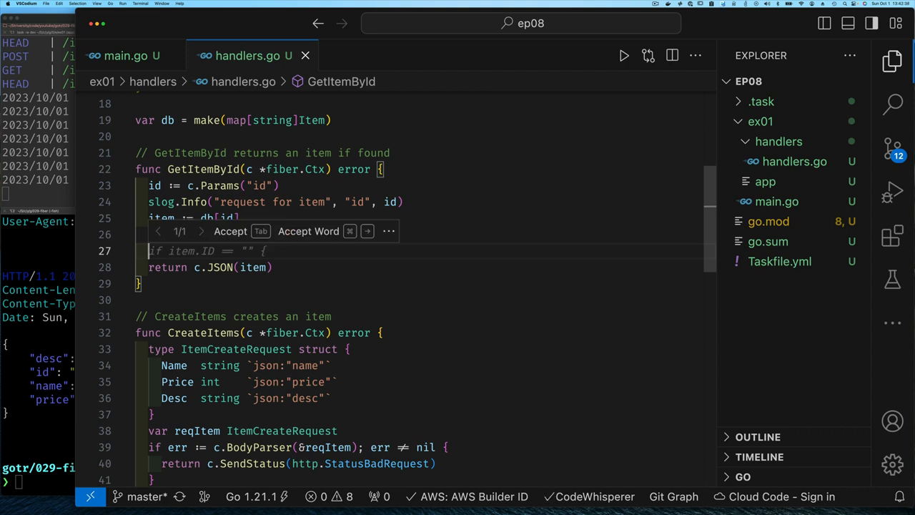
key(Return)
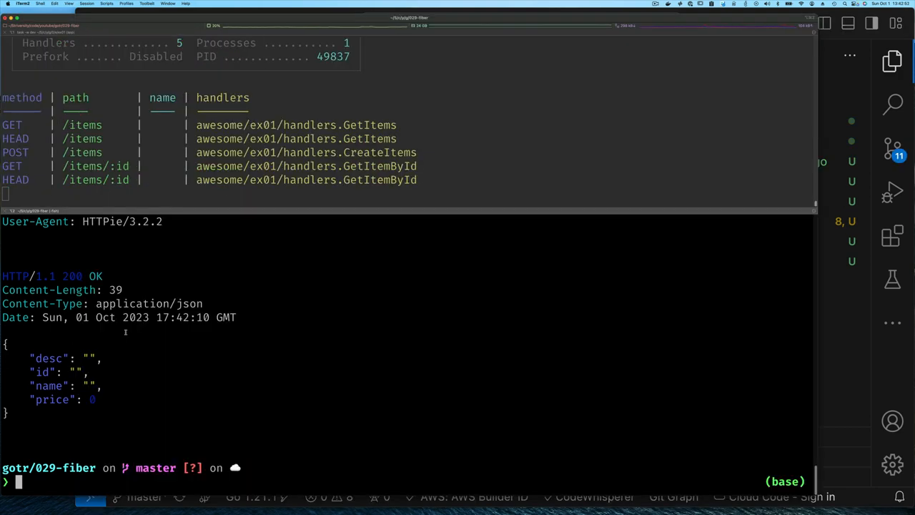
Step: Request item 3, now 404 Not Found, and POST an item named 'book items'
text(http -v :3000/items/3)
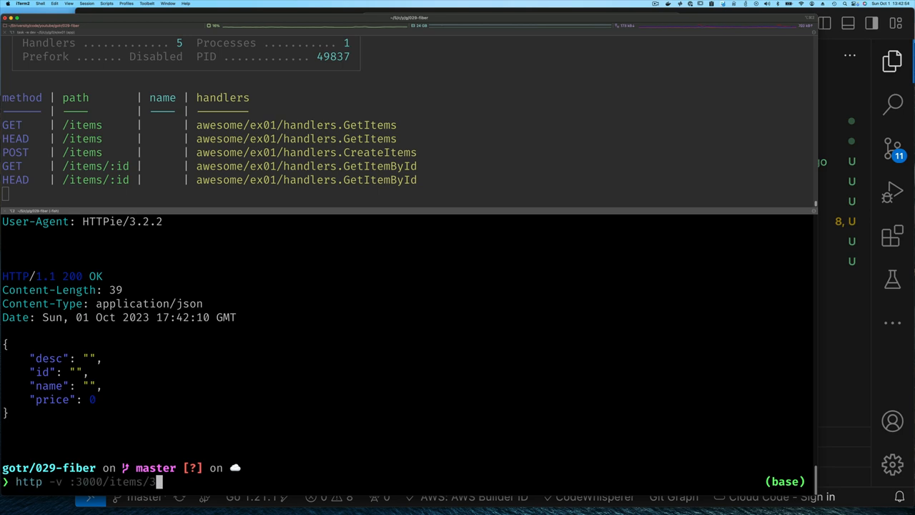
key(Return)
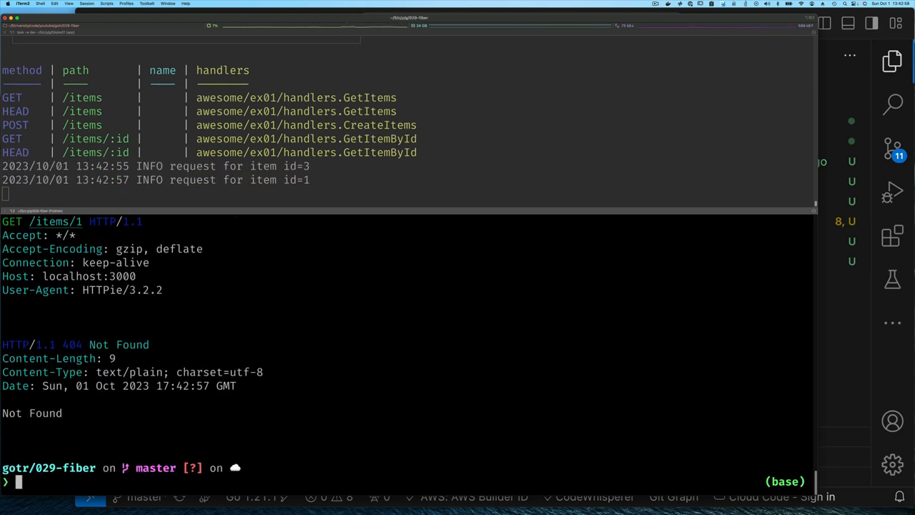
text(http -v :3000/items name='book items)
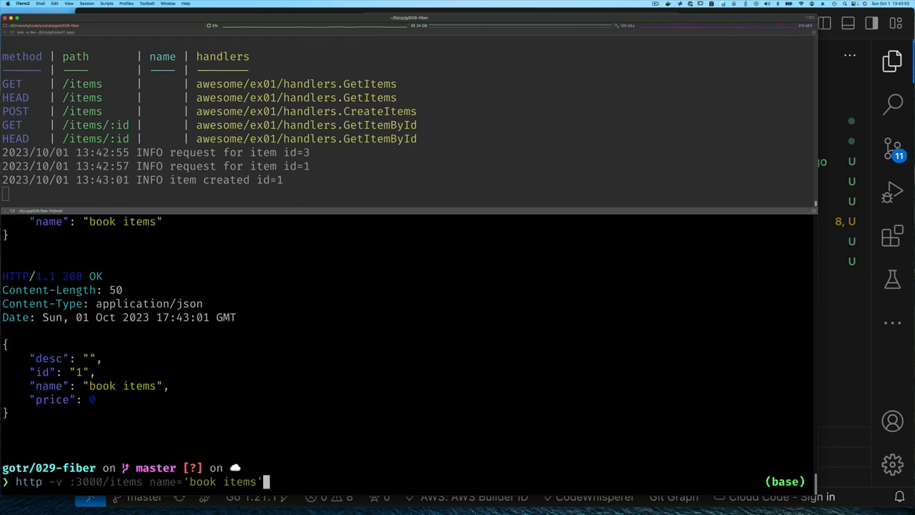
key(Return)
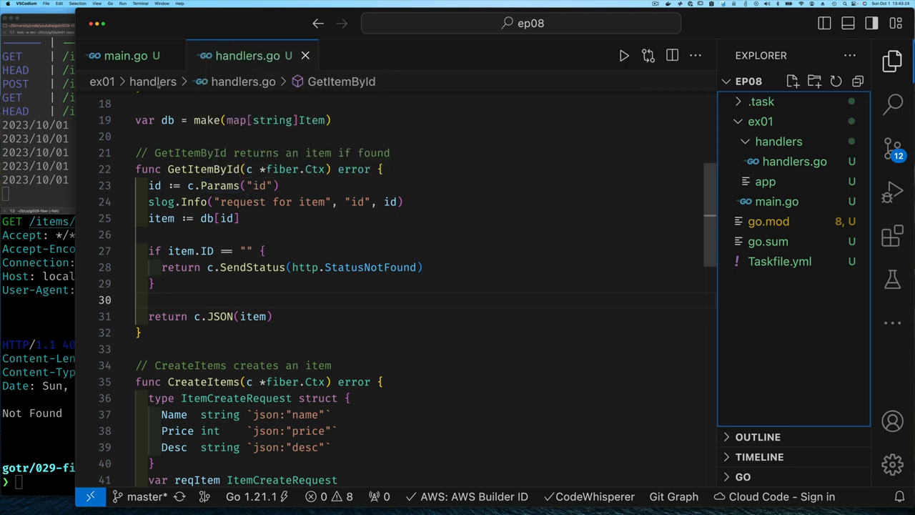
Step: Change the duplicate /items/:id route in main.go to app.Delete with handlers.DeleteItemById
click(125, 56)
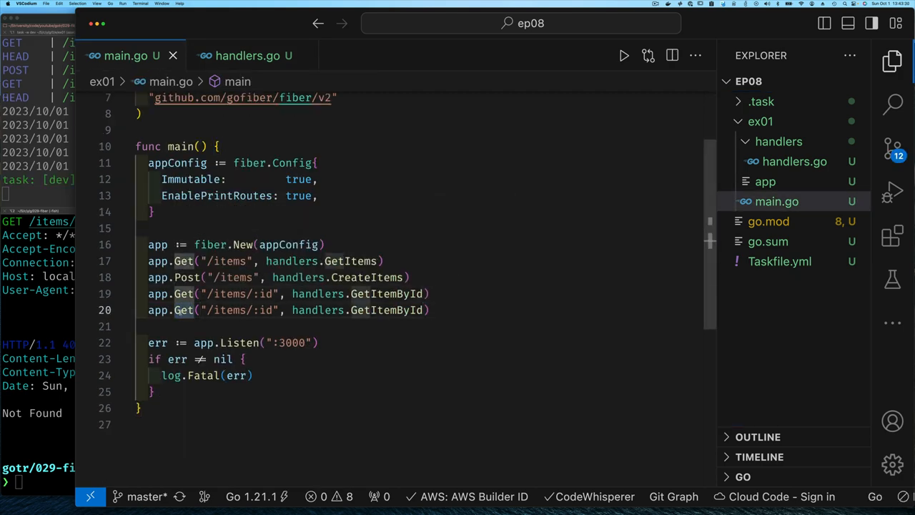
text(Delete)
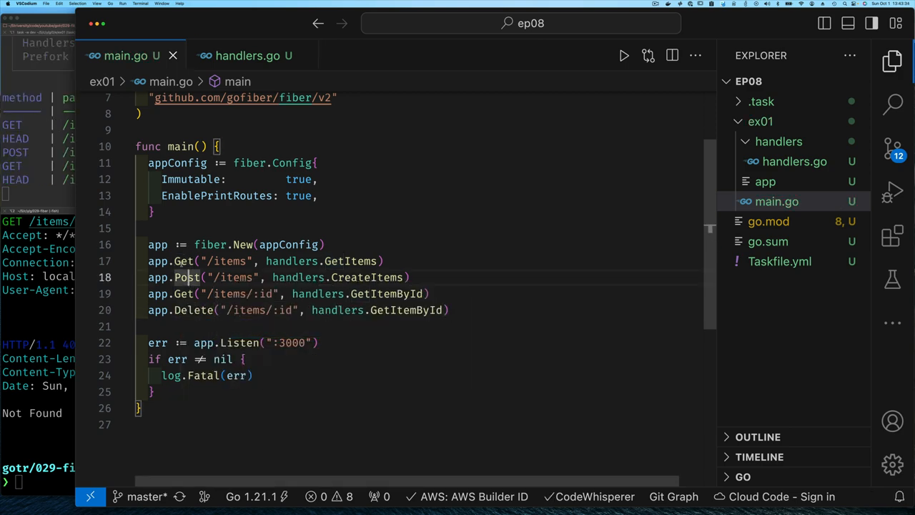
mouse_move(184, 277)
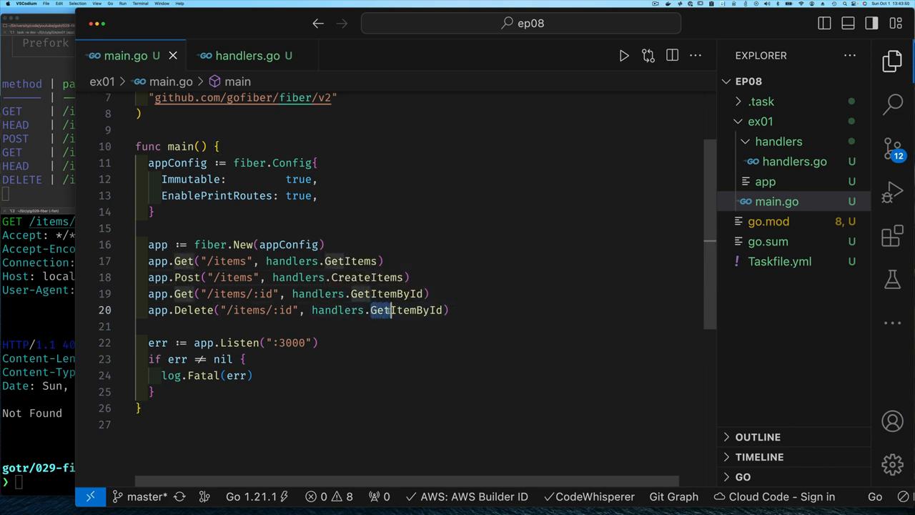
text(Delete)
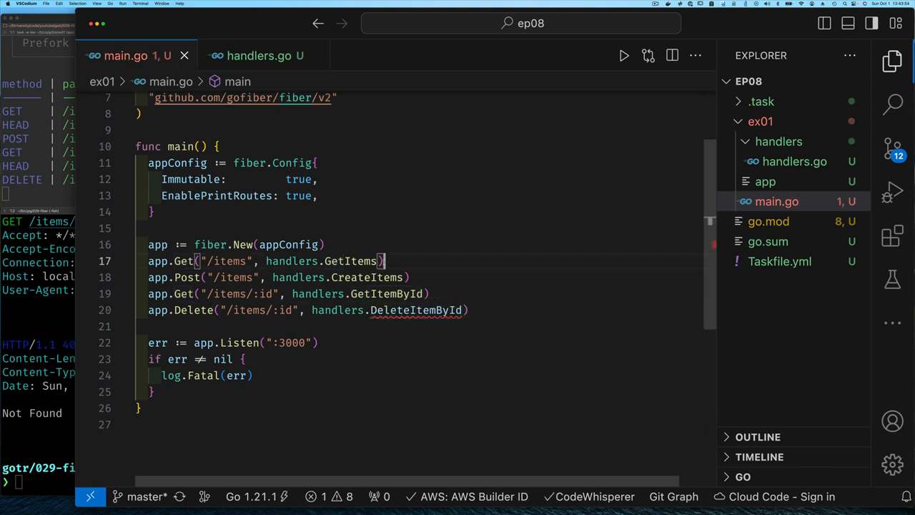
click(259, 55)
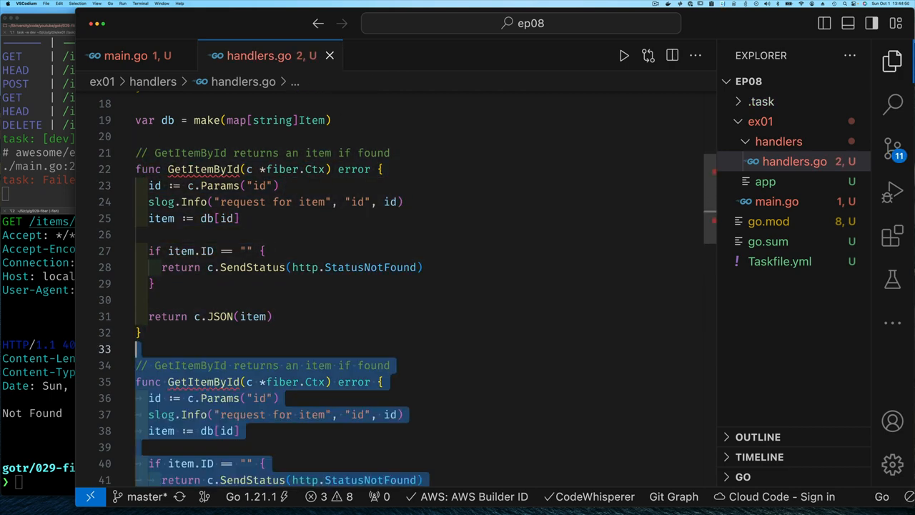
mouse_move(204, 169)
text(Delete)
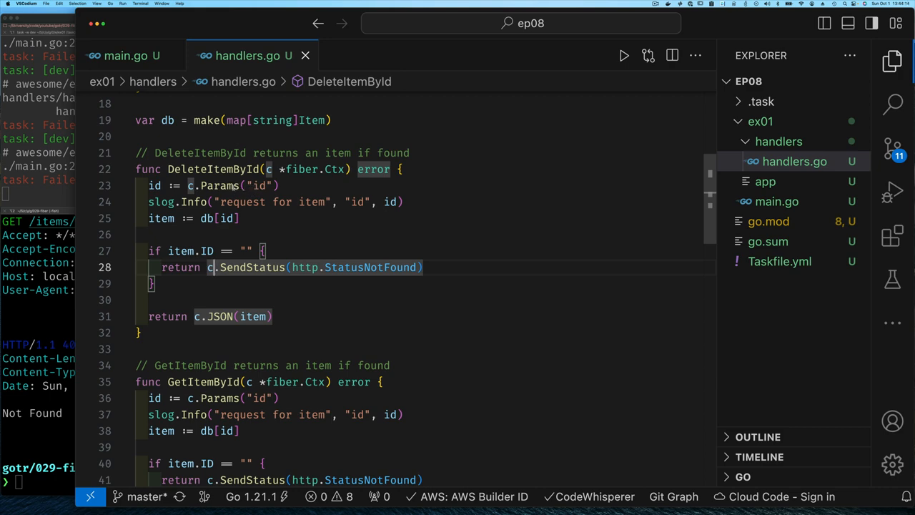
mouse_move(219, 185)
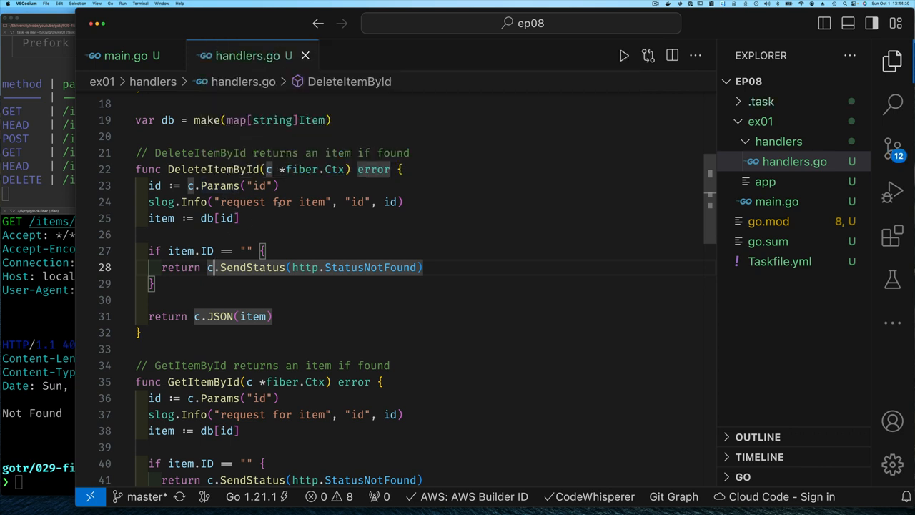
Step: Select 'for' in the copied handler's log message to make it 'request to delete item'
double_click(311, 201)
text(to delete)
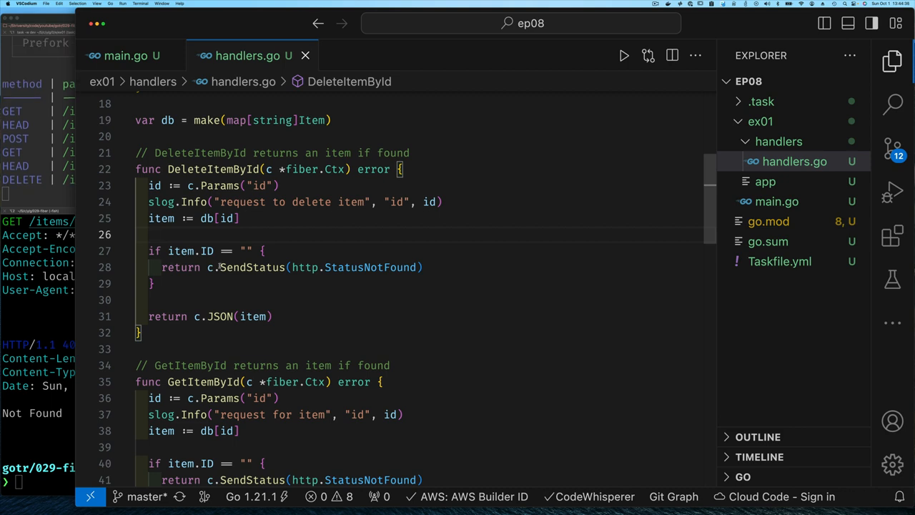
mouse_move(247, 266)
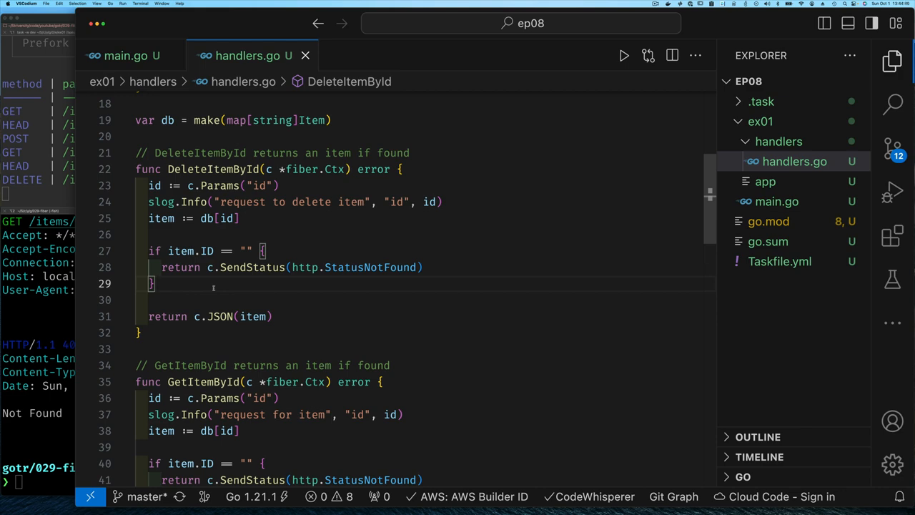
Step: Add delete(db, id) to DeleteItemById and return c.SendStatus(http.StatusOK)
text(delete(db, id)
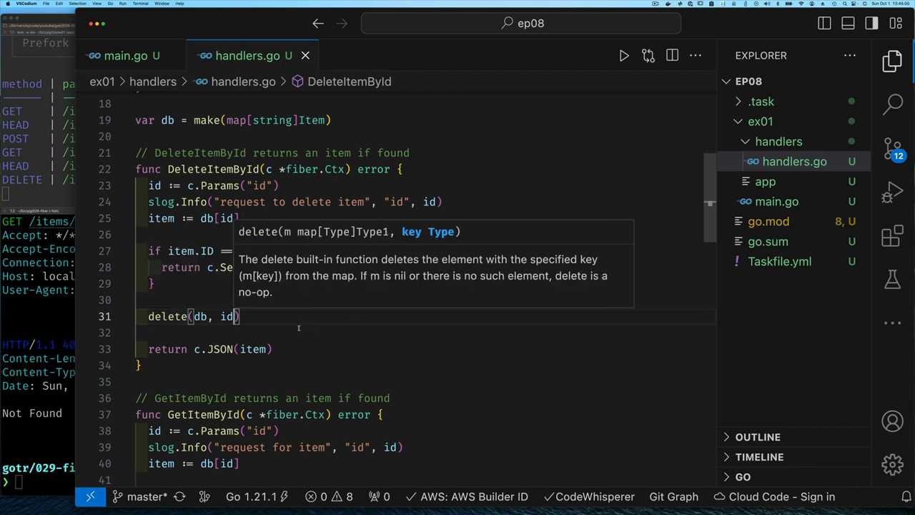
mouse_move(286, 327)
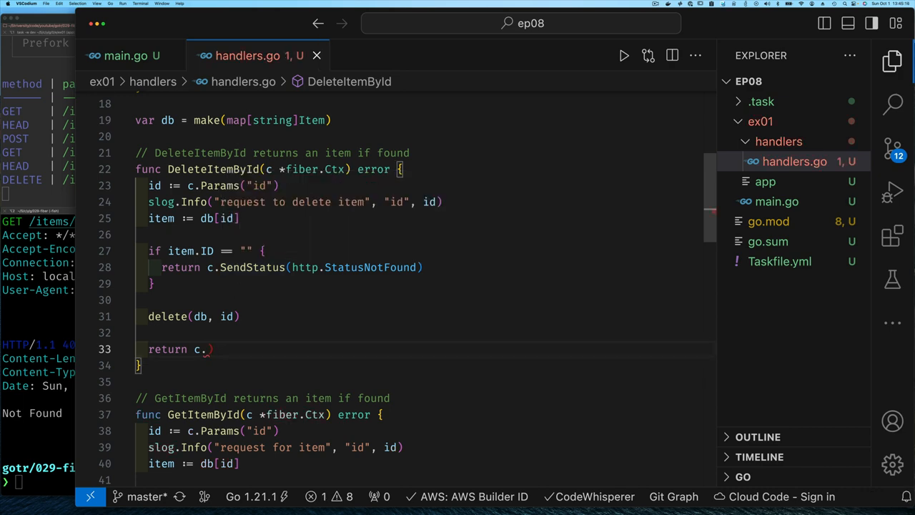
text(SendStatus(h)
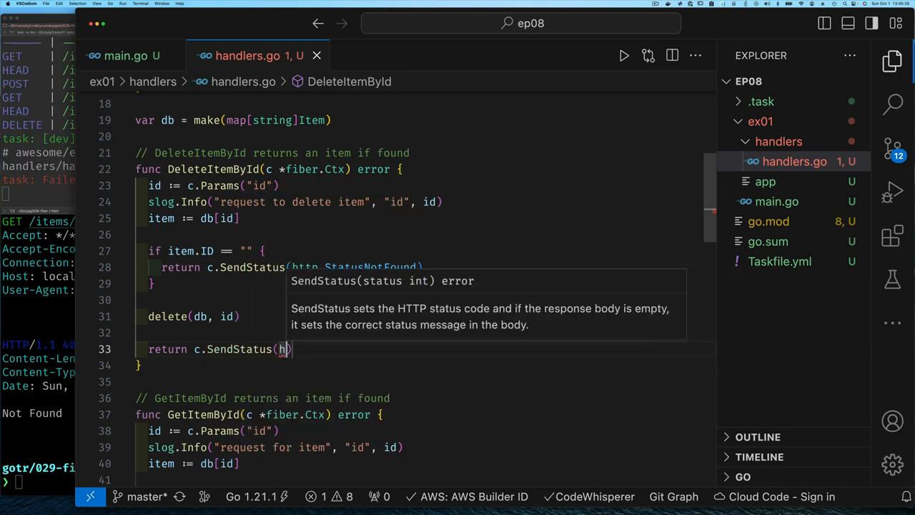
text(ttp.StatusOK)
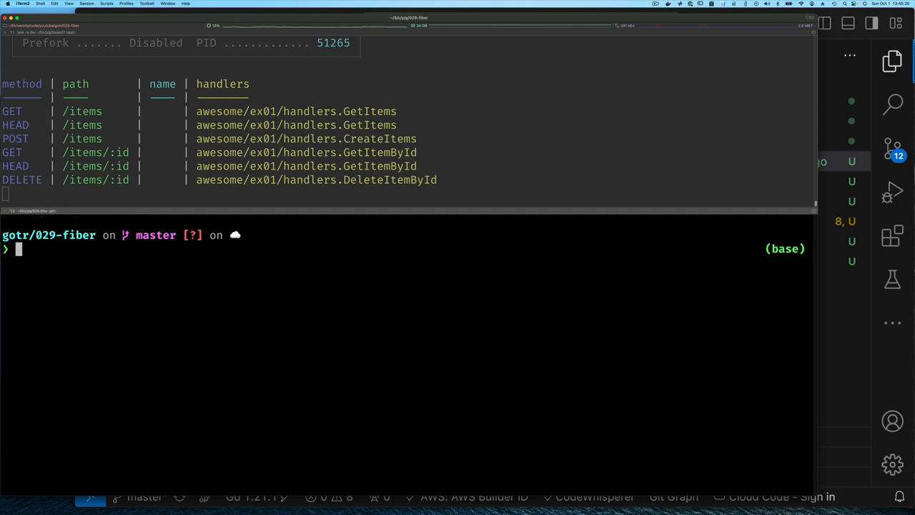
Step: Clear the terminal, recreate 'book items', and fetch item 1
text(http -v :3000/items/1)
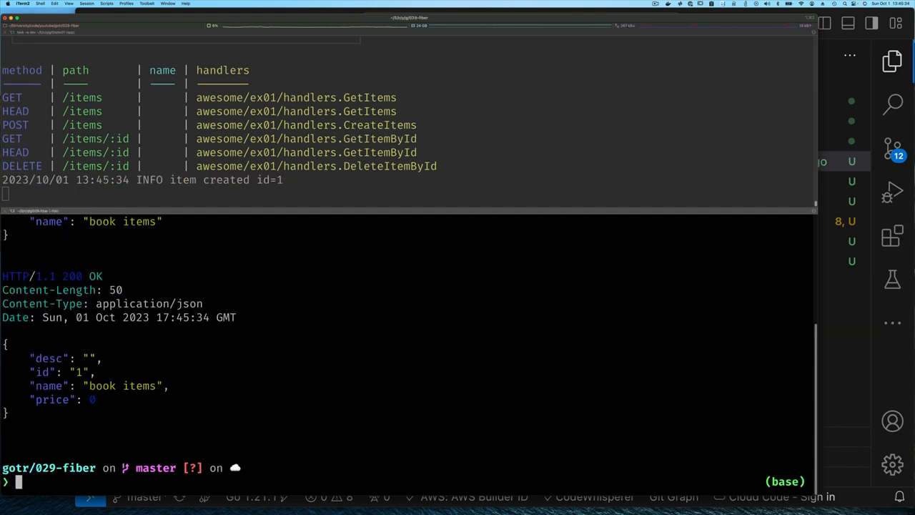
text(clear)
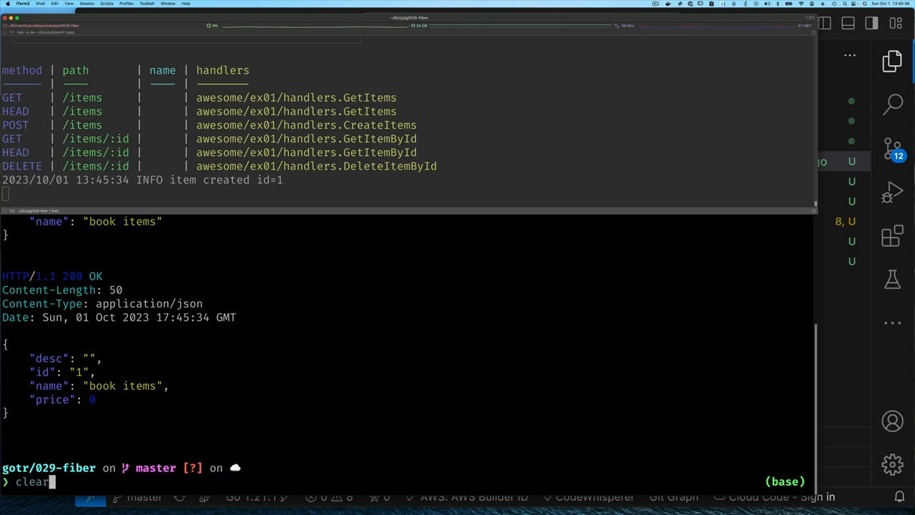
text(http -v :3000/items)
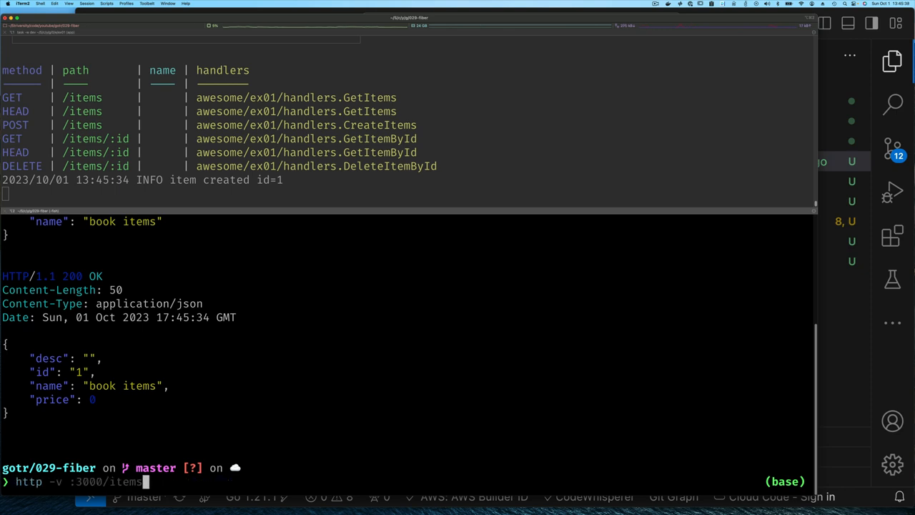
key(Return)
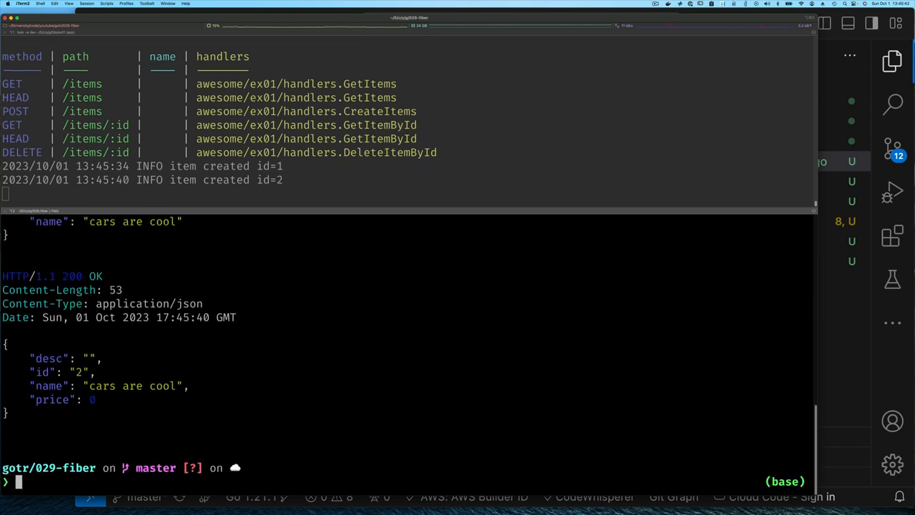
text(http -v :3000/items name='book items)
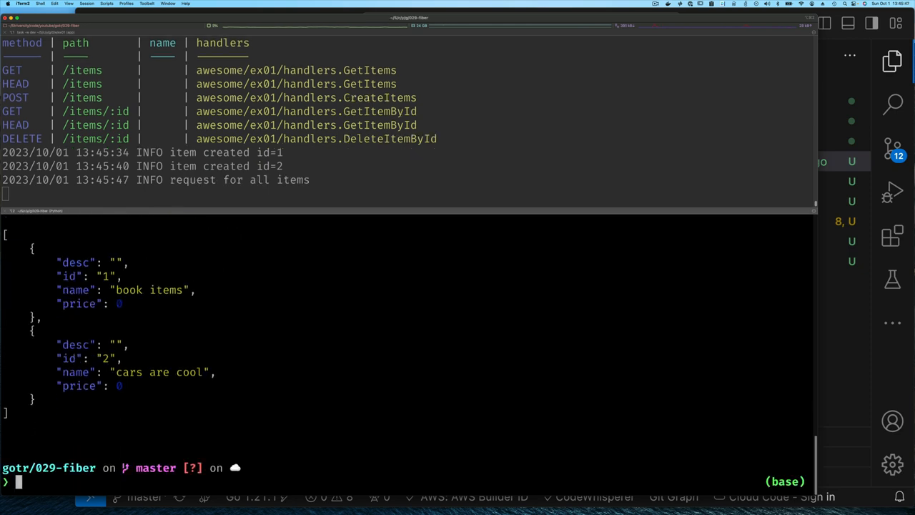
text(http -v :3000/items/1)
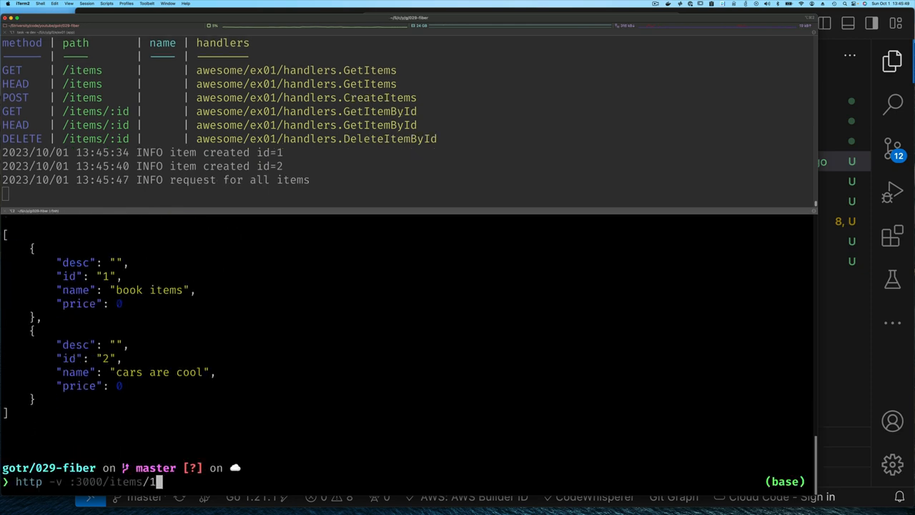
key(Return)
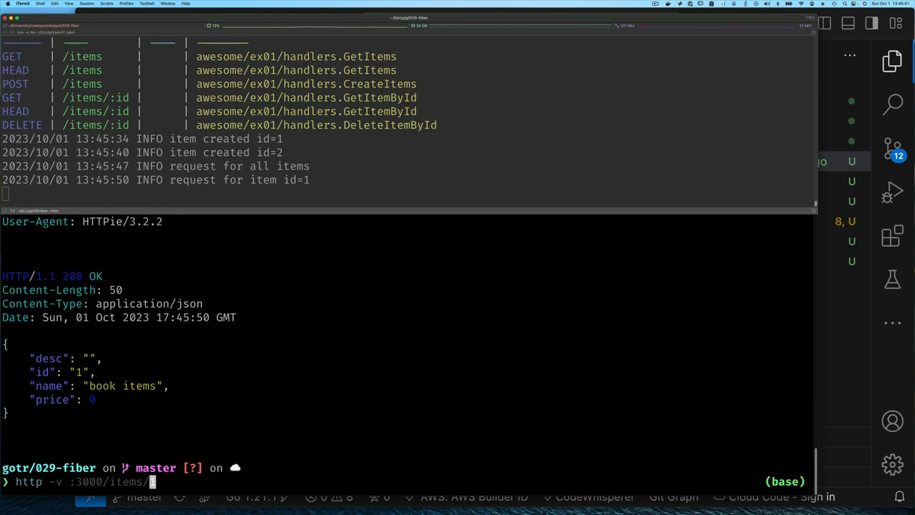
Step: Delete item 1 with 'http -v DELETE :3000/items/1', then request item 1 again
text(1)
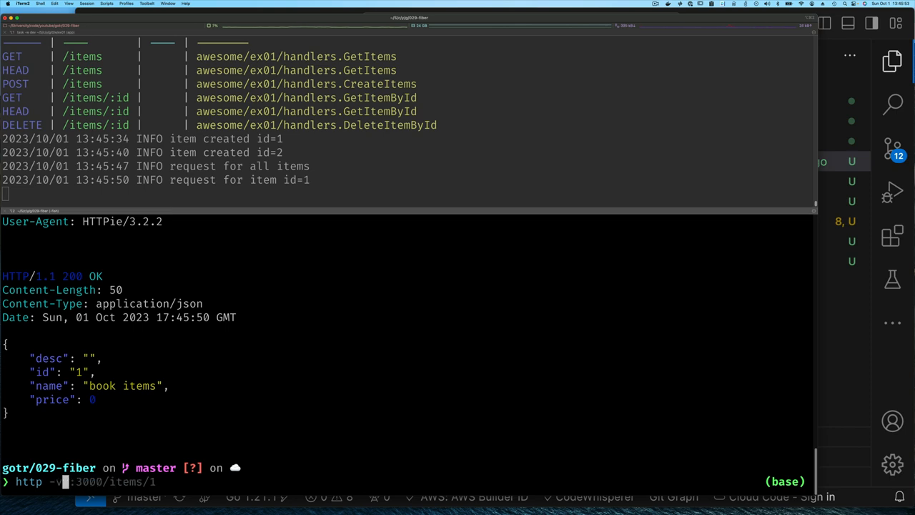
text(DE)
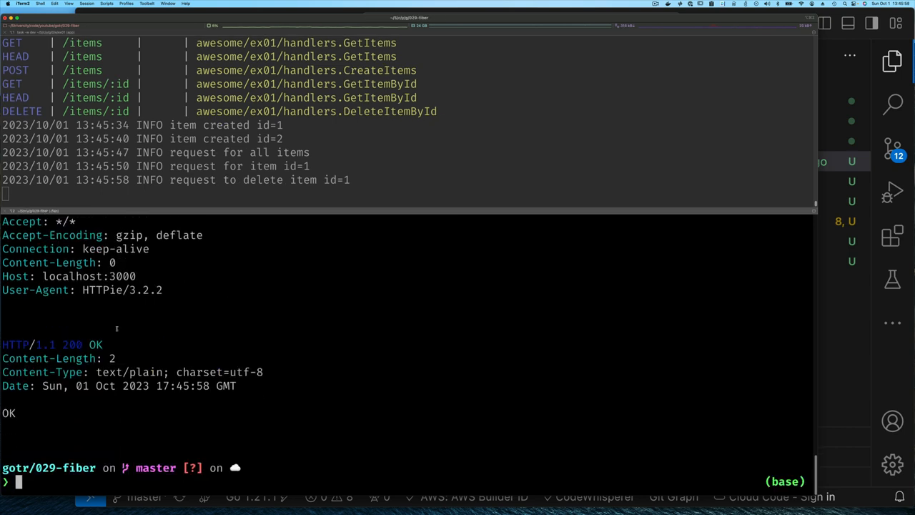
text(http -v DELETE :3000/items/1)
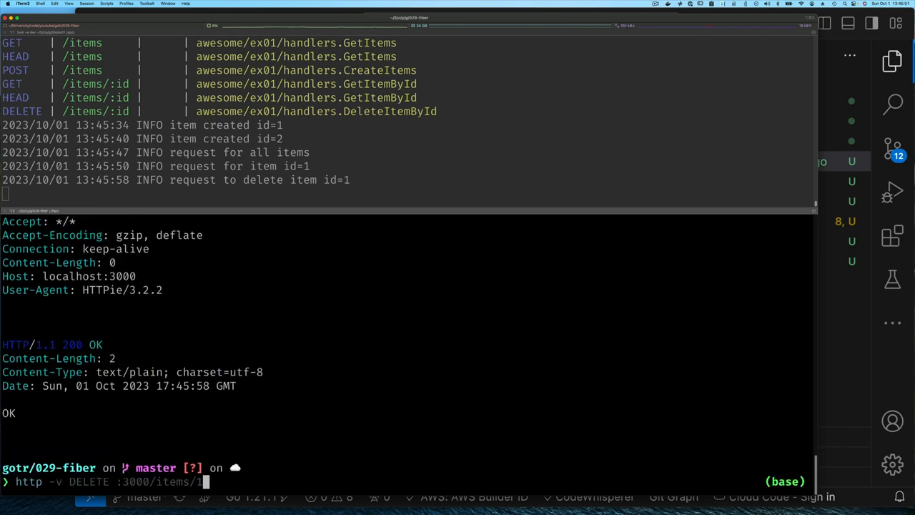
key(Return)
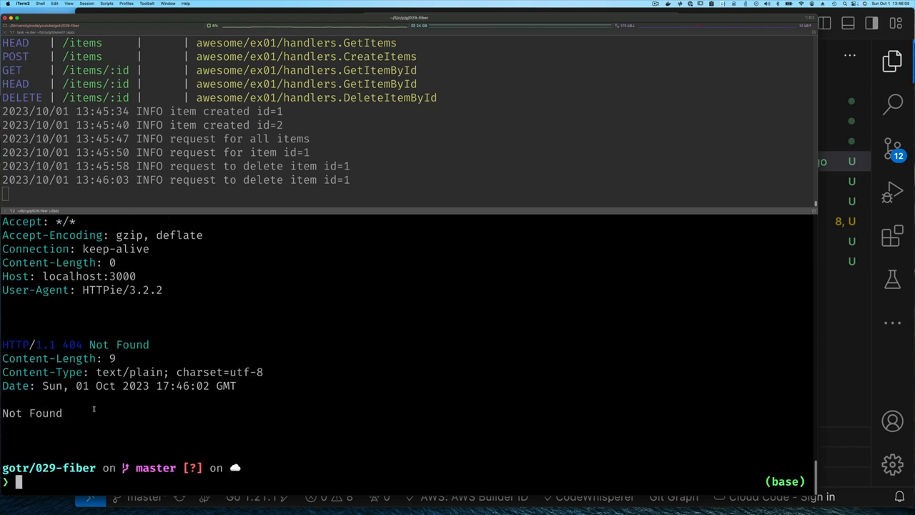
text(http -v :3000/items/1)
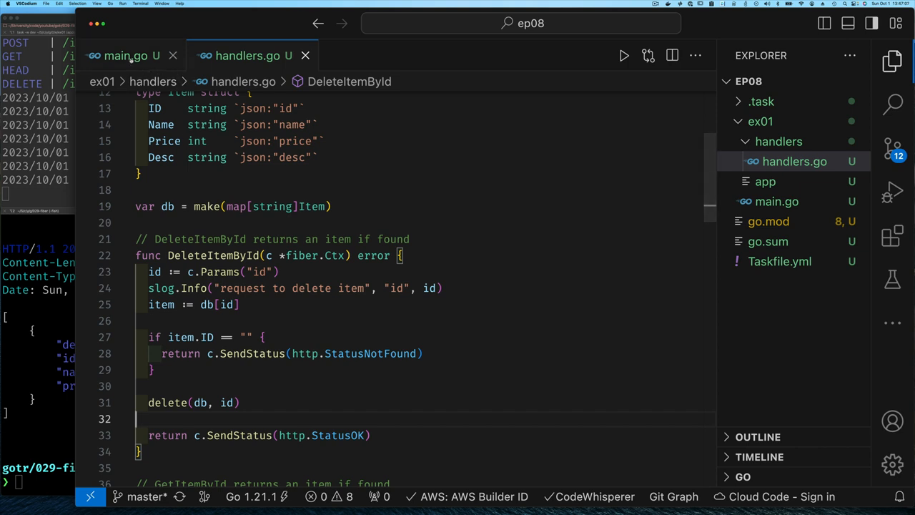
Step: Add an /items/search route in main.go pointing to the SearchItems handler
click(123, 55)
text(app.Delete("/items/search", handlers.ItemsSearch))
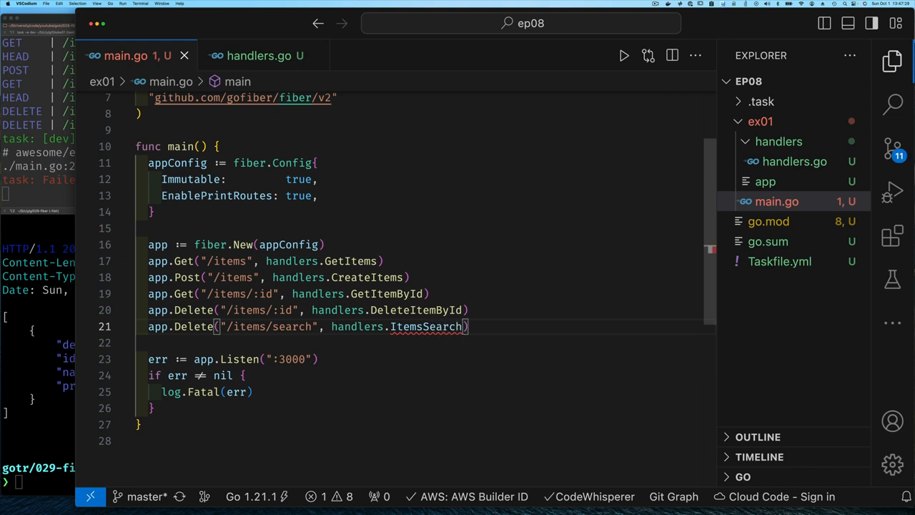
mouse_move(425, 325)
text(Items)
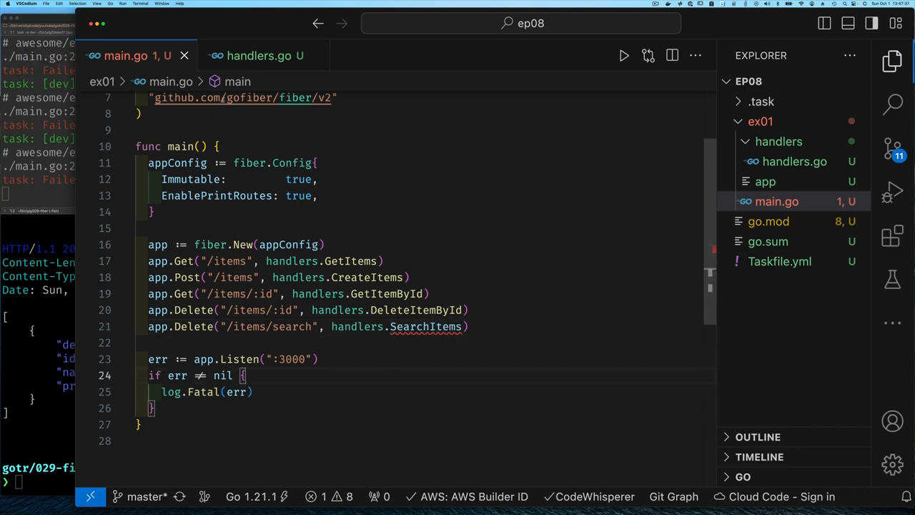
Step: Write the 'SearchItems returns all items that match the search query' comment below the db declaration
click(259, 56)
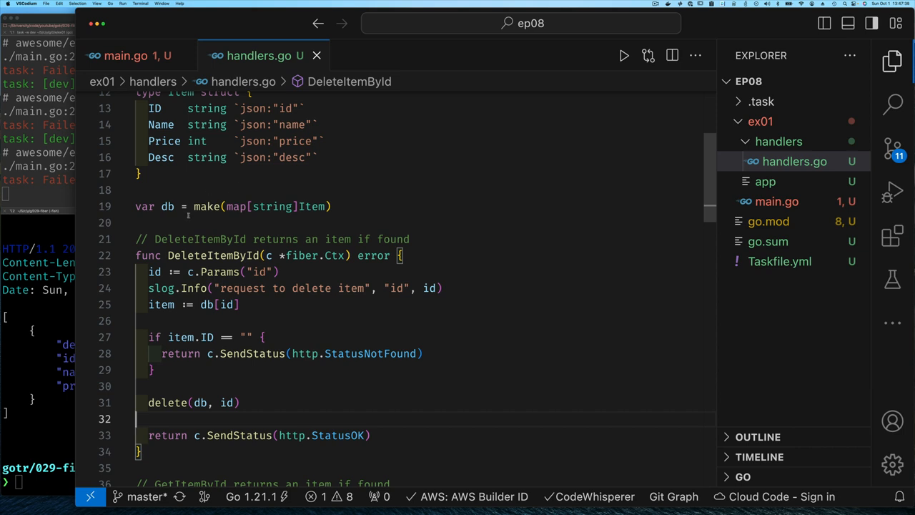
click(137, 223)
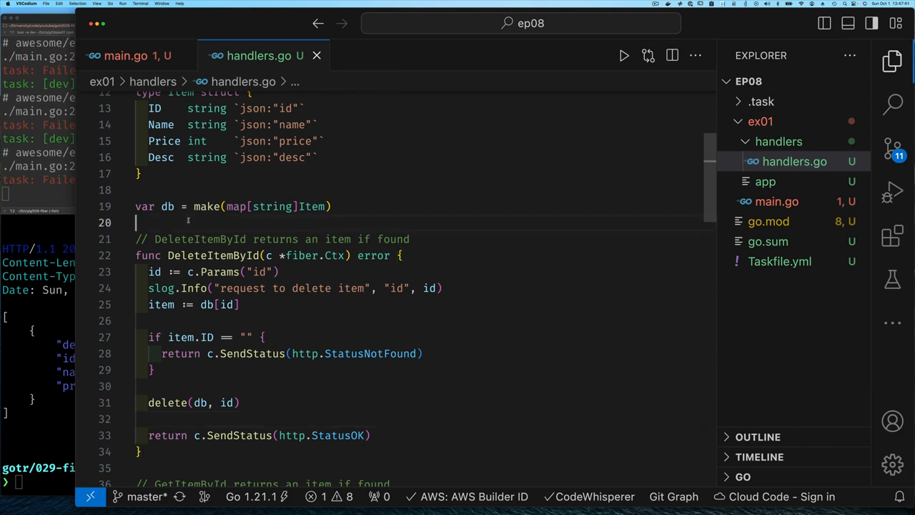
key(Enter)
text(//)
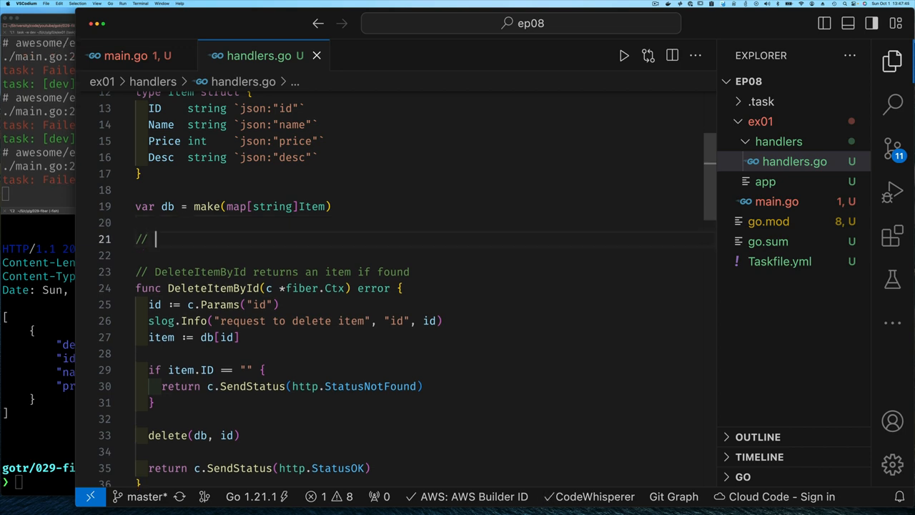
text(SearchItems returns all items)
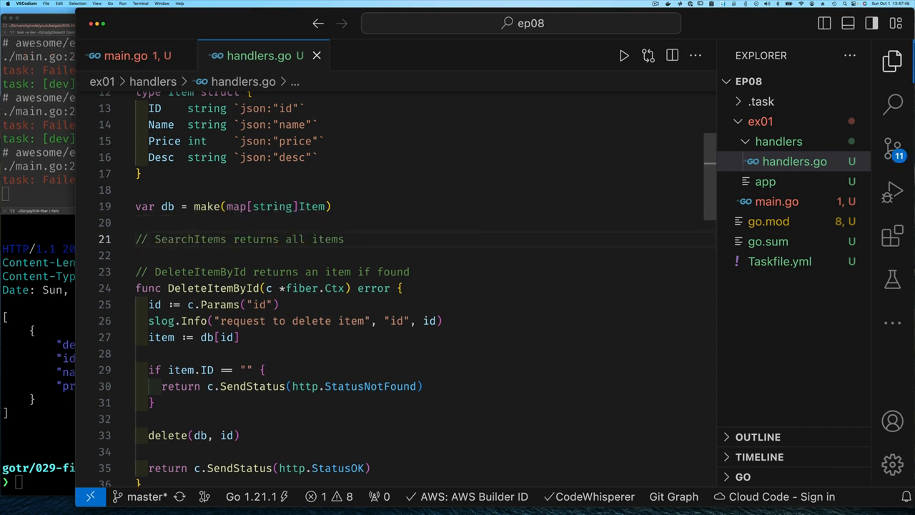
text(that match the search query)
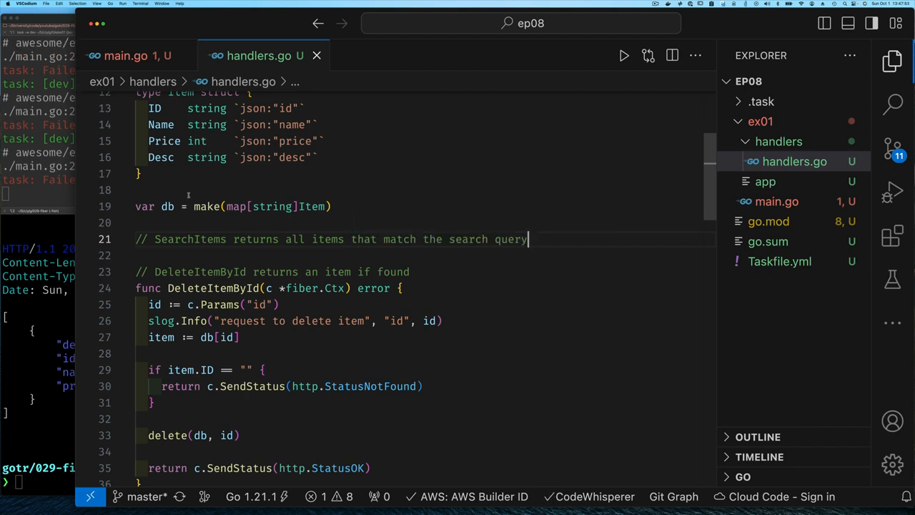
mouse_move(466, 246)
text(window)
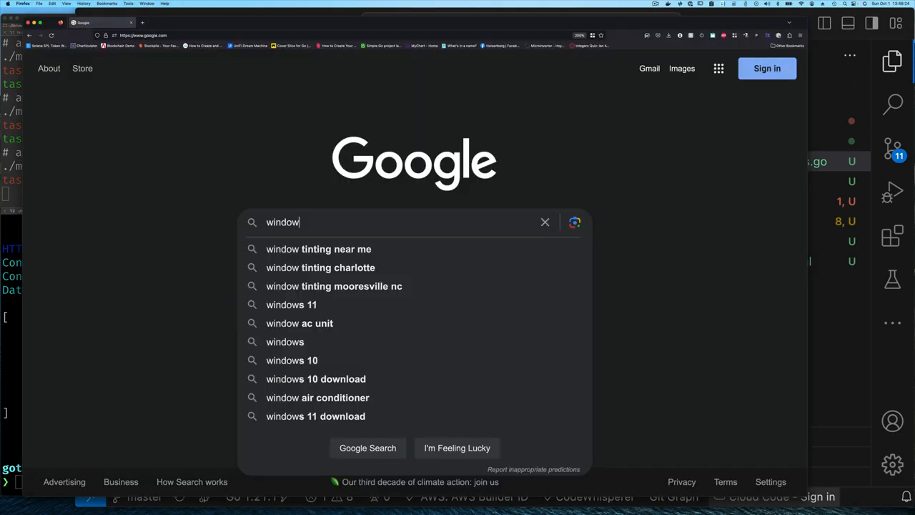
Step: Search Google for 'windows 11' using the suggestion, showing the q= query URL
click(291, 304)
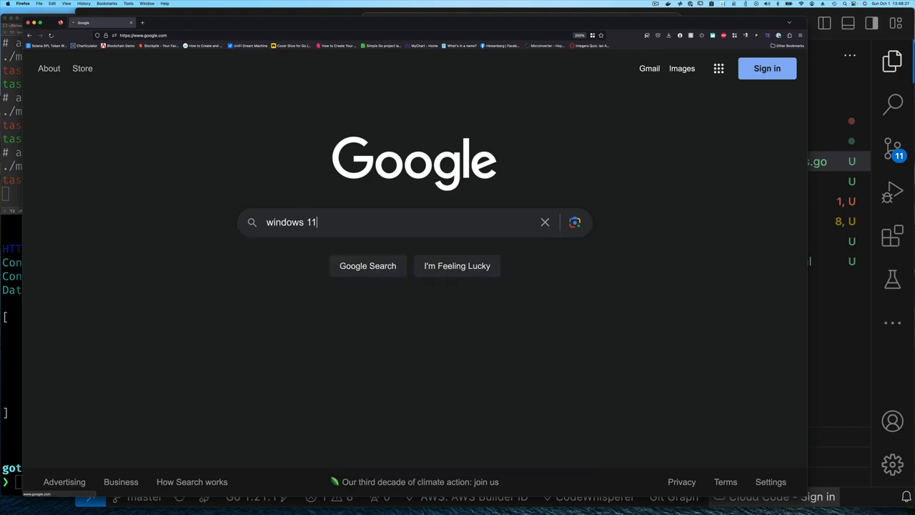
click(367, 266)
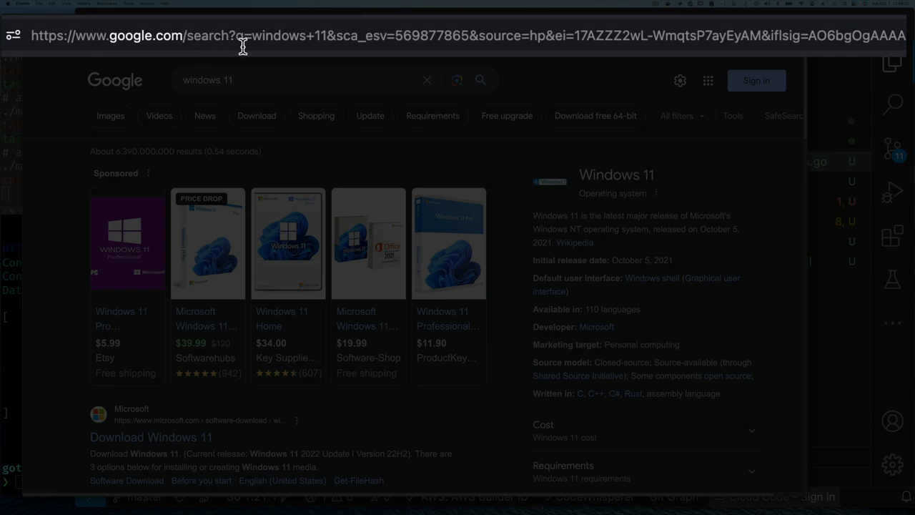
mouse_move(310, 40)
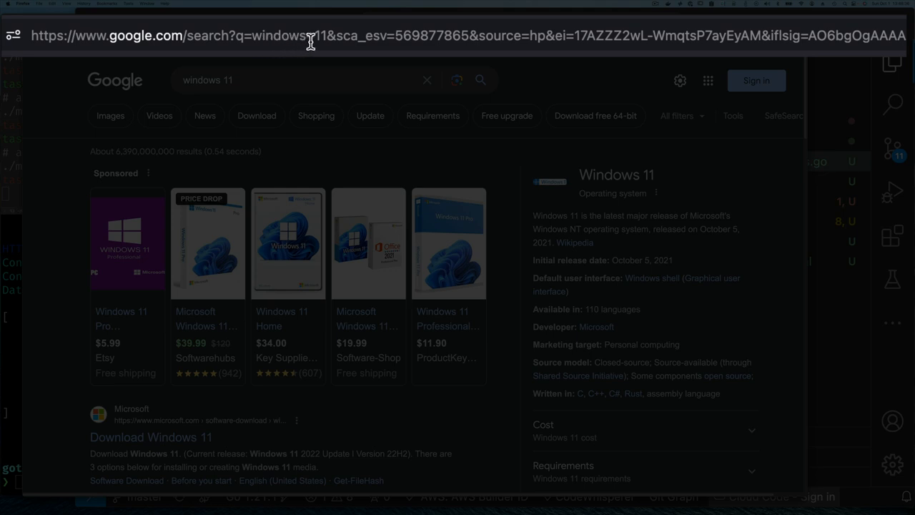
mouse_move(520, 37)
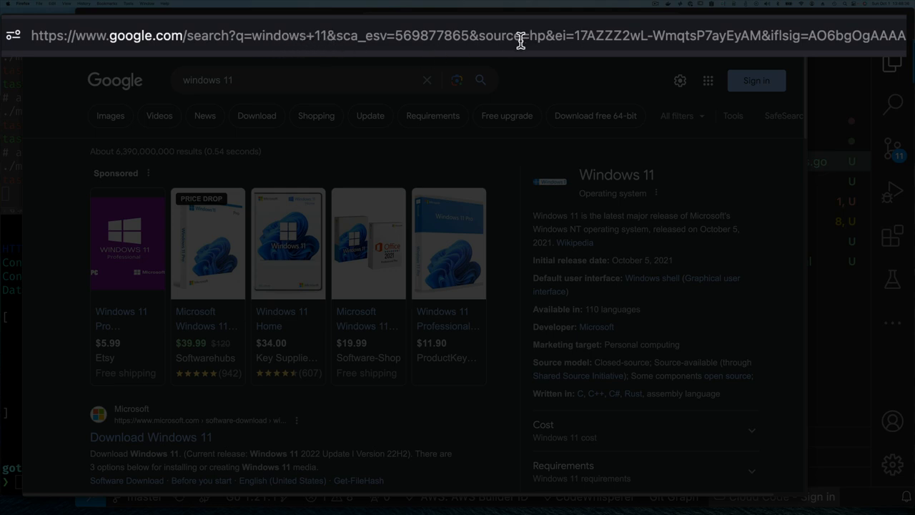
mouse_move(333, 39)
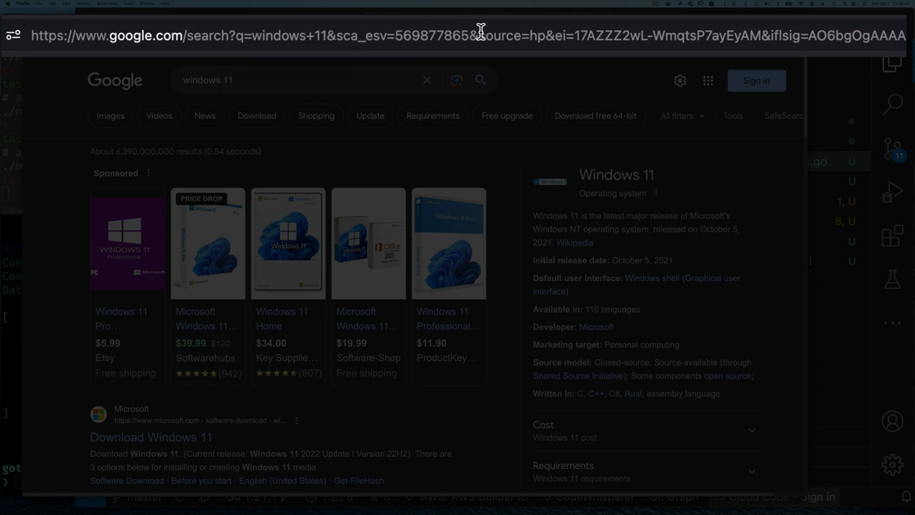
mouse_move(570, 38)
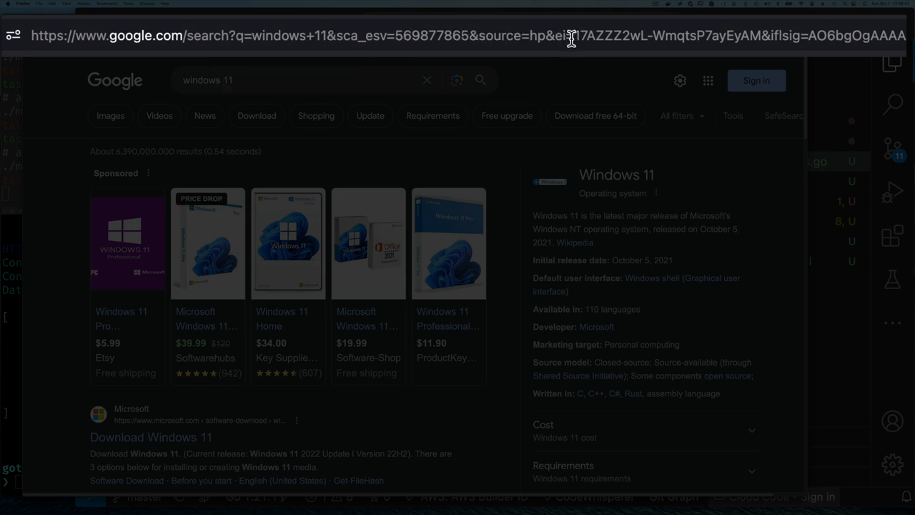
mouse_move(578, 44)
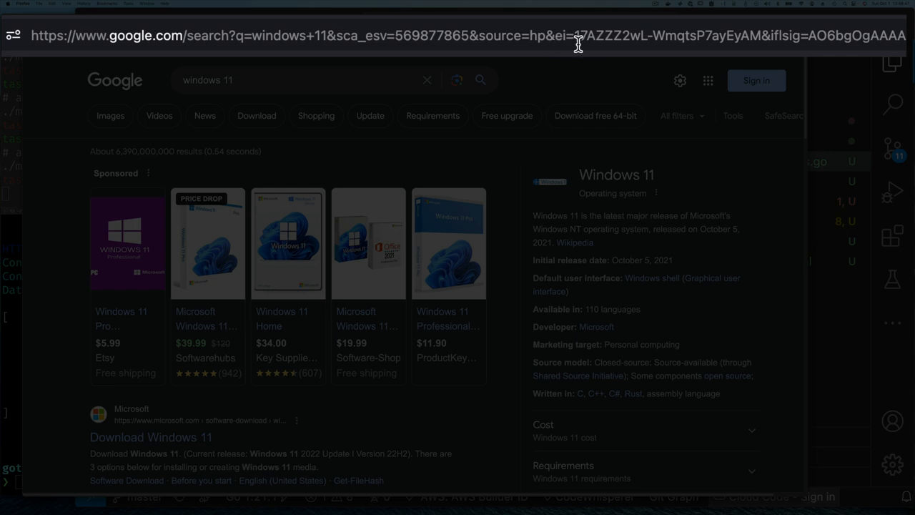
mouse_move(245, 43)
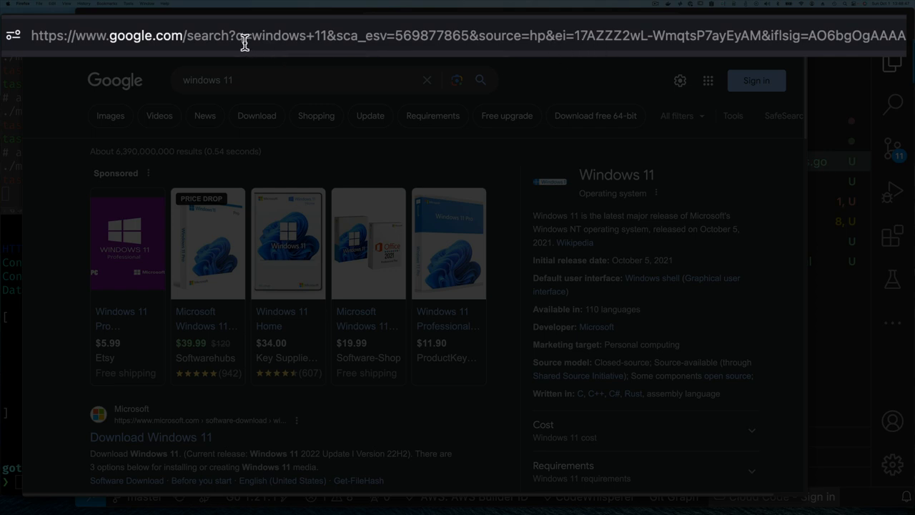
mouse_move(230, 35)
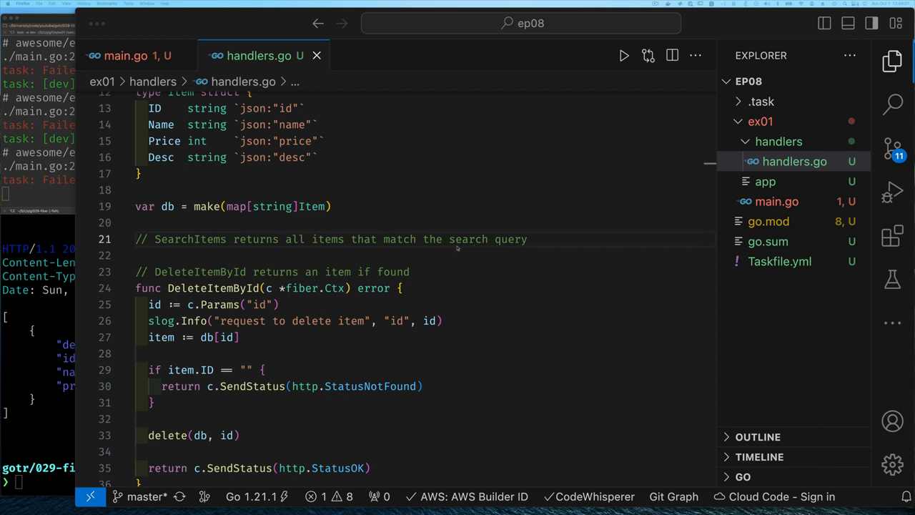
mouse_move(315, 255)
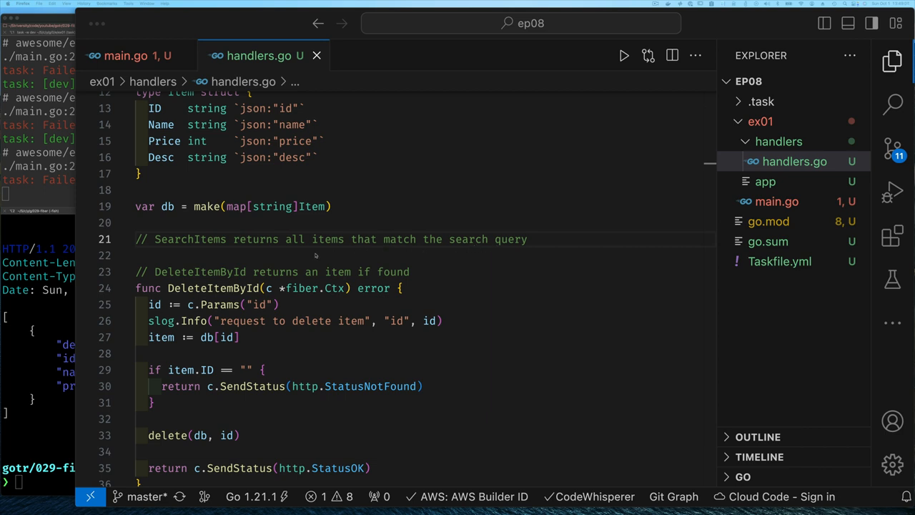
mouse_move(460, 253)
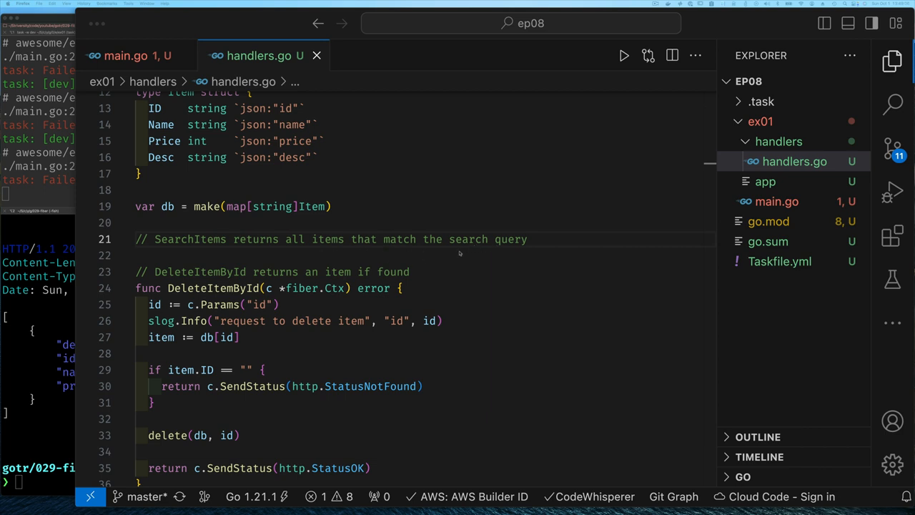
mouse_move(339, 258)
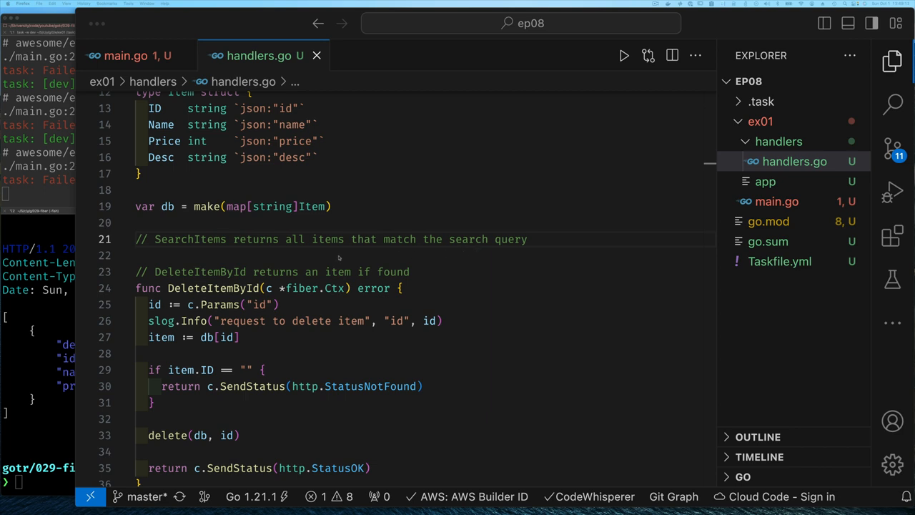
mouse_move(269, 249)
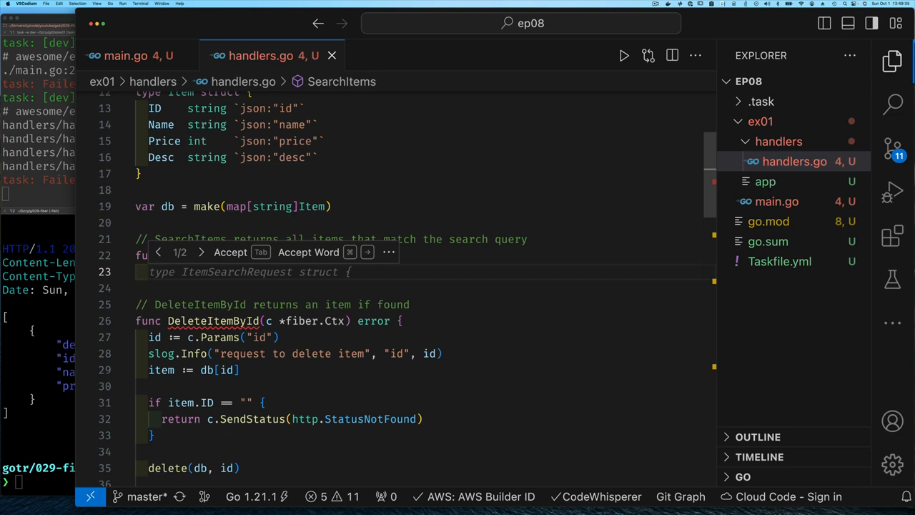
Step: Read the query parameter with q := c.Query("q") in SearchItems, then return to main.go
text(q:=)
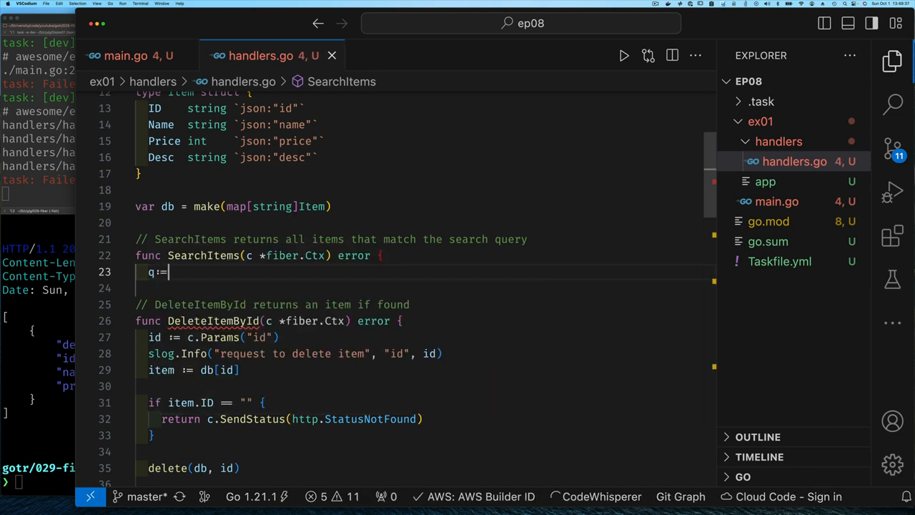
text(c.Query("q"))
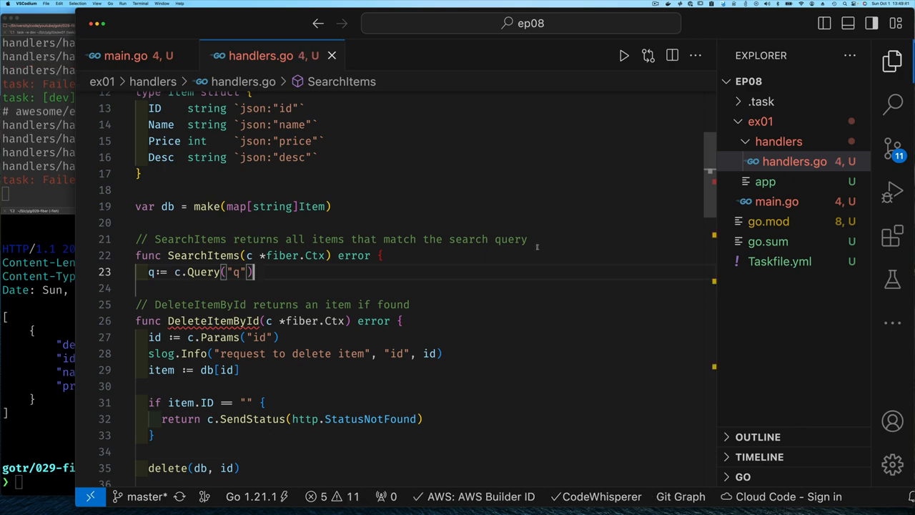
mouse_move(197, 272)
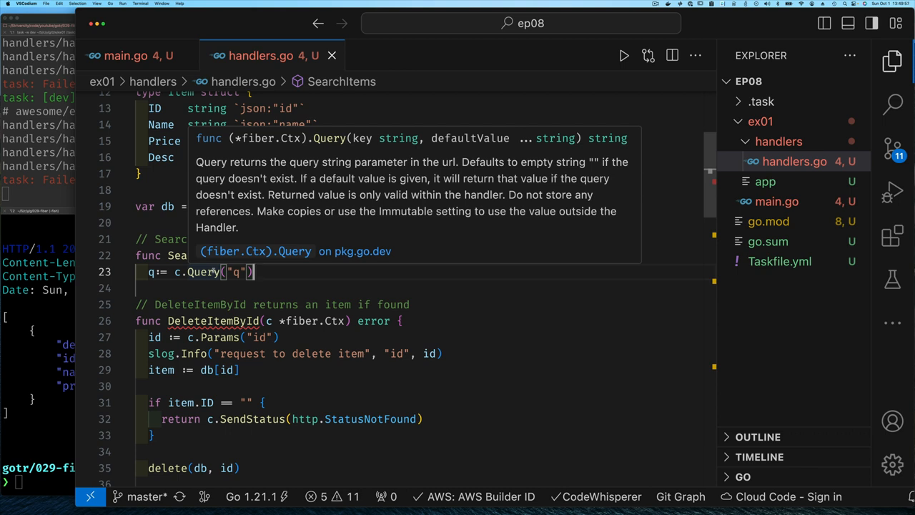
mouse_move(257, 275)
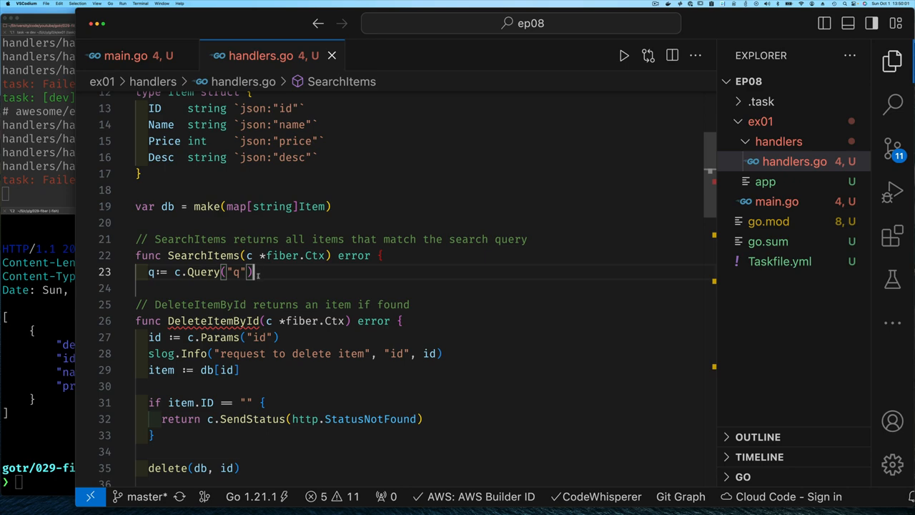
click(126, 55)
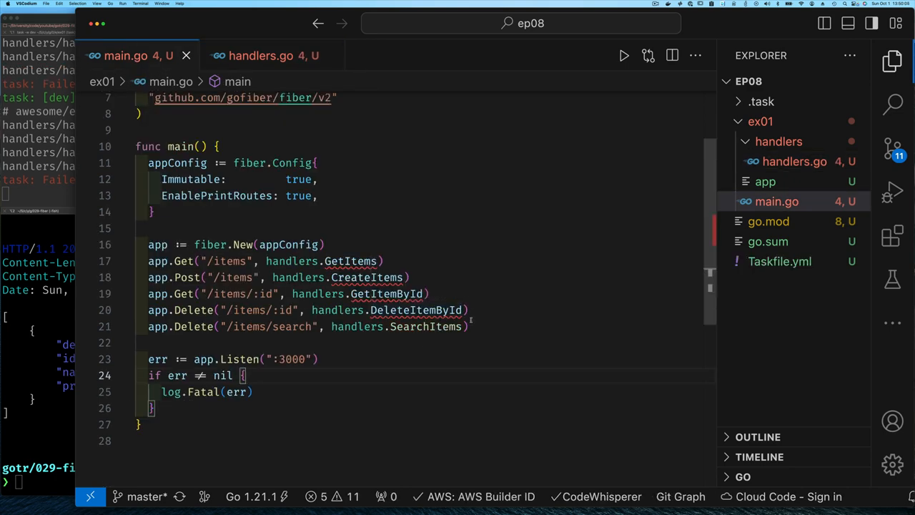
Step: Append the comment // :3000/items/search?q=query_string to the search route line
text(//)
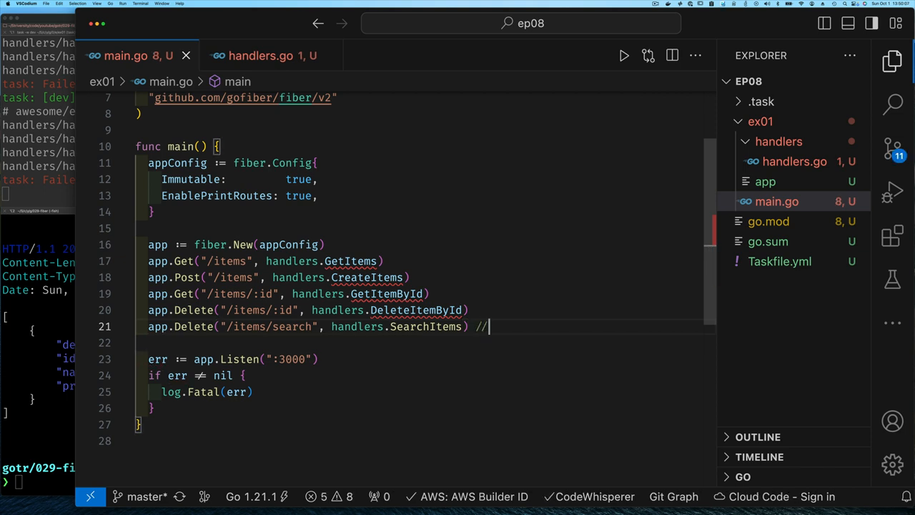
text(:)
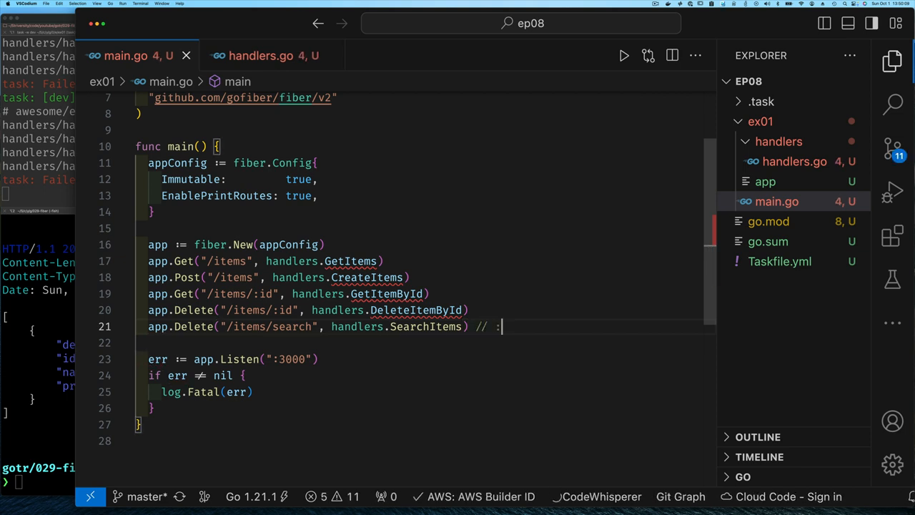
text(3000)
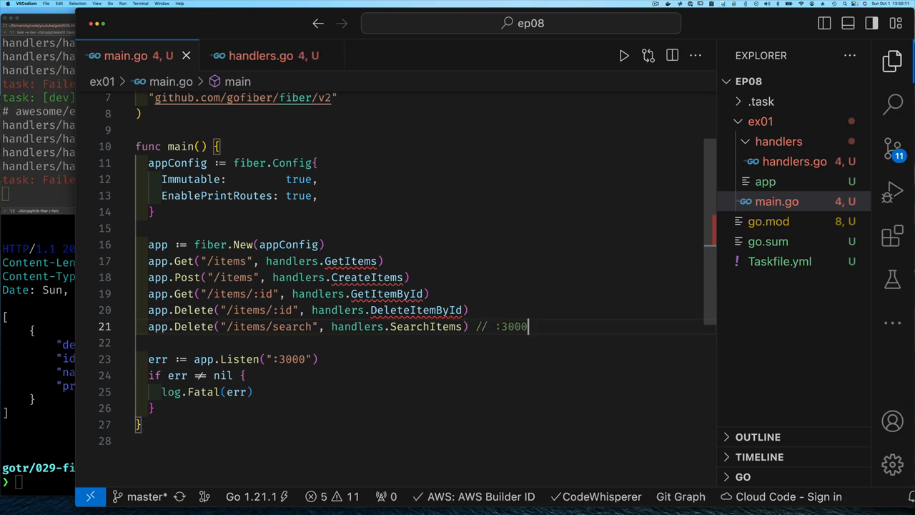
text(/item)
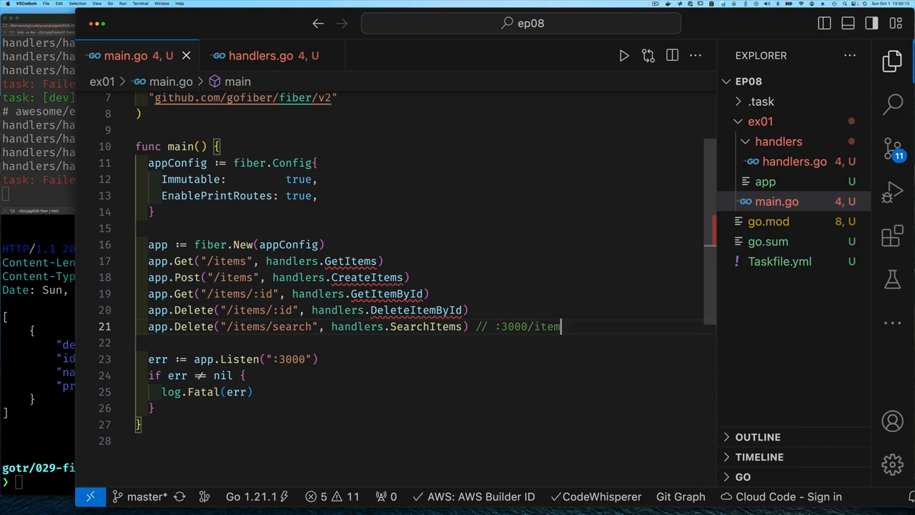
text(s?)
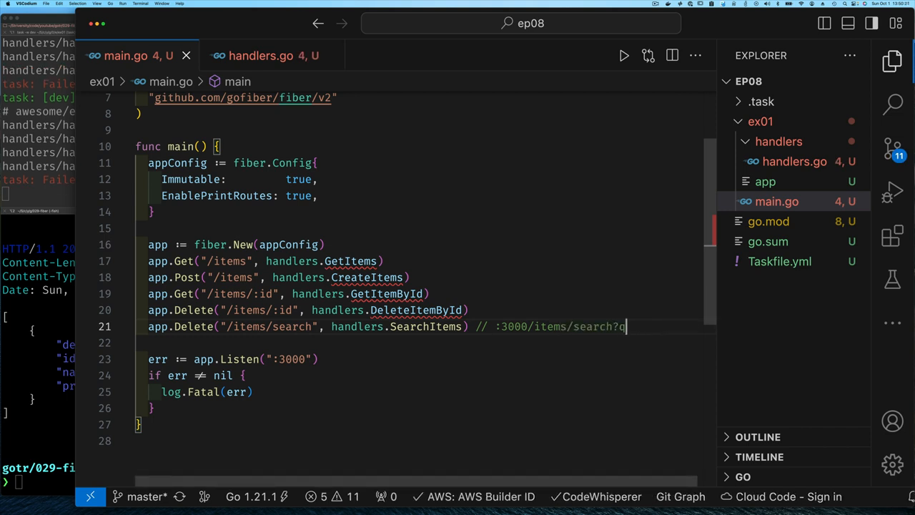
key(Backspace)
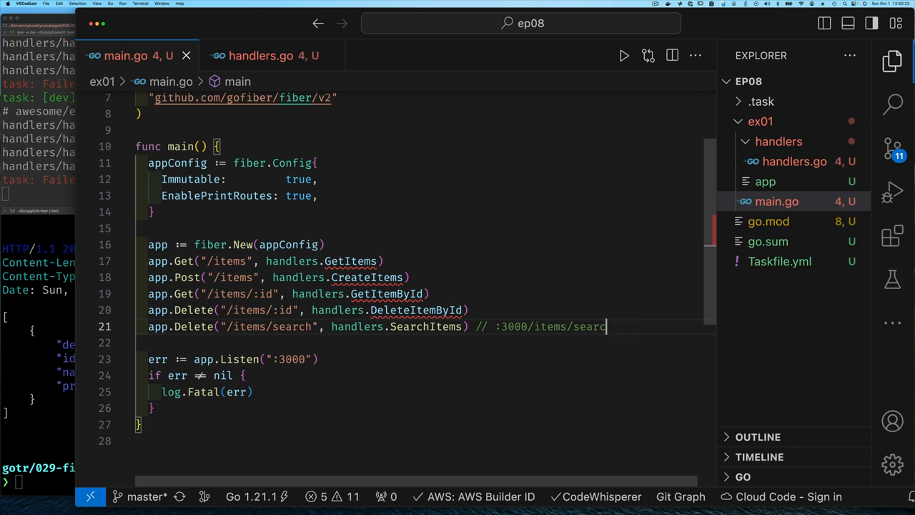
key(Backspace)
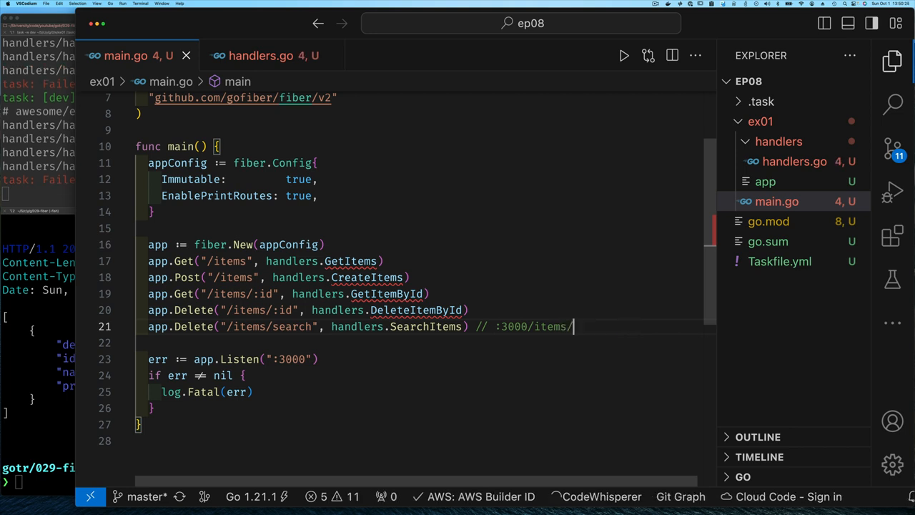
text(?name=appl)
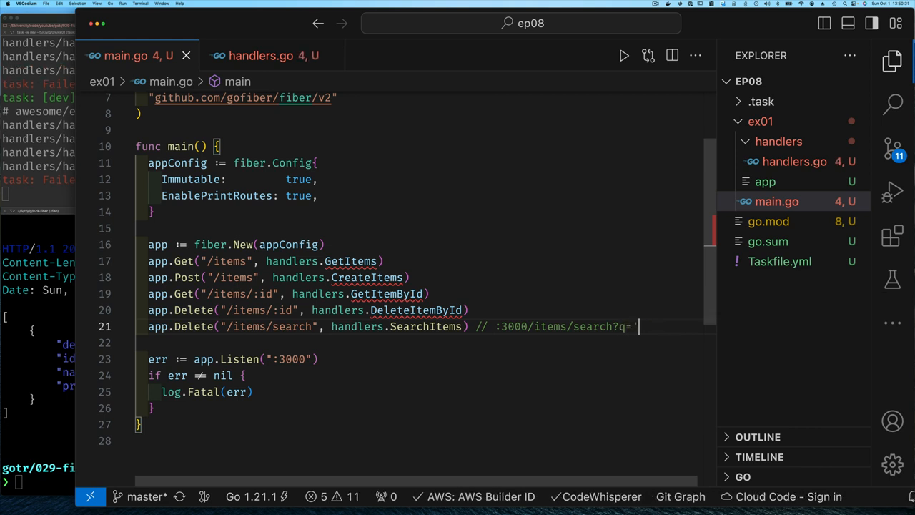
text(q=)
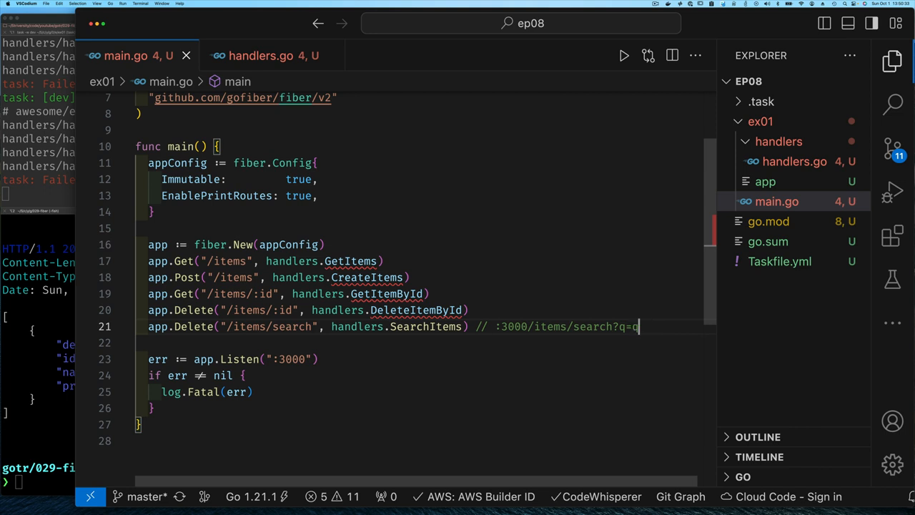
text(uerystring)
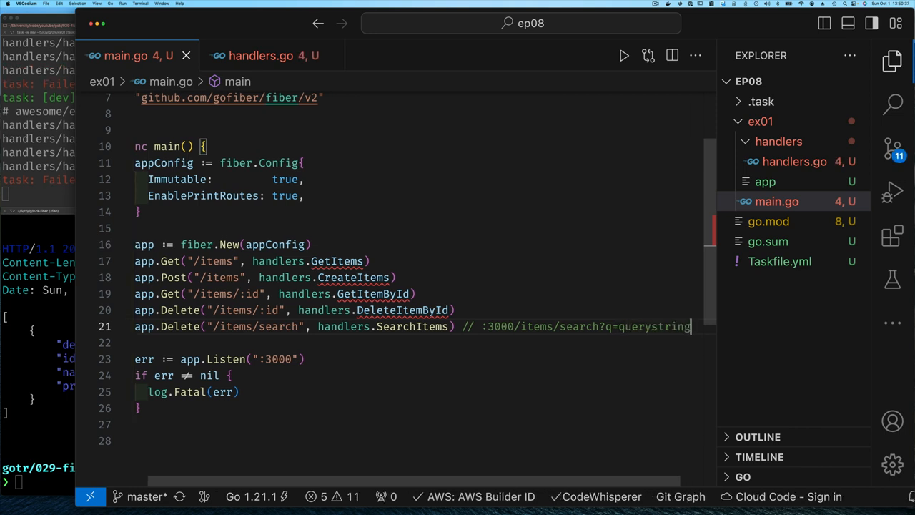
text(_str)
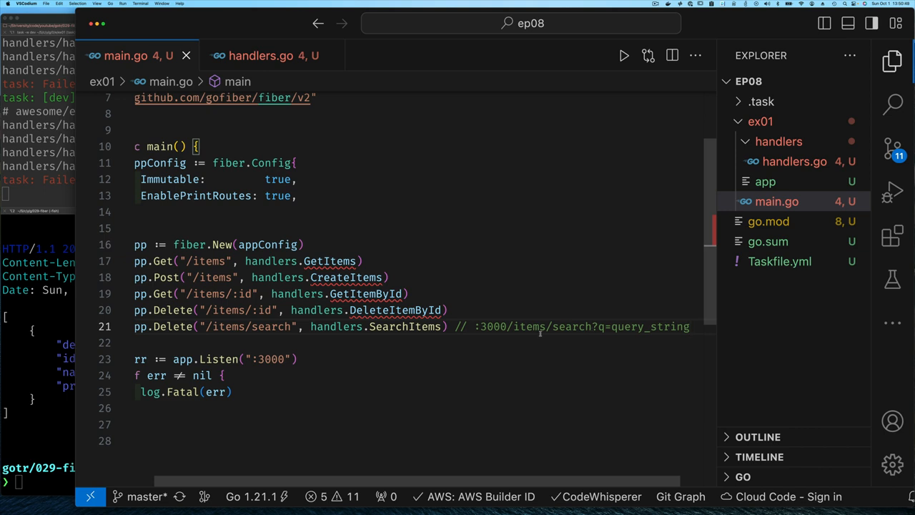
mouse_move(272, 56)
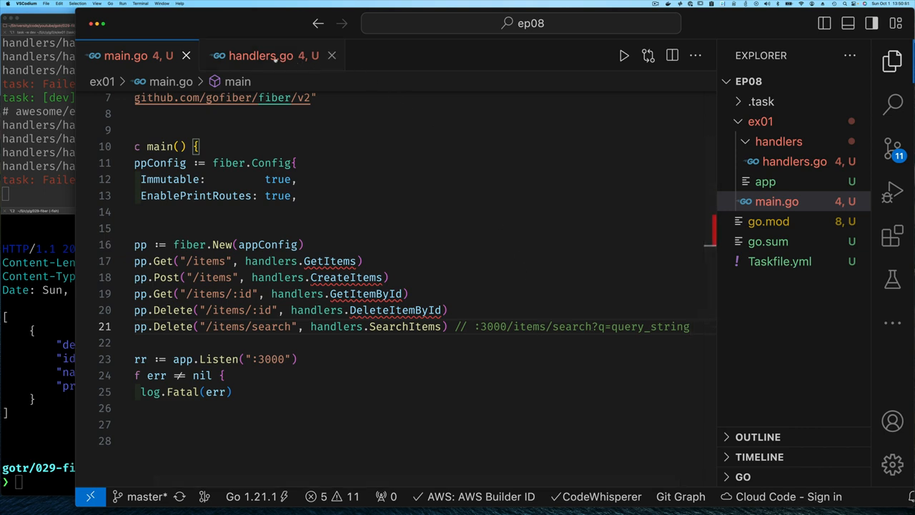
Step: Alternate between main.go and handlers.go twice, finishing on the SearchItems handler
click(260, 55)
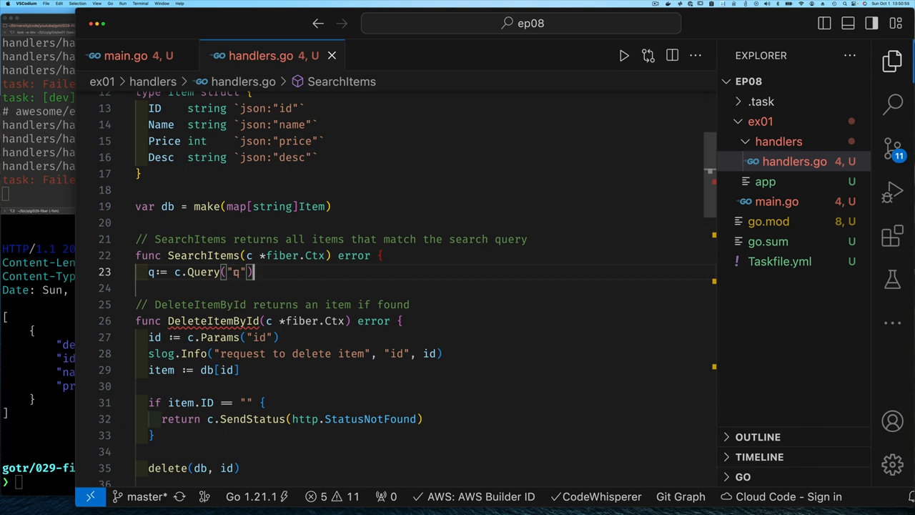
click(126, 56)
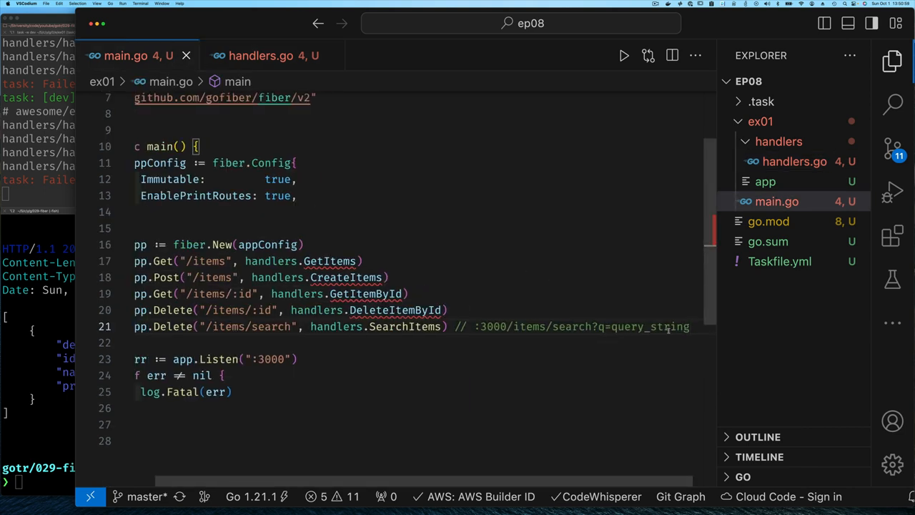
click(260, 56)
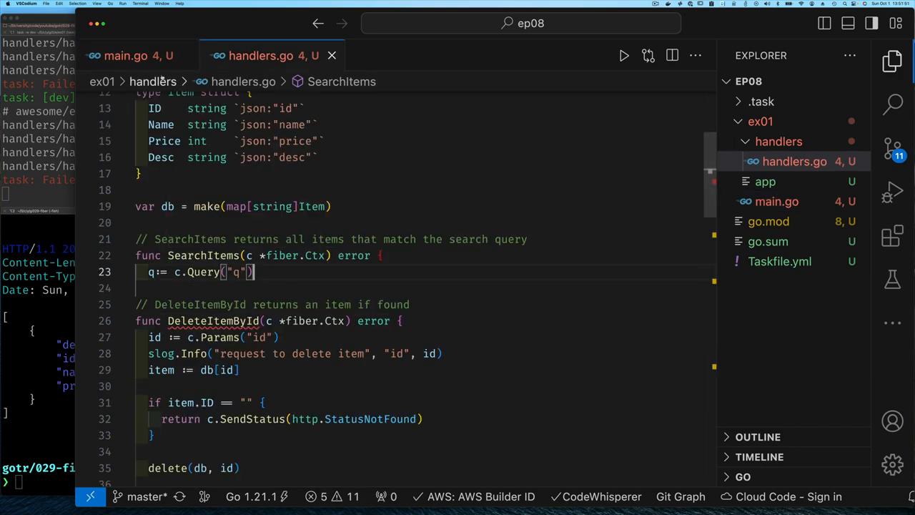
click(125, 56)
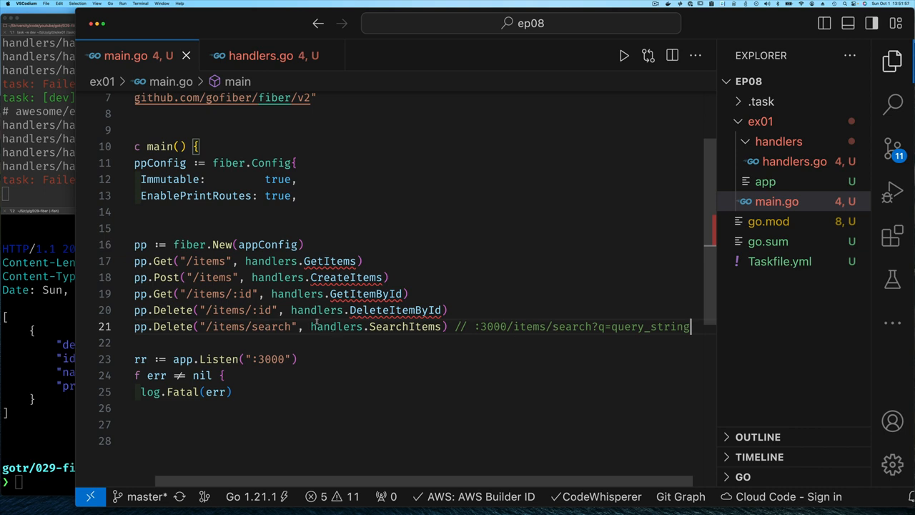
click(261, 56)
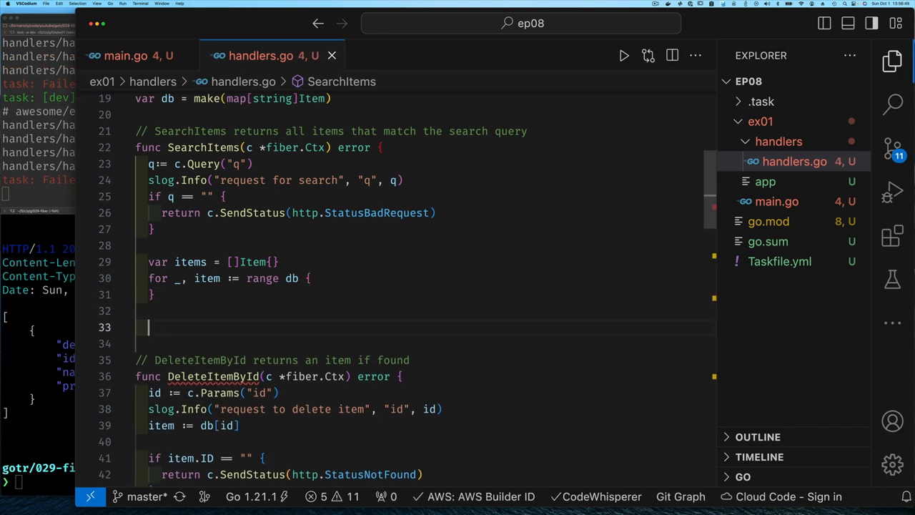
Step: End SearchItems by returning the matching items with c.JSON(items)
text(return c.JSON(items)
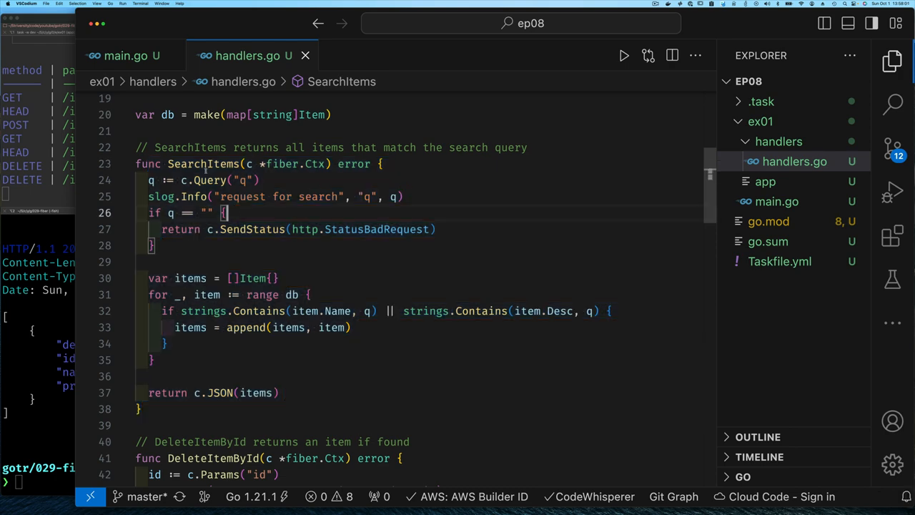
mouse_move(208, 180)
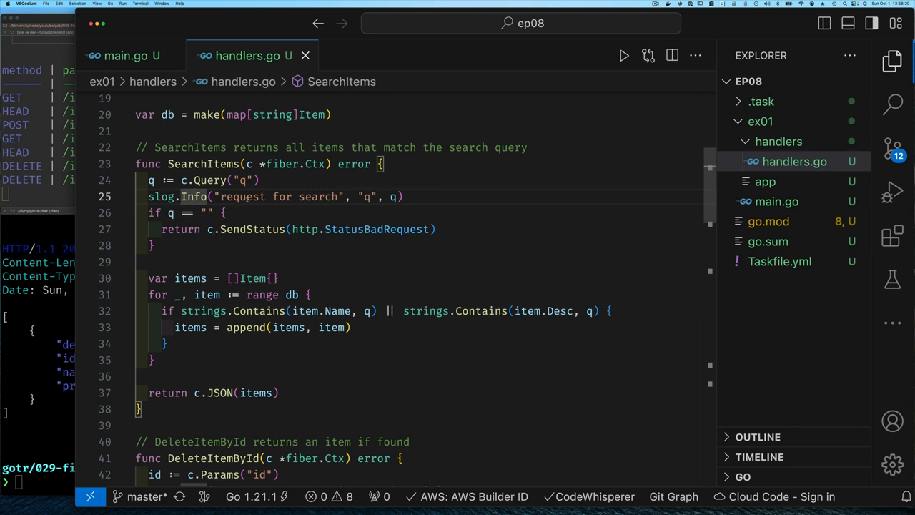
mouse_move(213, 229)
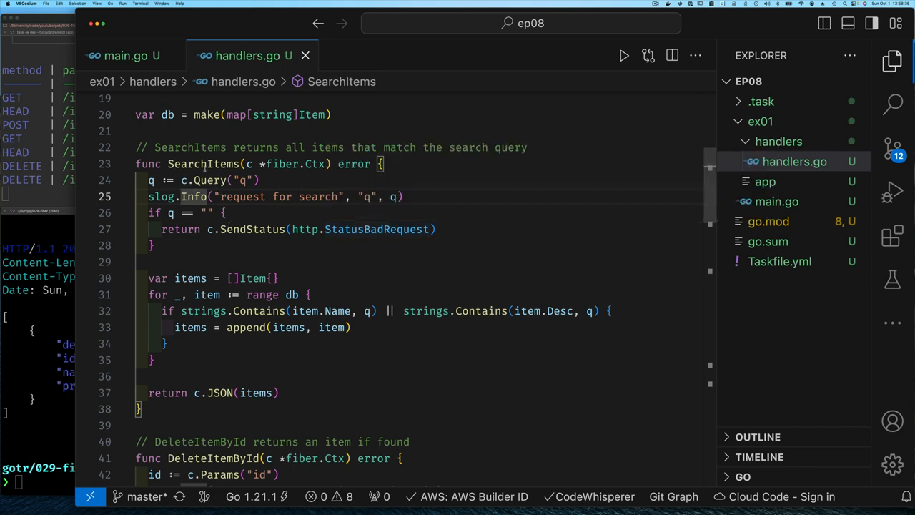
mouse_move(203, 164)
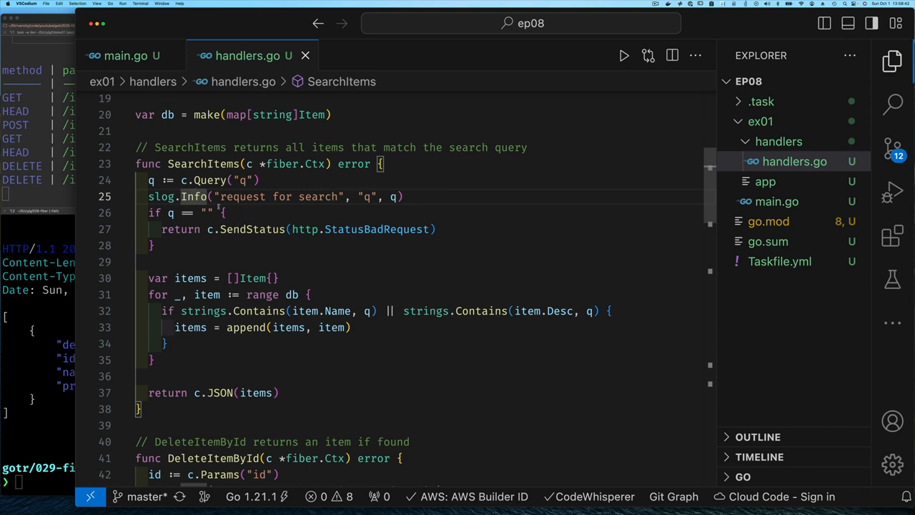
mouse_move(251, 228)
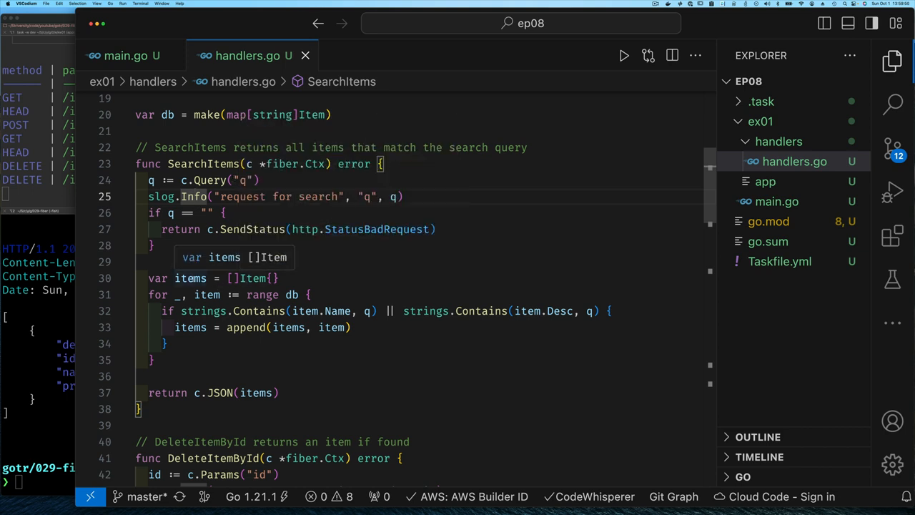
mouse_move(257, 278)
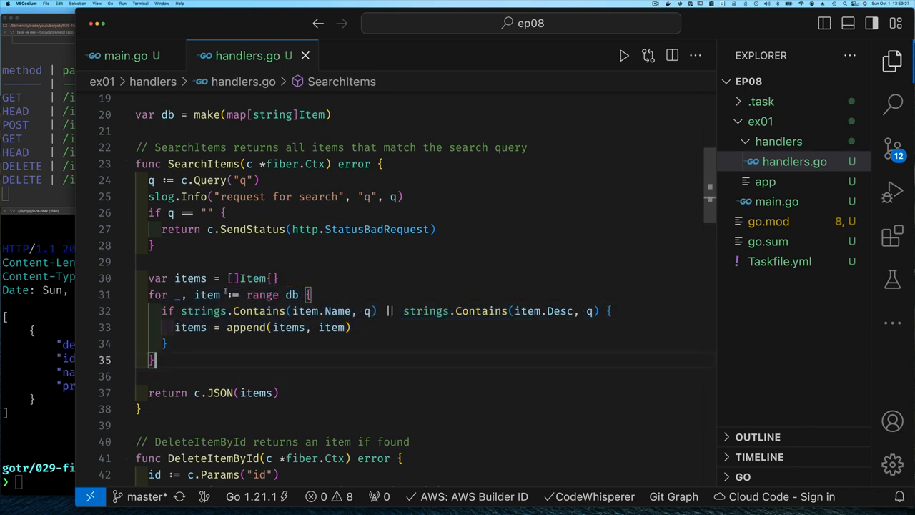
mouse_move(293, 294)
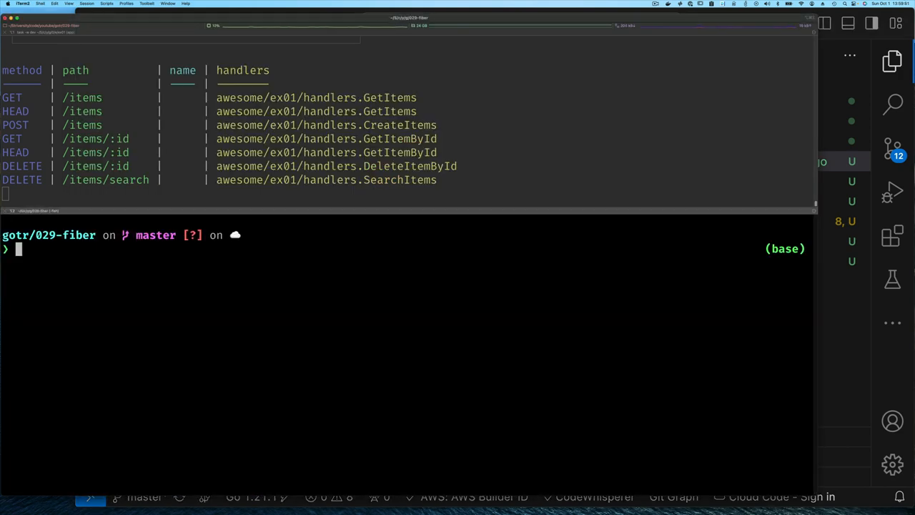
Step: List all items, then create items 'cars are cool' and 'book items' with HTTPie
text(http -v :3000/items)
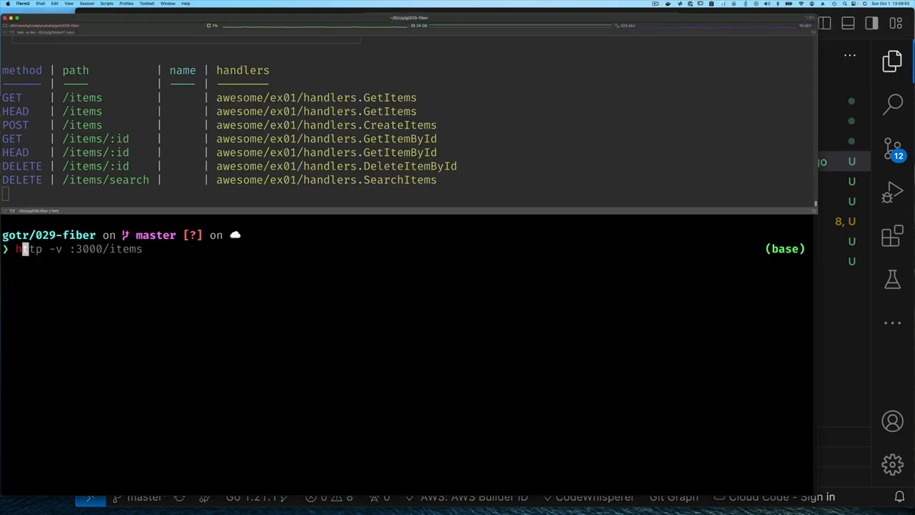
key(Return)
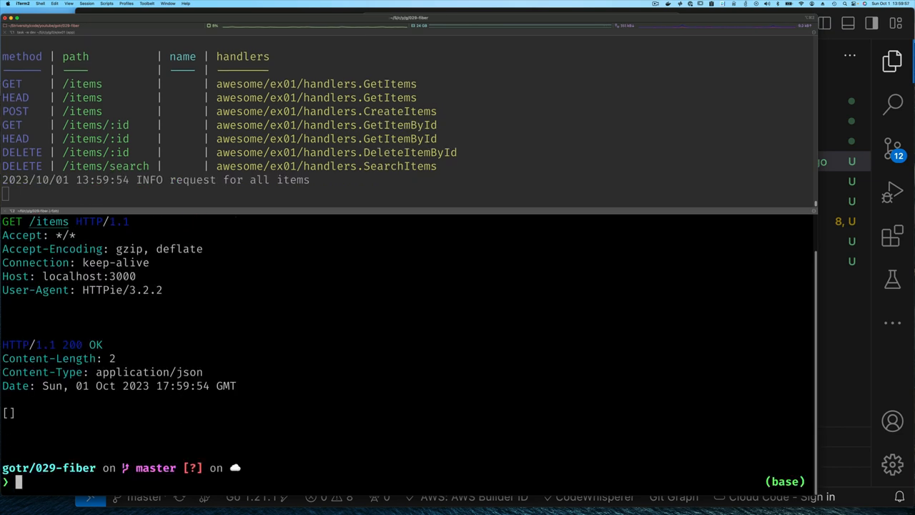
text(http -v :3000/items name='cars are cool')
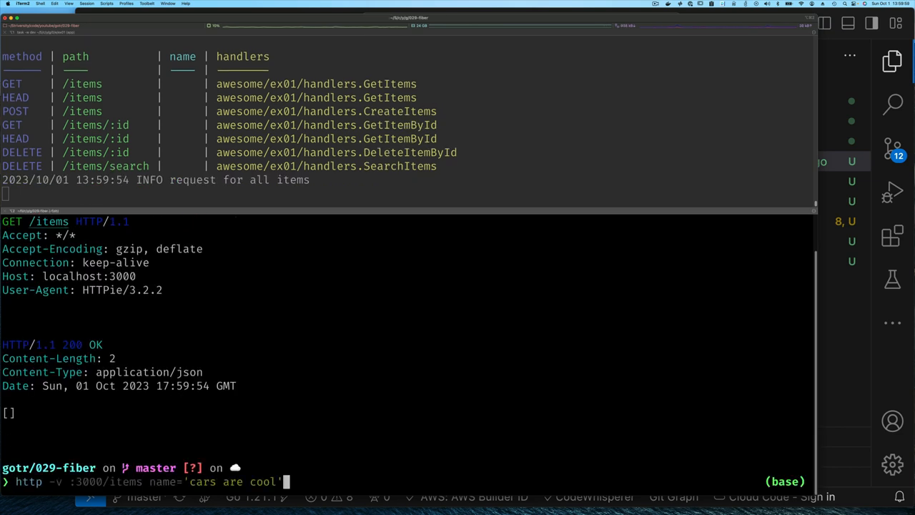
key(Return)
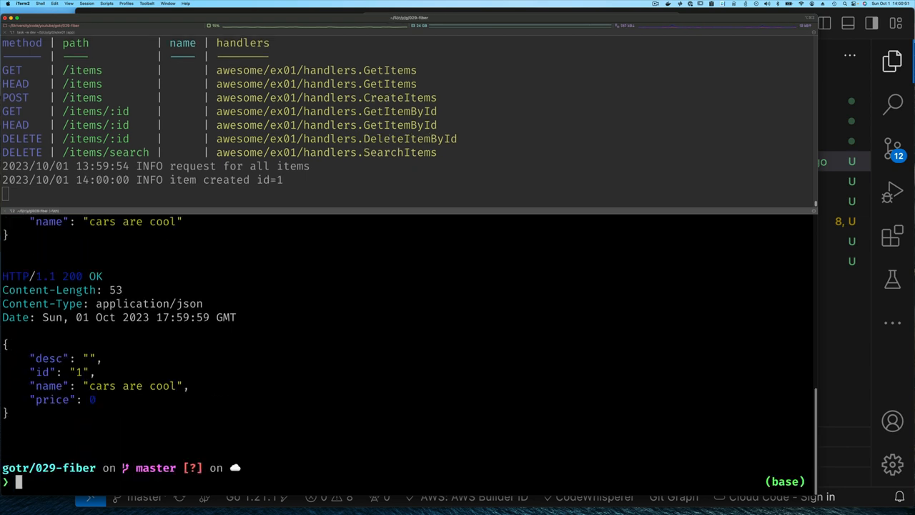
text(http -v :3000/items name='car)
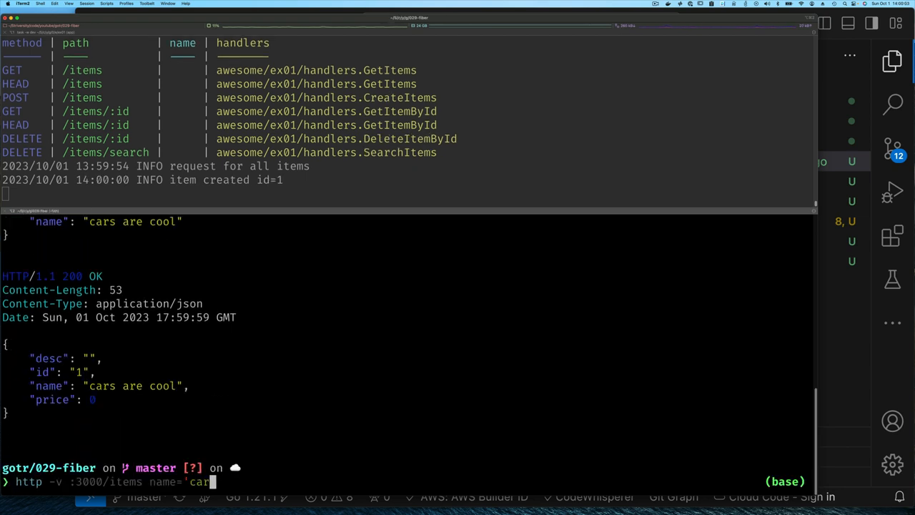
key(Return)
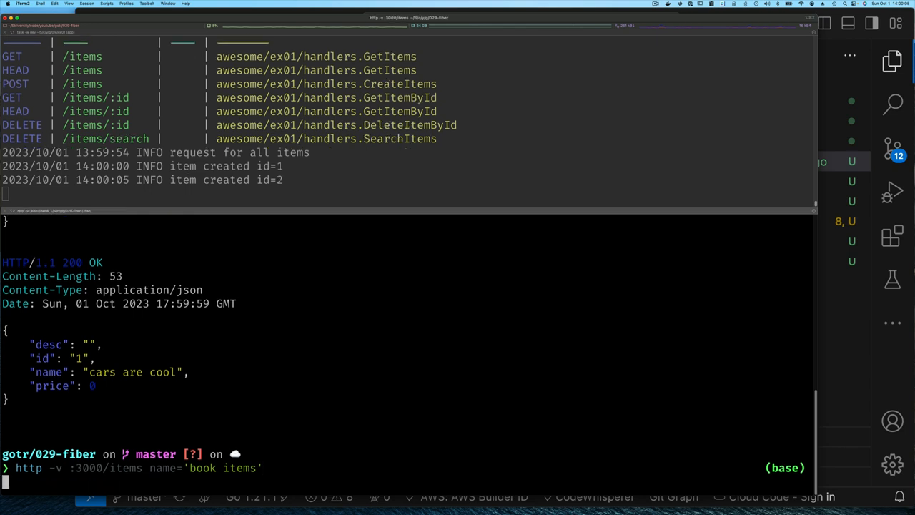
key(Return)
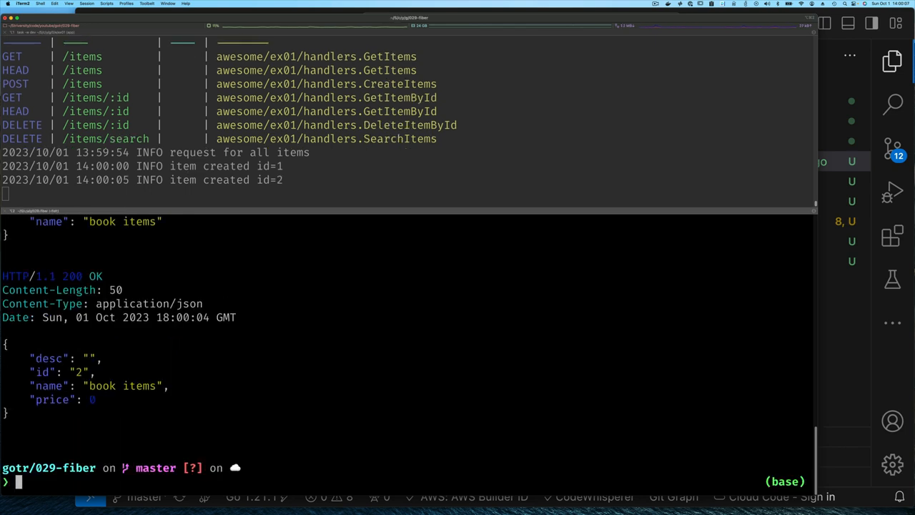
text(http -v :3000/items name='book items')
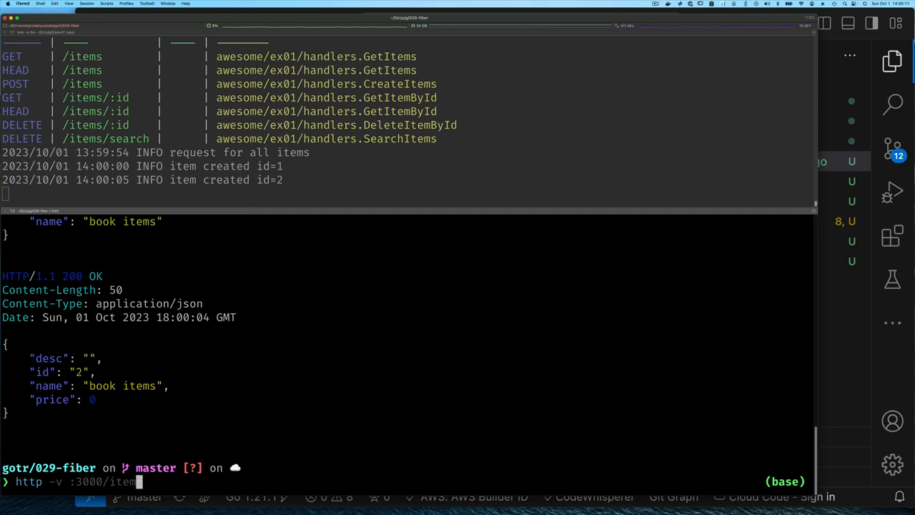
Step: Search for q='car', get 404, and highlight the /items/:id route that caught it
text(s/search\?q='car')
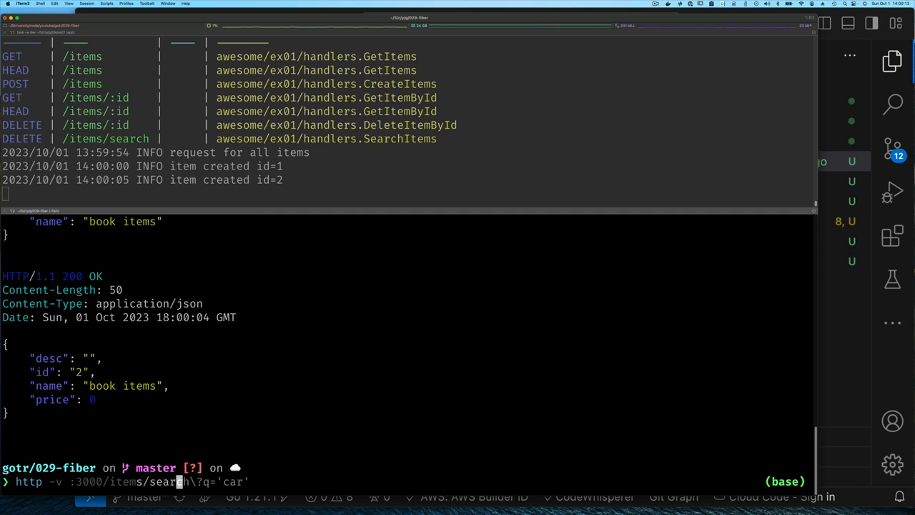
key(Return)
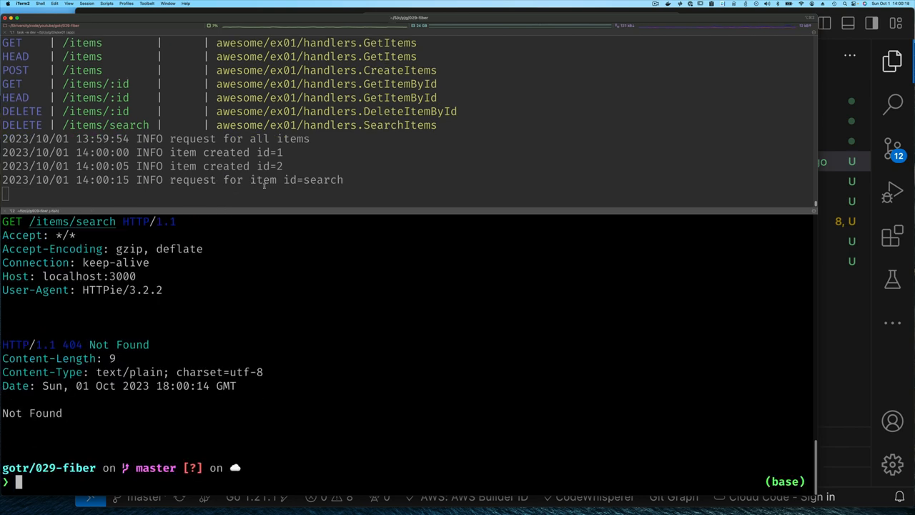
double_click(312, 180)
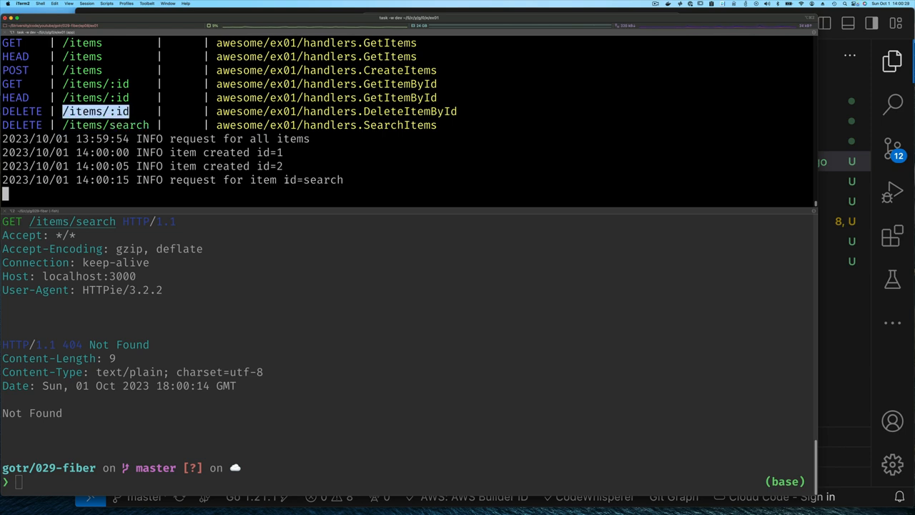
mouse_move(790, 289)
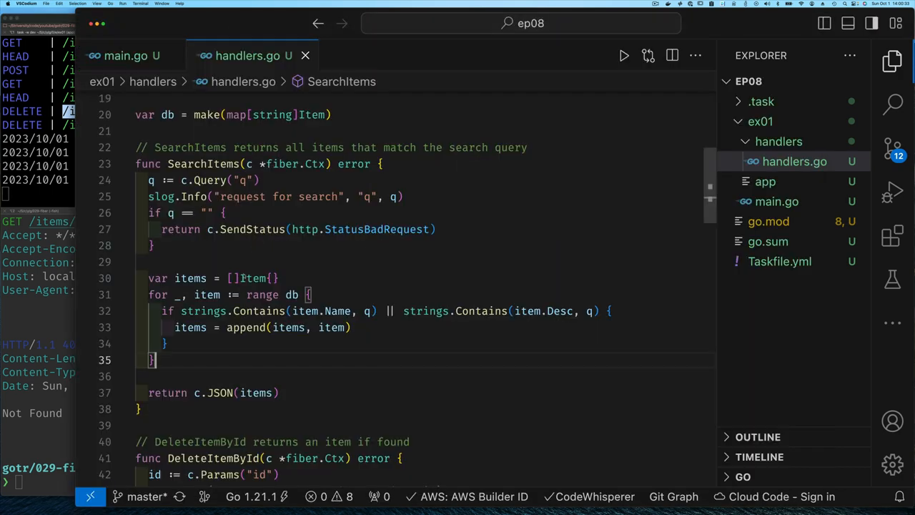
Step: Change the GET item route parameter in main.go to :id<int>
click(126, 56)
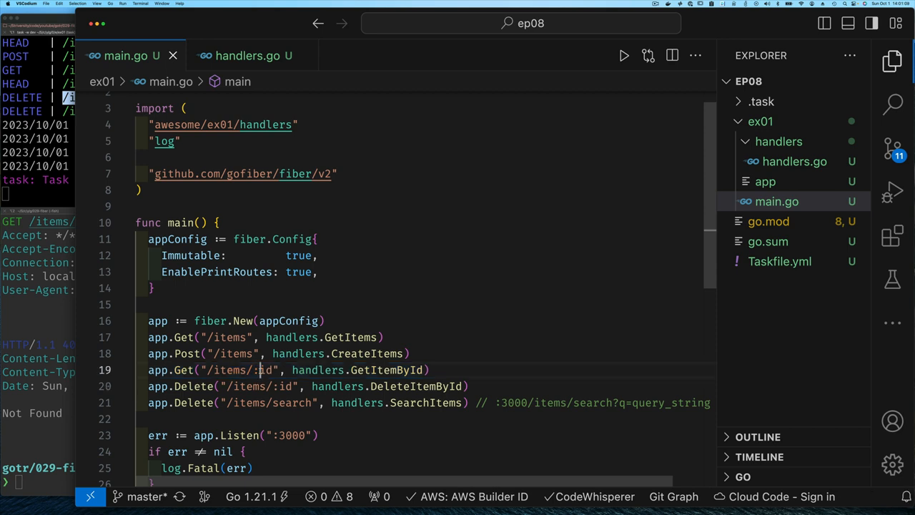
double_click(263, 370)
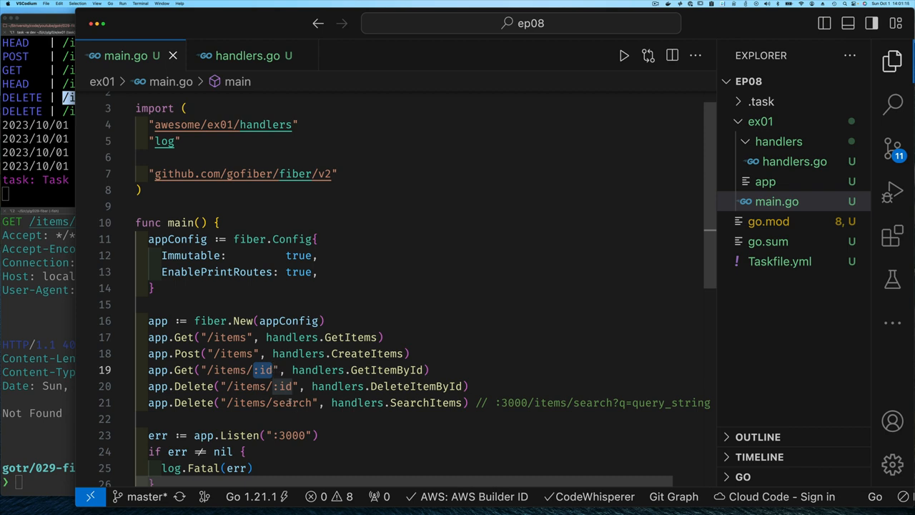
click(293, 402)
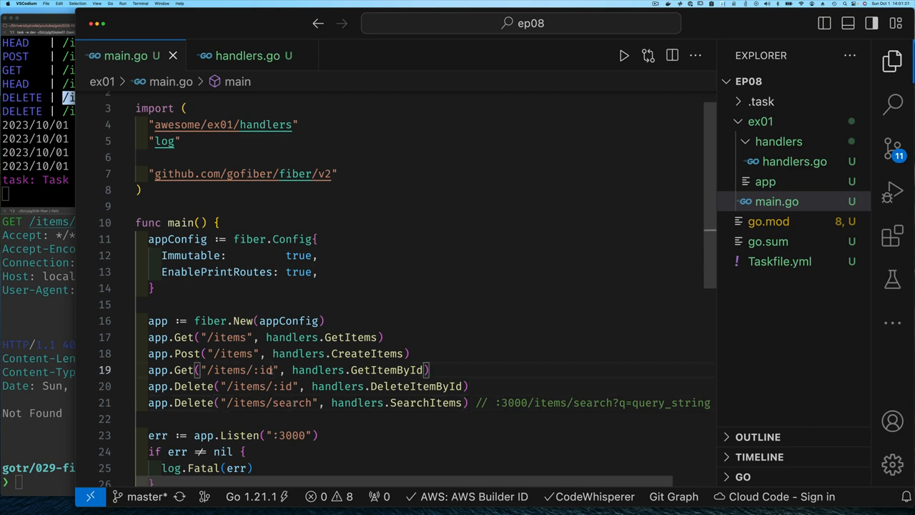
text(<int)
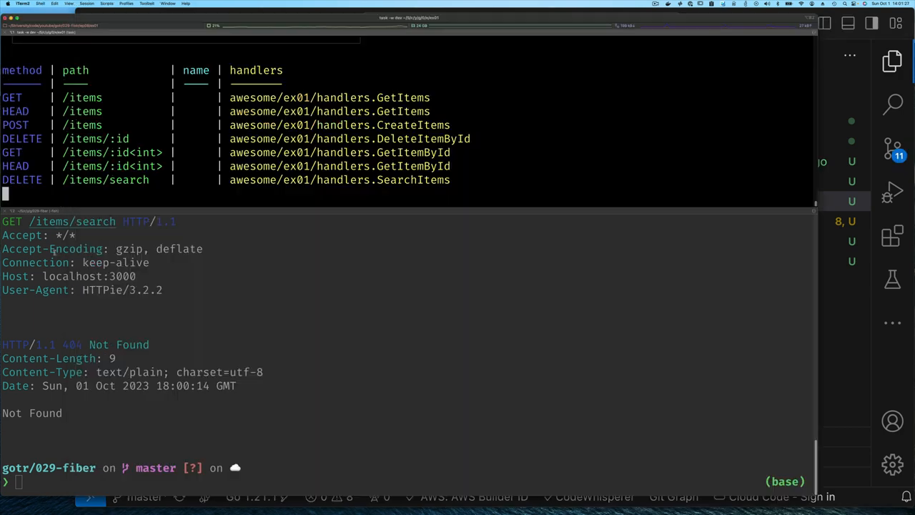
Step: Resend http -v :3000/items/search and receive 405 Method Not Allowed
text(http -v :3000/items/search)
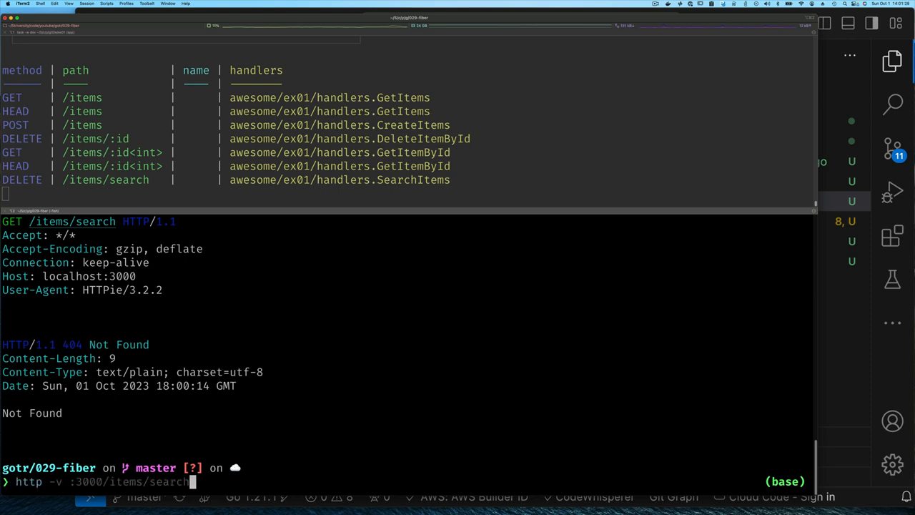
key(Return)
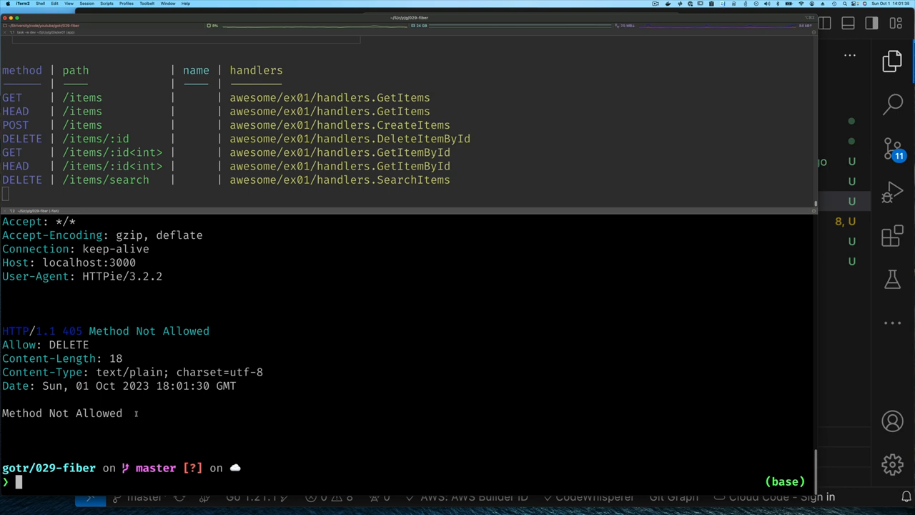
text(http -v :3000/items/search)
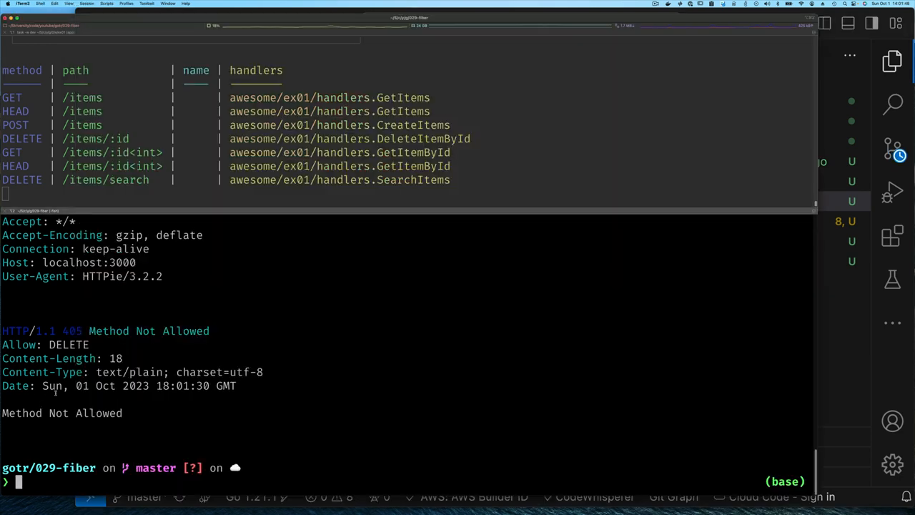
Step: Clear the terminal and rerun the search request, getting 400 Bad Request for the empty query
text(clear)
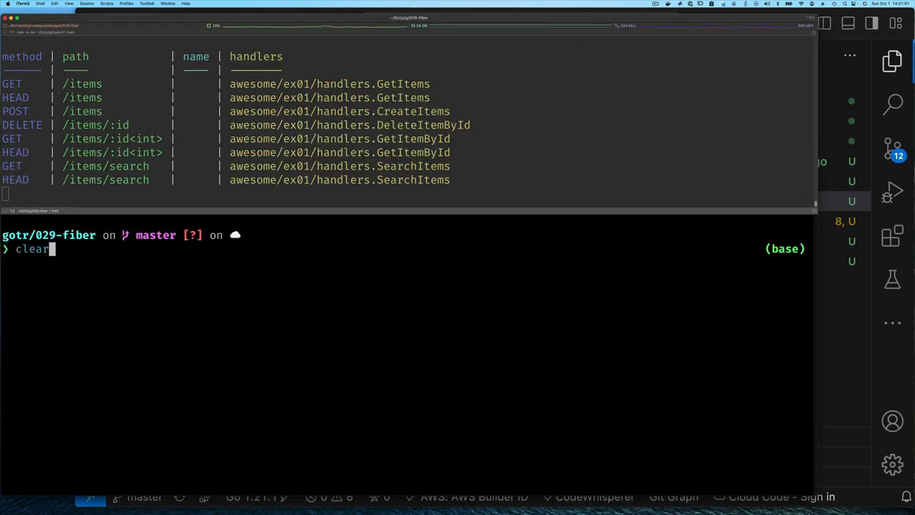
key(Return)
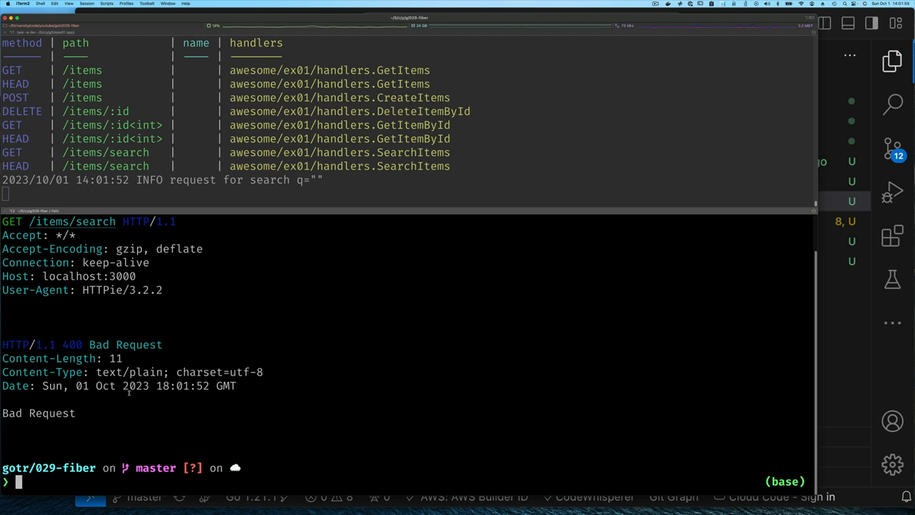
mouse_move(307, 179)
text(c)
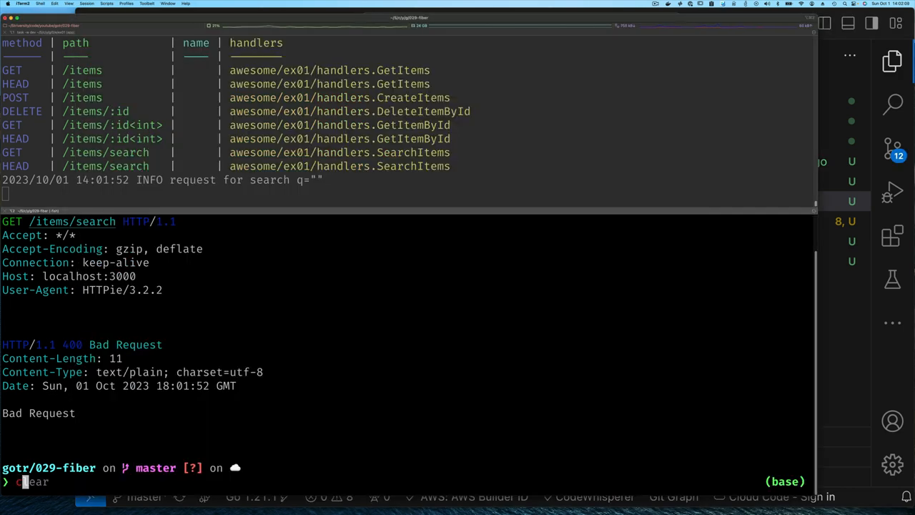
key(Return)
text(clera)
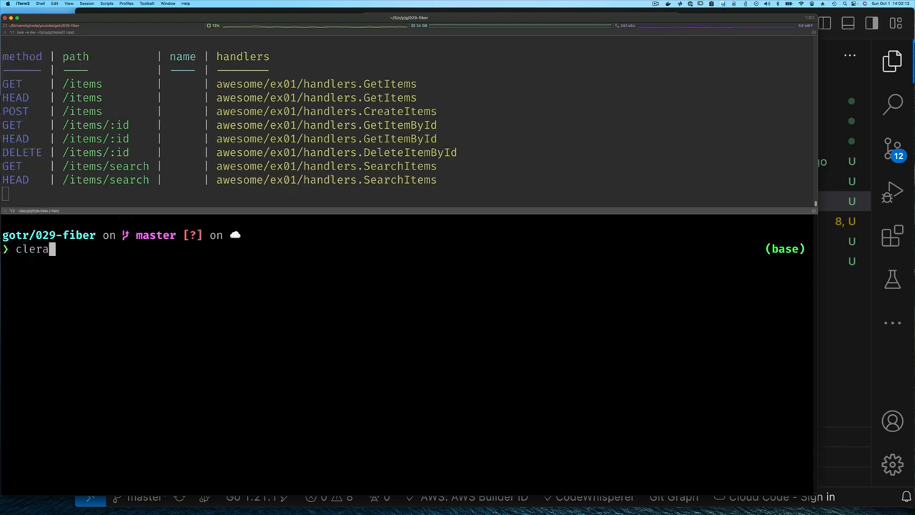
Step: Rerun the search request, note the 404 from /items/:id, and retype http -v :3000/items/search
key(Return)
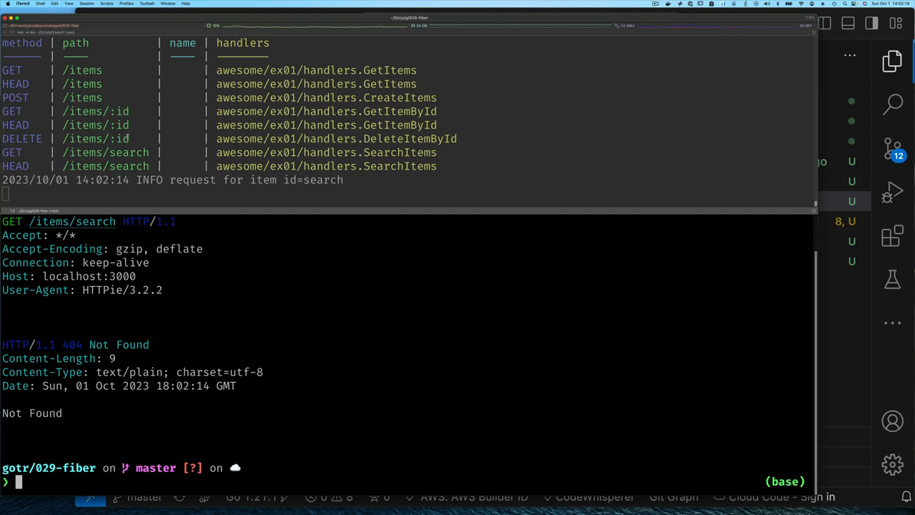
double_click(95, 139)
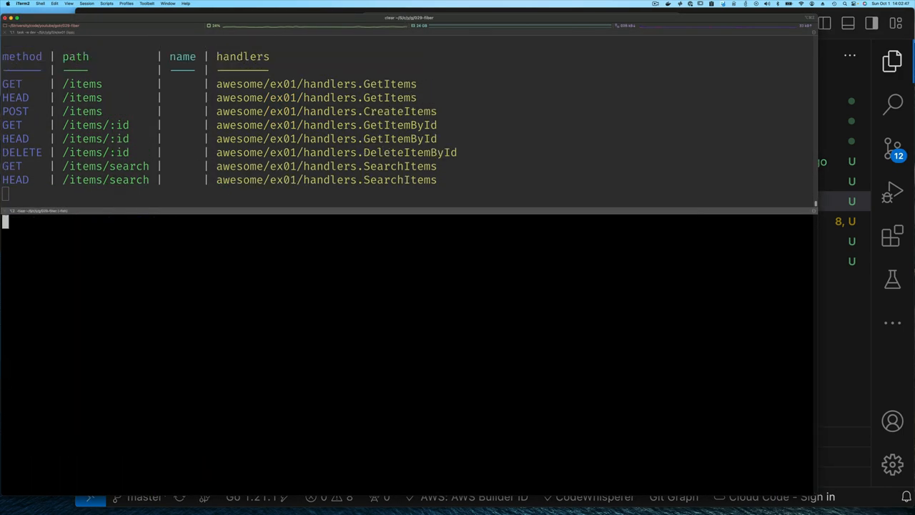
text(http -v :3000/items/search)
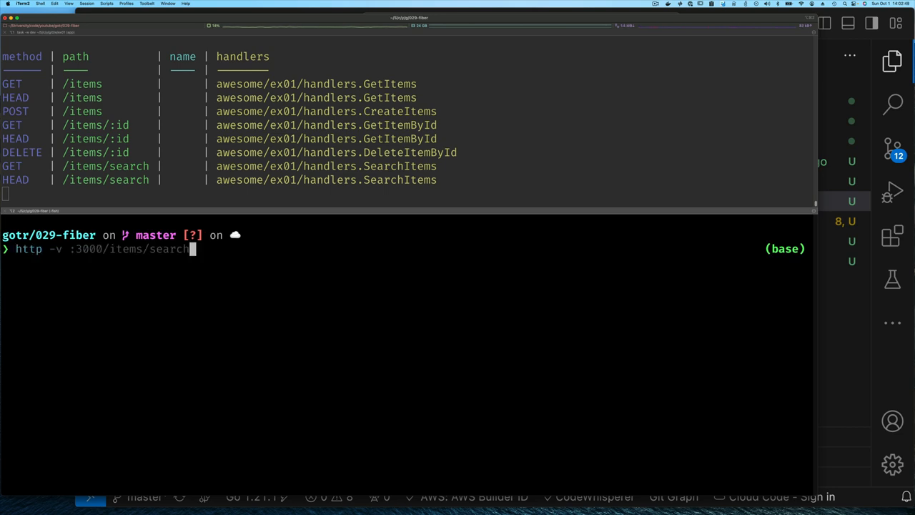
key(Return)
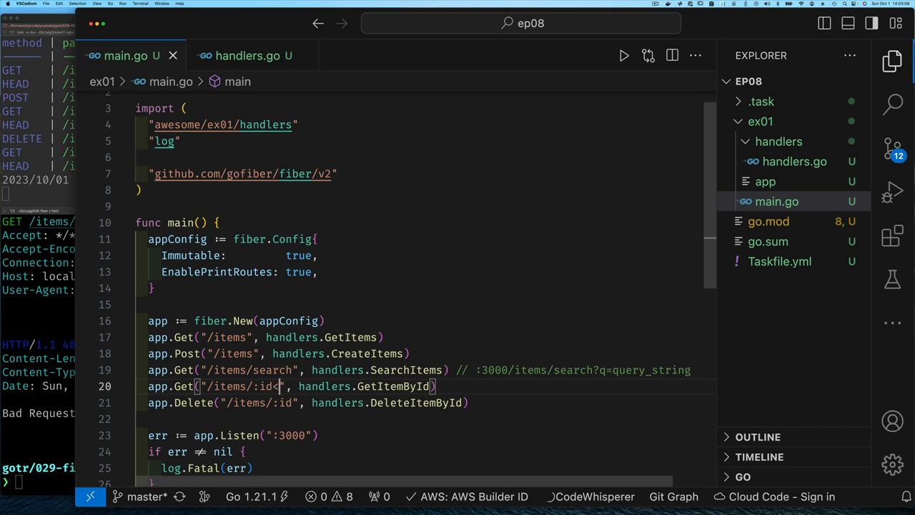
Step: Add <int> to the :id parameter on both the GET and DELETE item routes
text(int>)
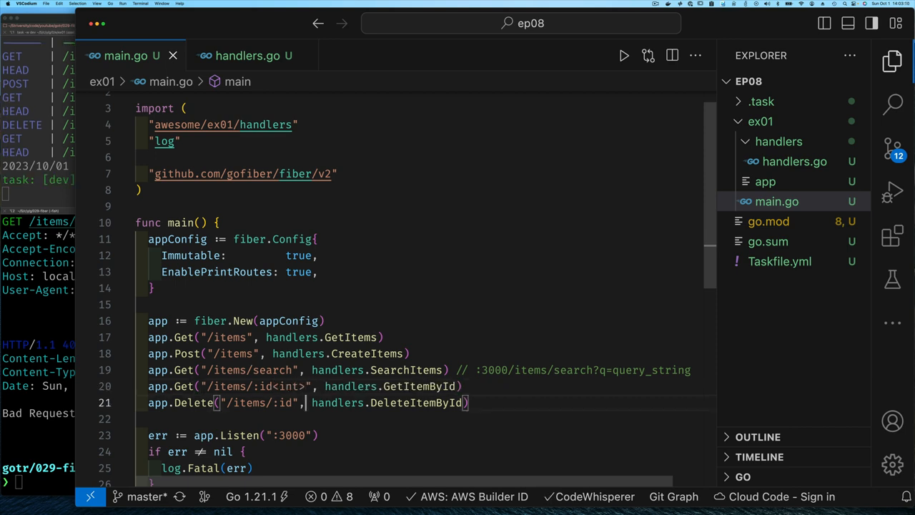
text(<int>)
click(37, 482)
text(http -v :3000/items/search)
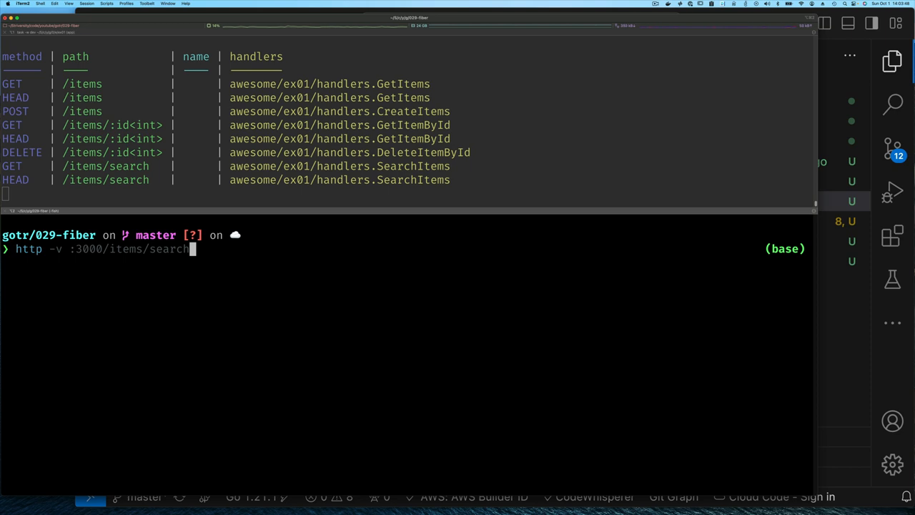
Step: Send the item search with no query, then retype it with a quoted q='car' term
key(Return)
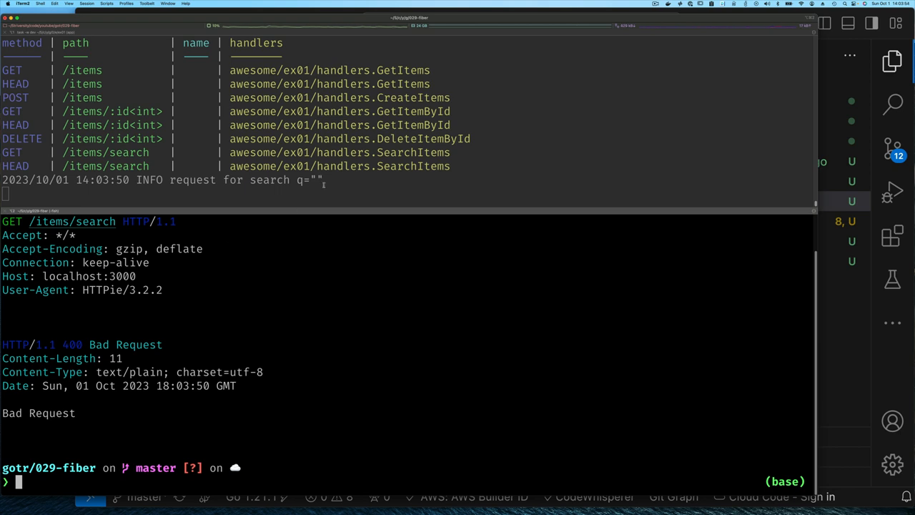
text(http -v :3000/items/search)
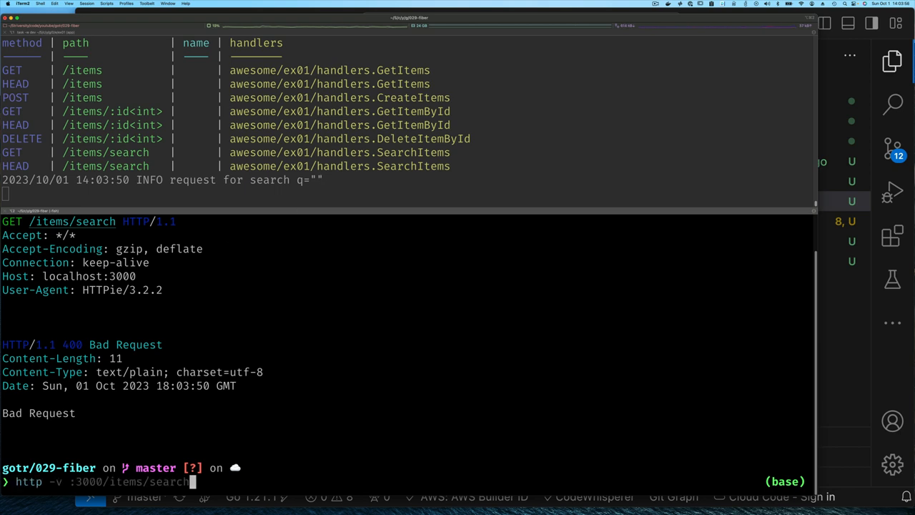
text(?)
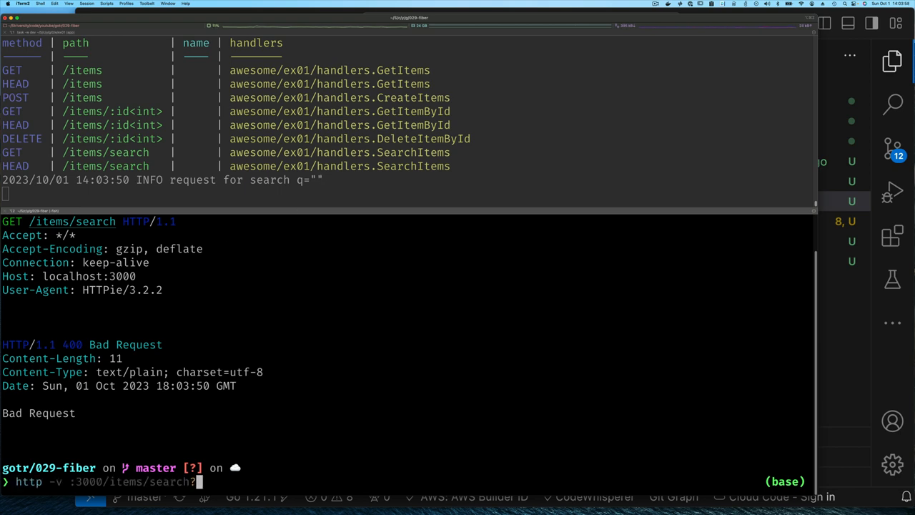
text(q=)
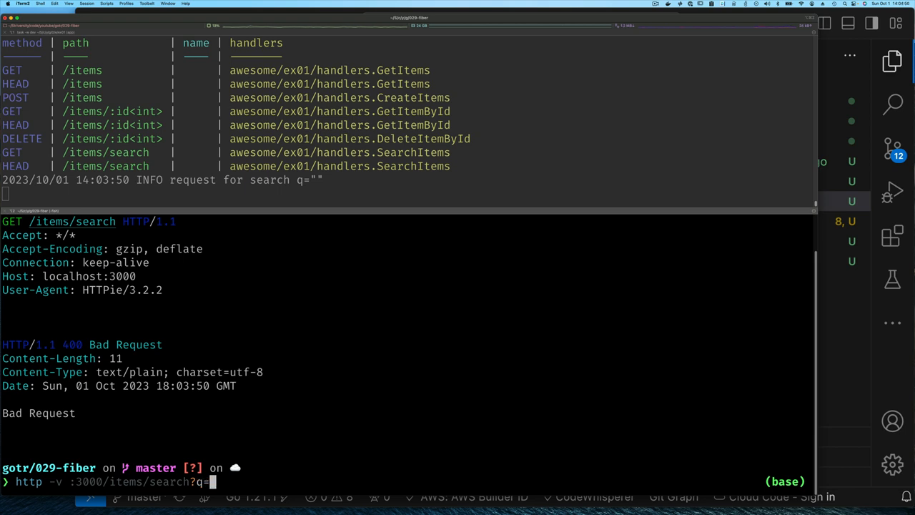
text('car')
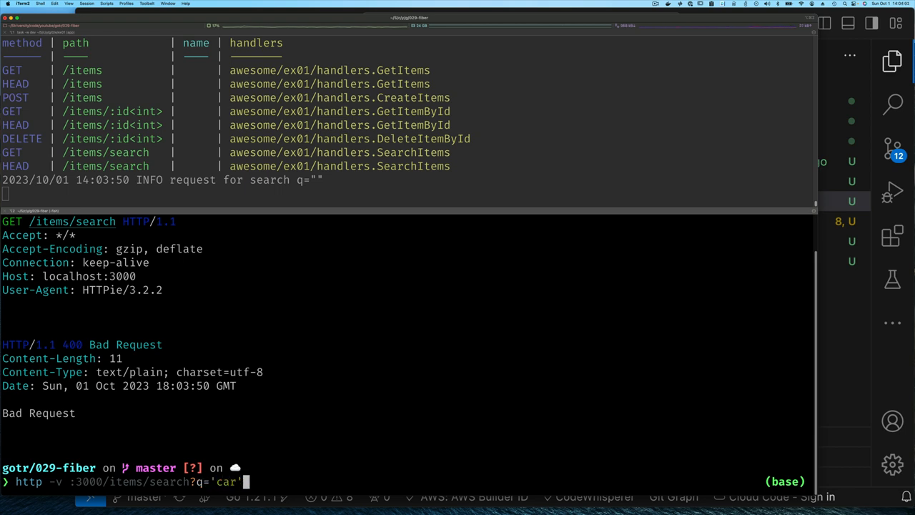
Step: Replace the quoted term with unquoted car and send the q=car search
key(backspace)
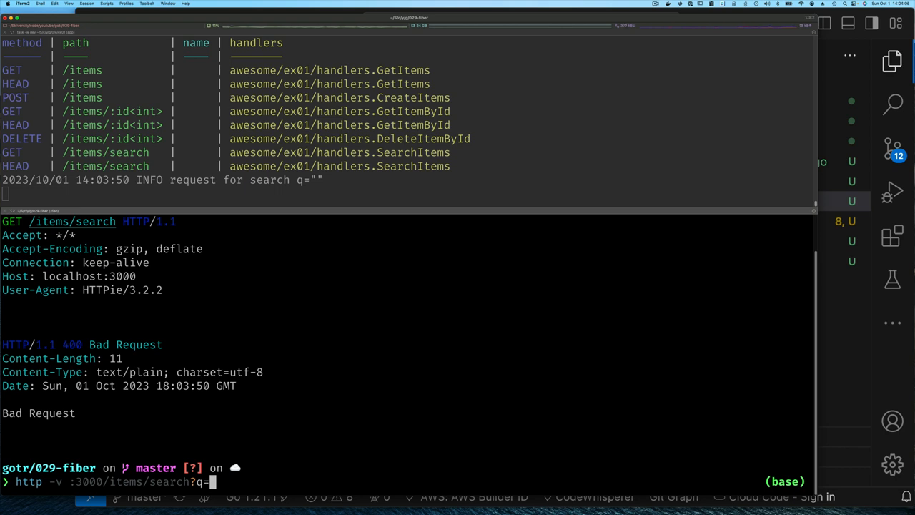
text(ca)
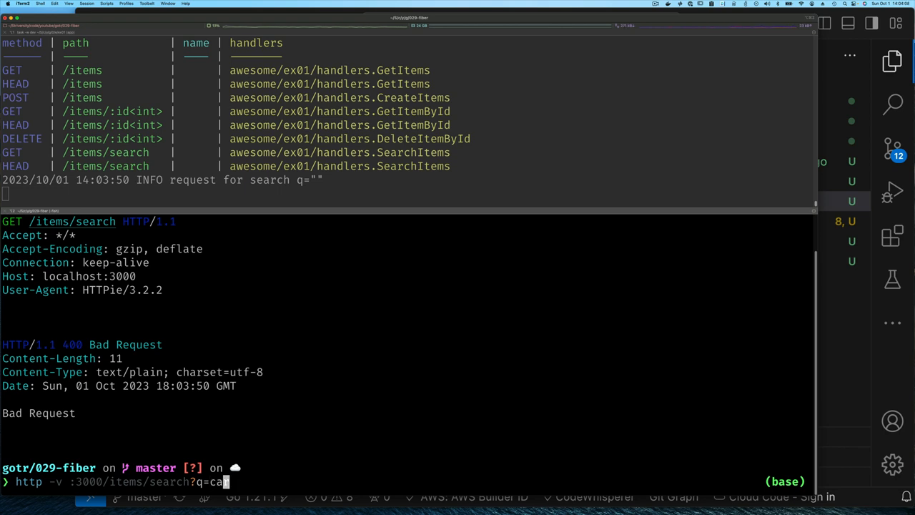
text(r)
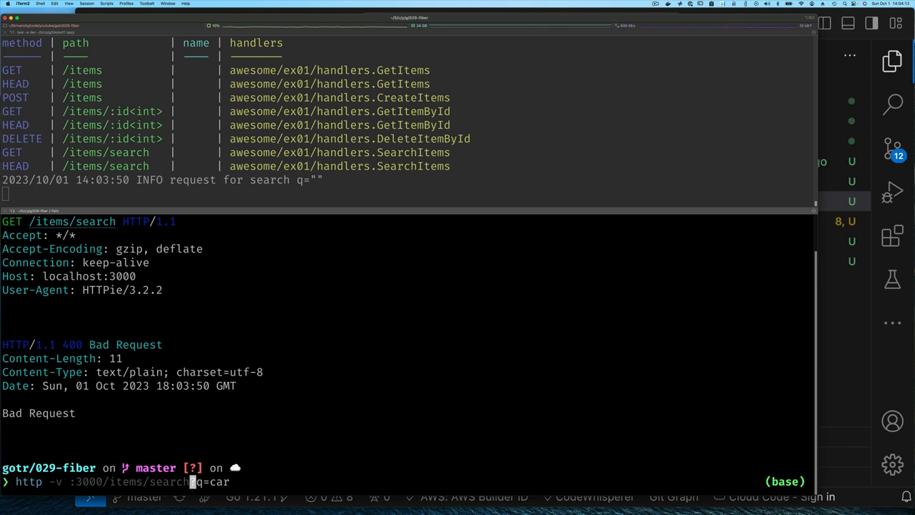
key(Return)
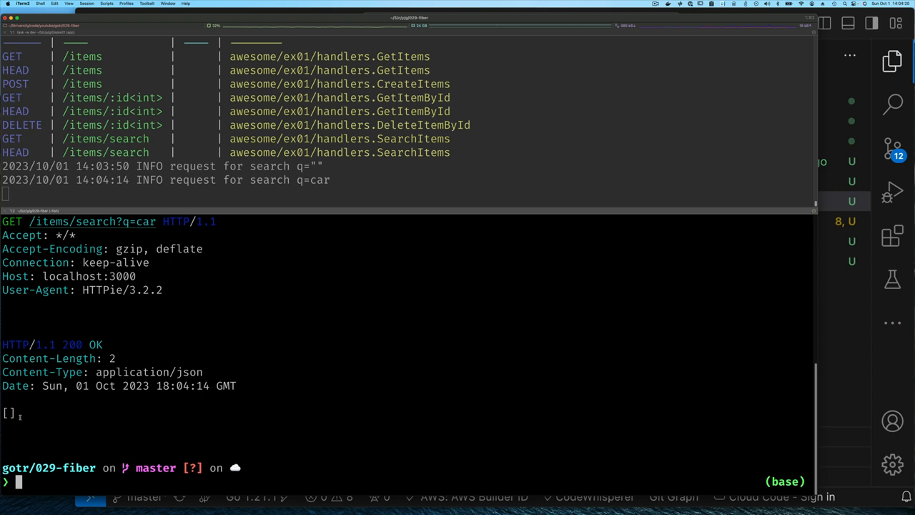
mouse_move(152, 391)
text(http -v)
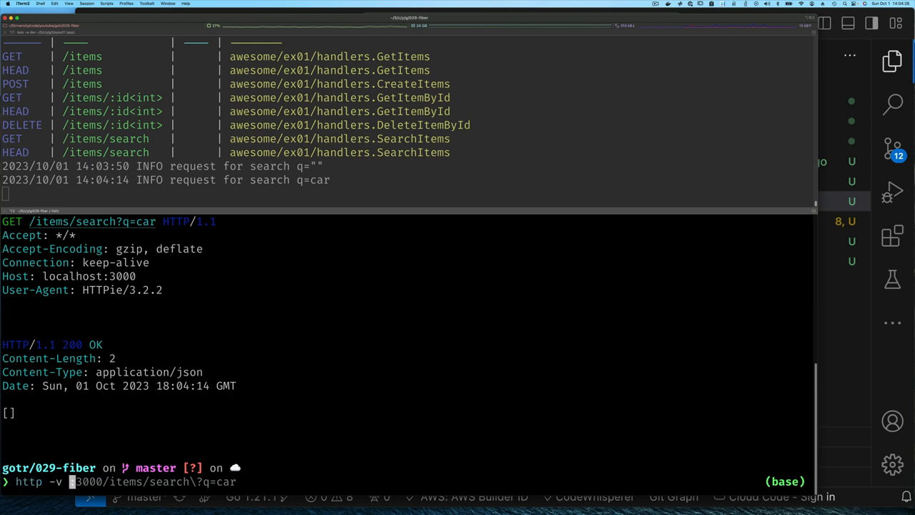
Step: Create items named 'cars are cool' and 'my other car', then recall the q=car search
key(Right)
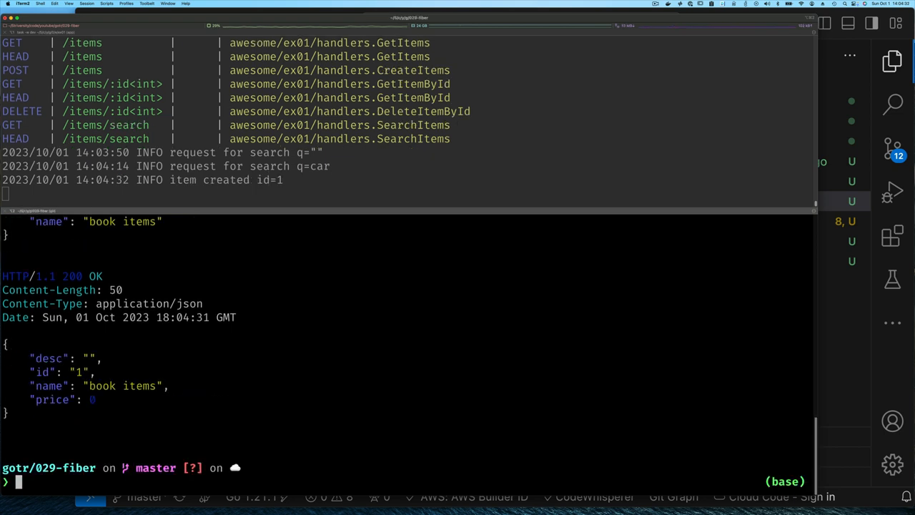
text(http -v :3000/items name=')
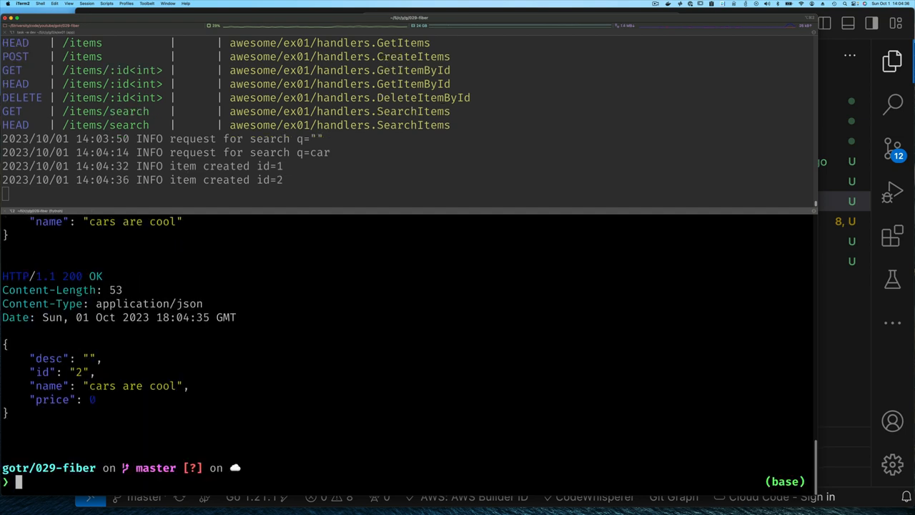
text(http -v :3000/items/search\?q=car)
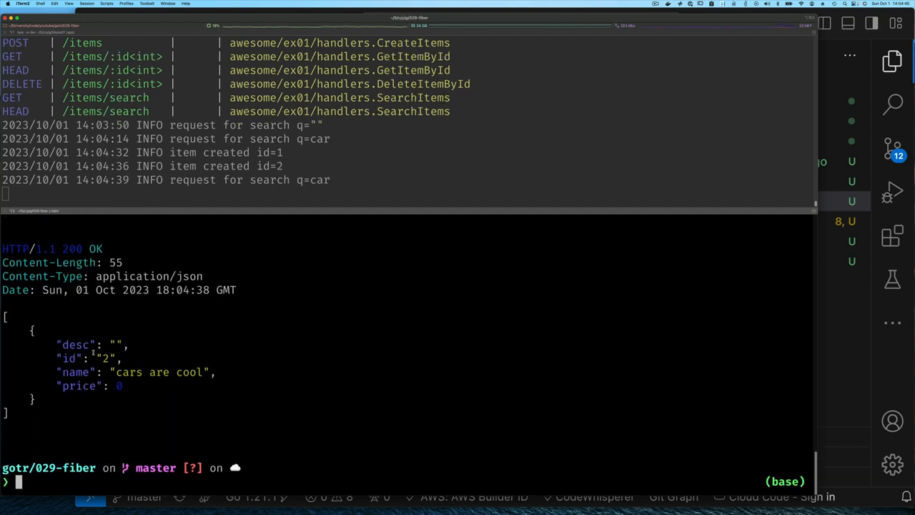
mouse_move(198, 409)
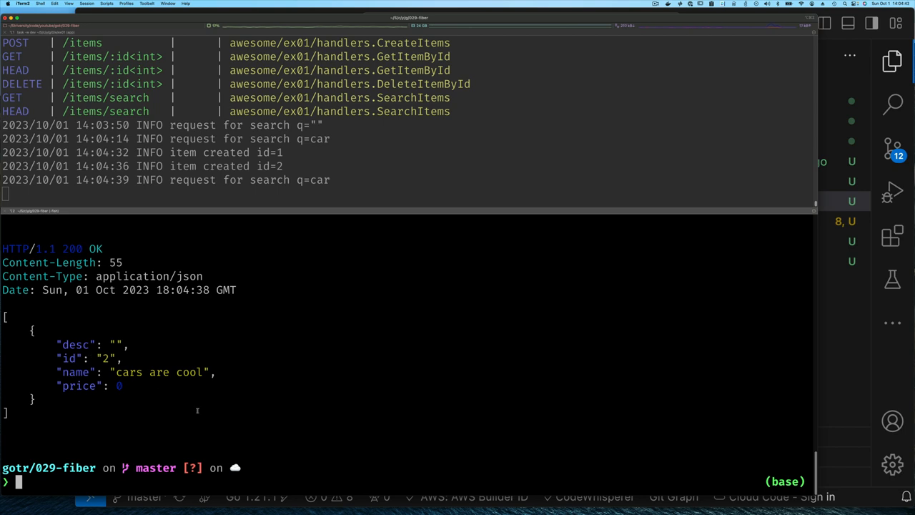
text(http -v :3000/items name='cars are cool)
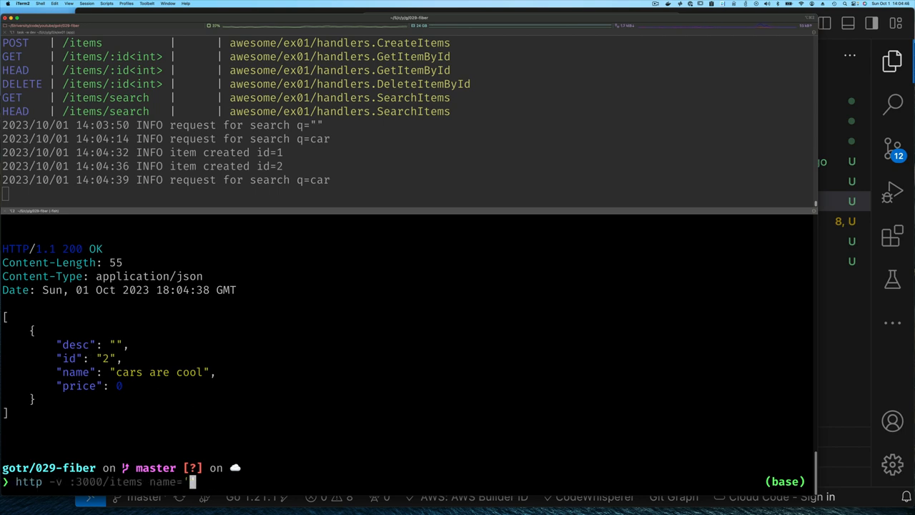
text(my other car)
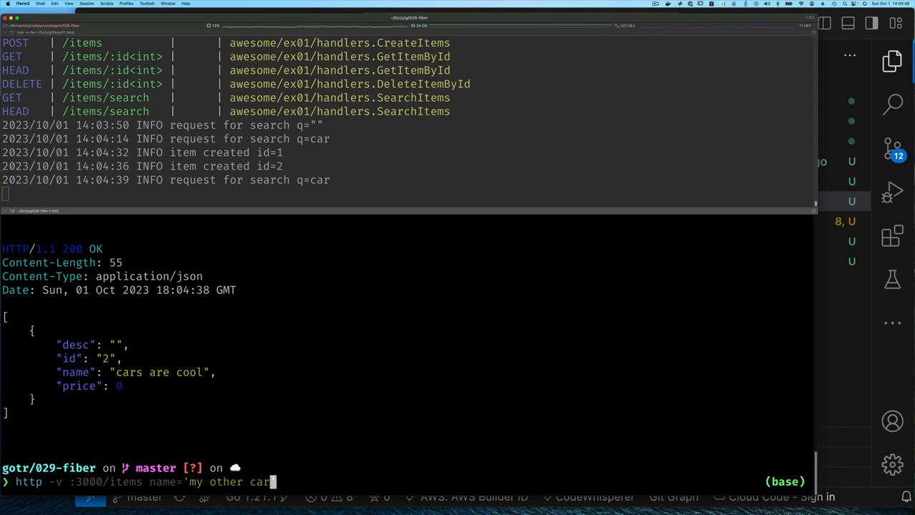
key(Return)
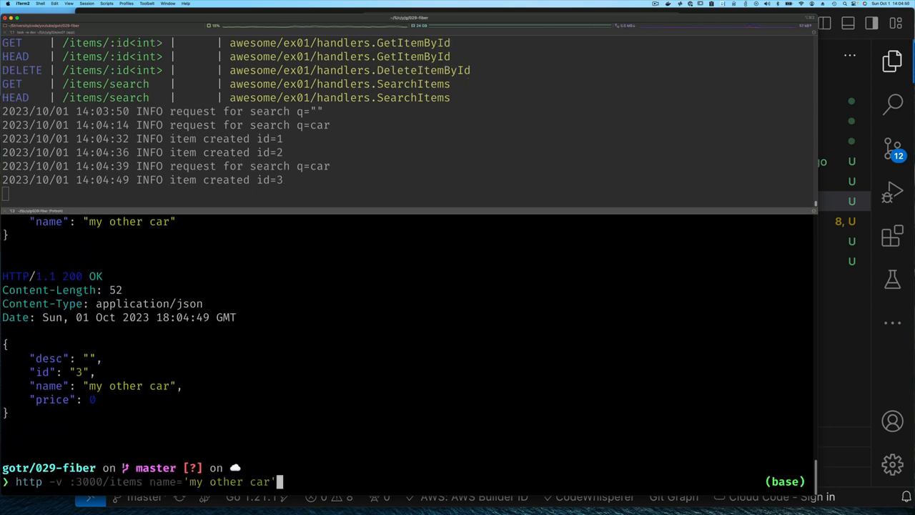
key(Return)
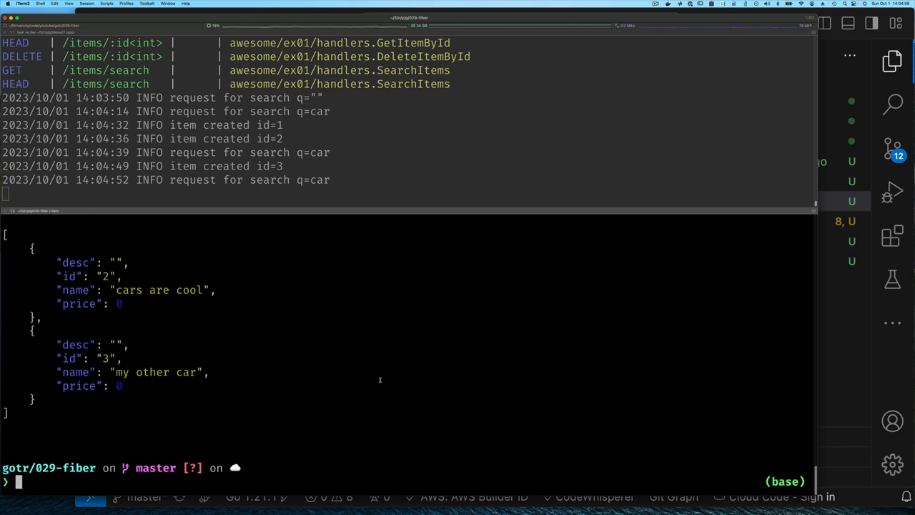
Step: Replace the car search term with 'book item'
text(http -v :3000/items/search\?q=car)
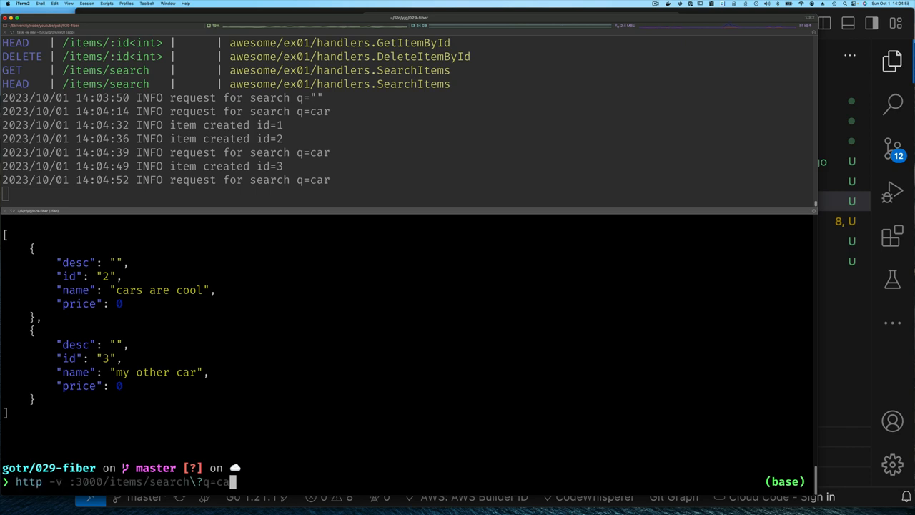
key(Backspace)
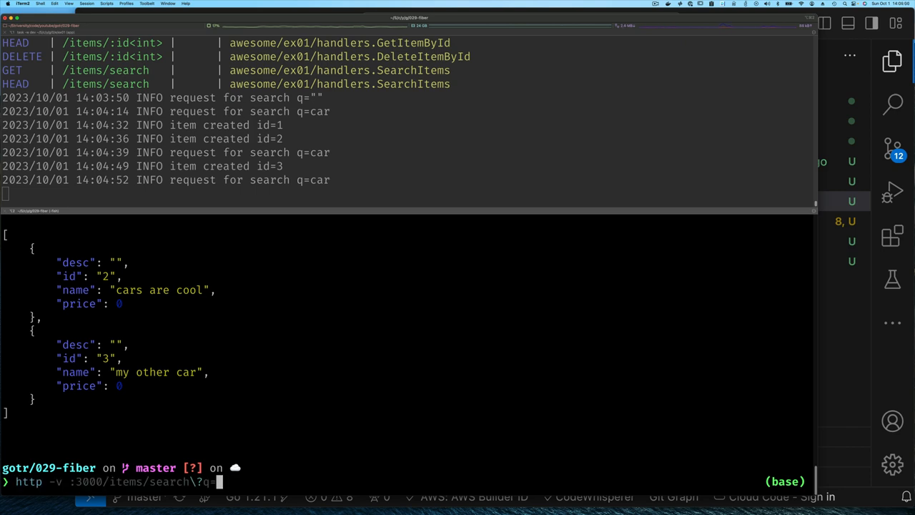
text('car')
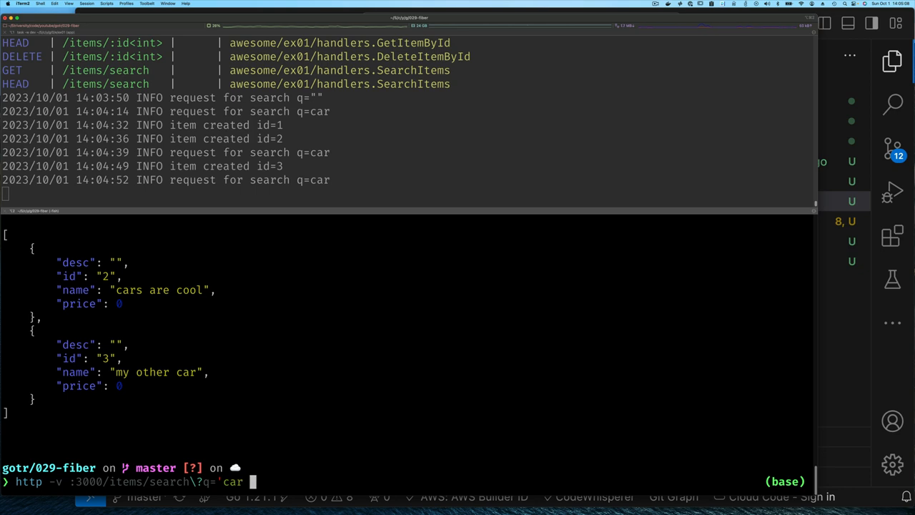
text(')
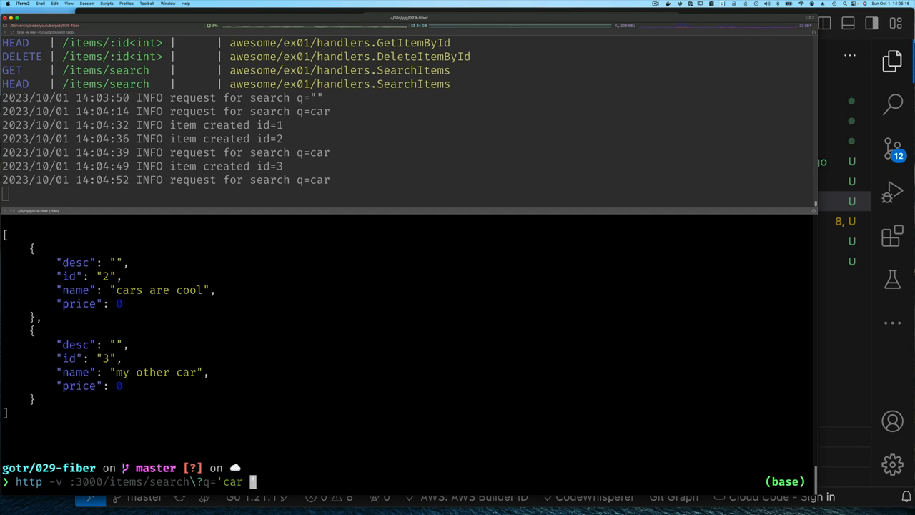
text(book)
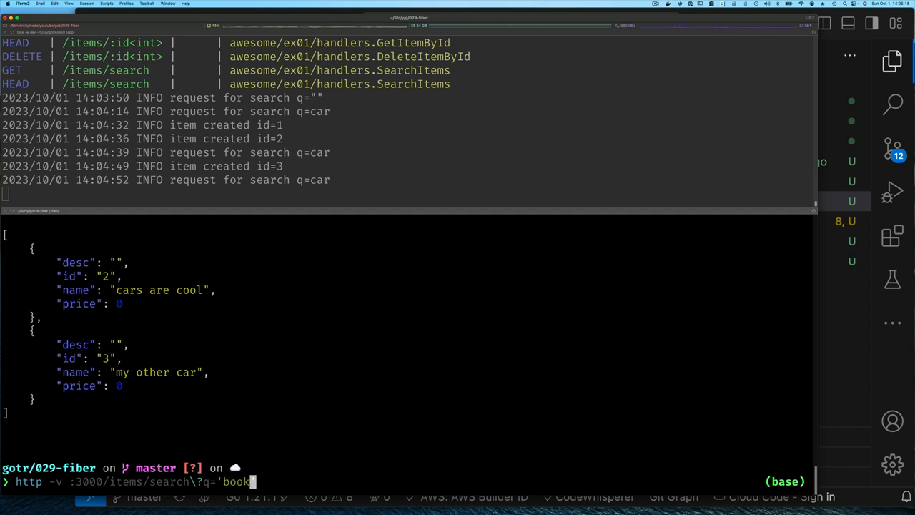
text(item)
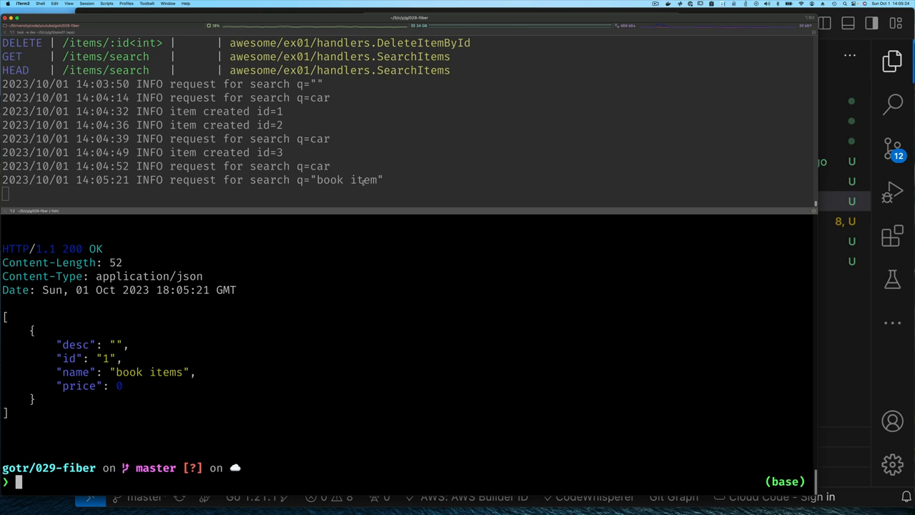
Step: Run the 'book item' search, then escape the space with a backslash and rerun
text(http -v :3000/items/search\?q='book item')
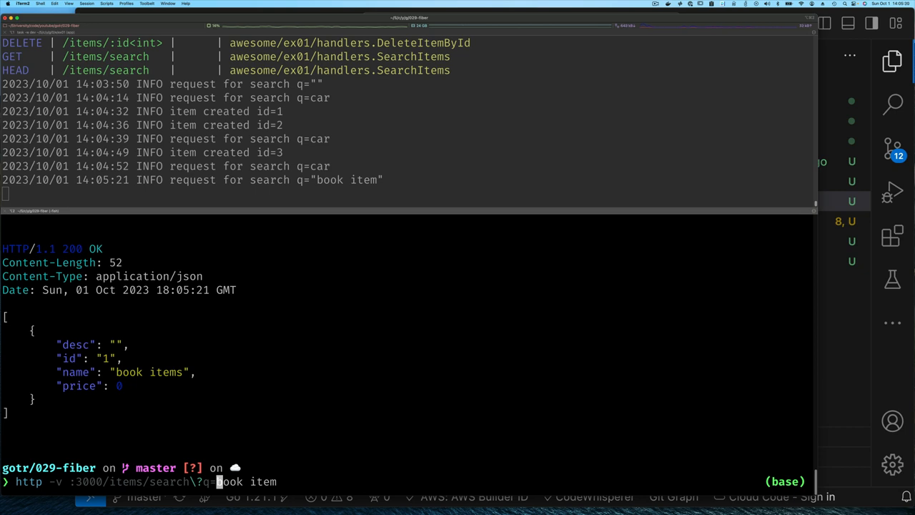
key(Return)
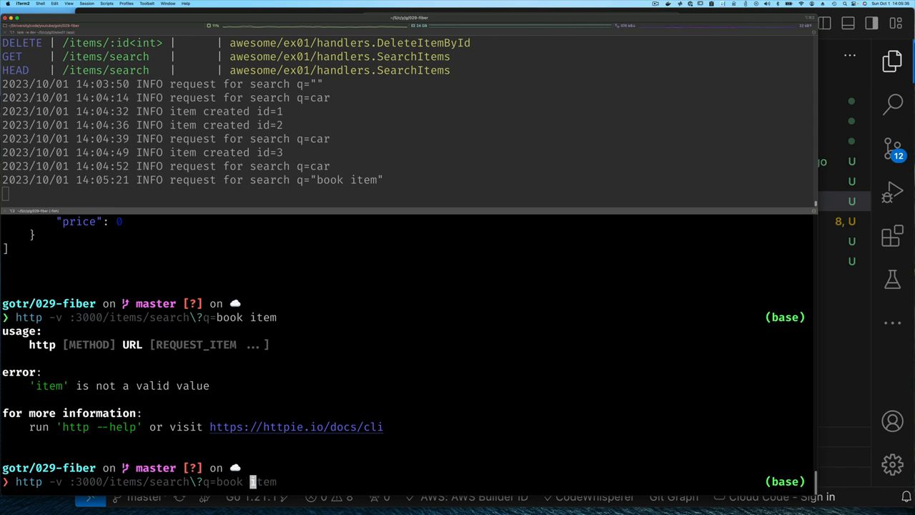
text(\)
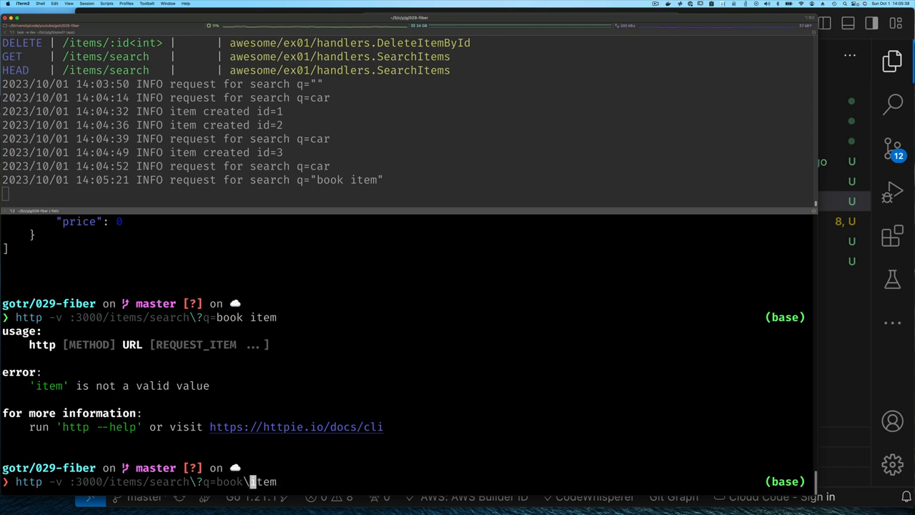
key(Return)
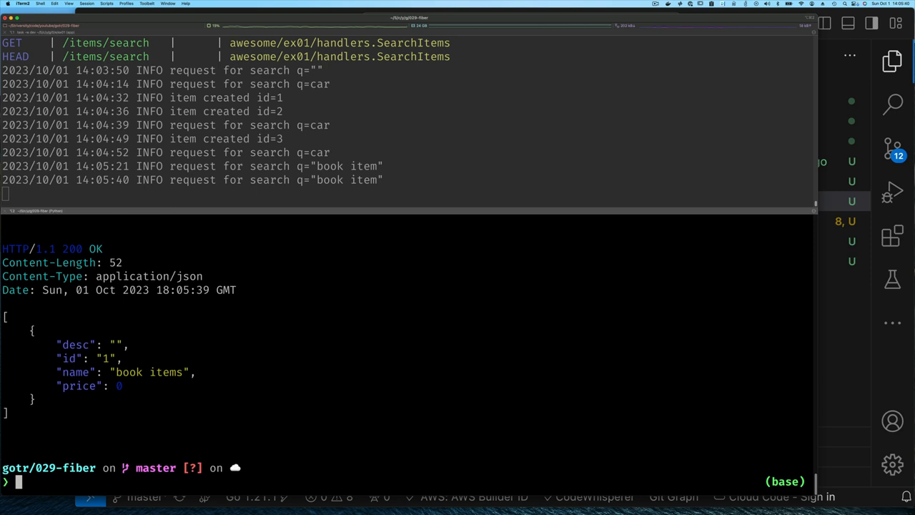
mouse_move(281, 336)
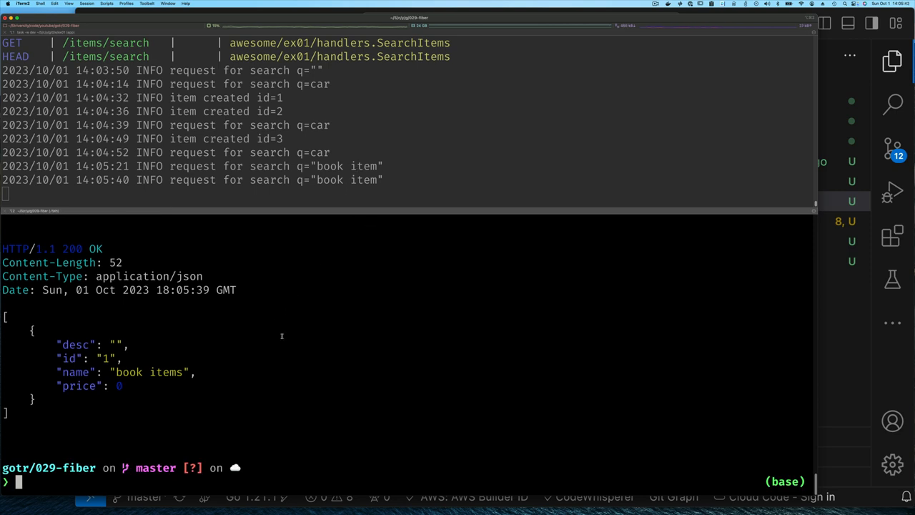
mouse_move(304, 386)
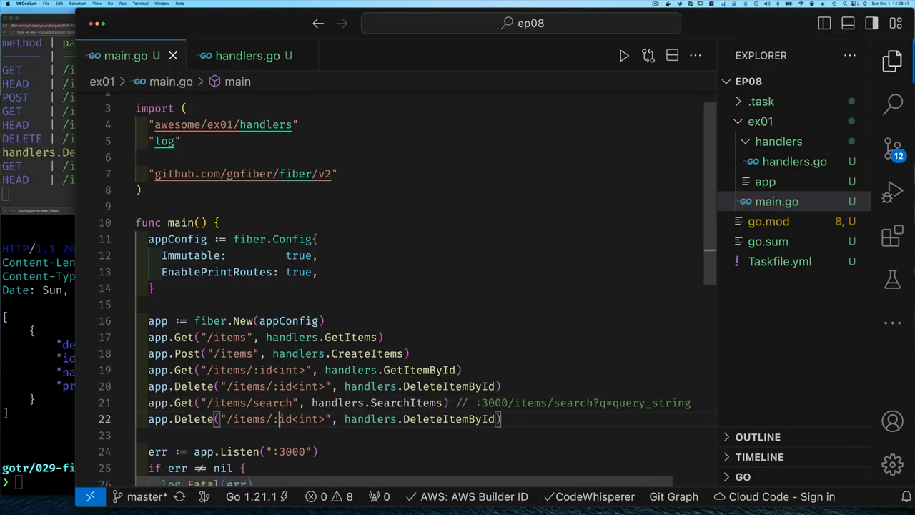
Step: Change the second Delete route to app.Put for UpdateItemById, then move to handlers.go
text(Put)
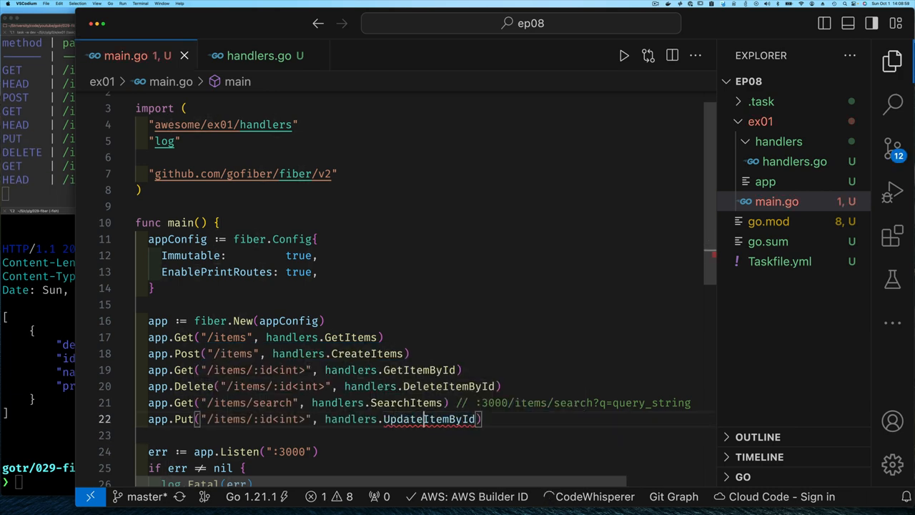
click(258, 55)
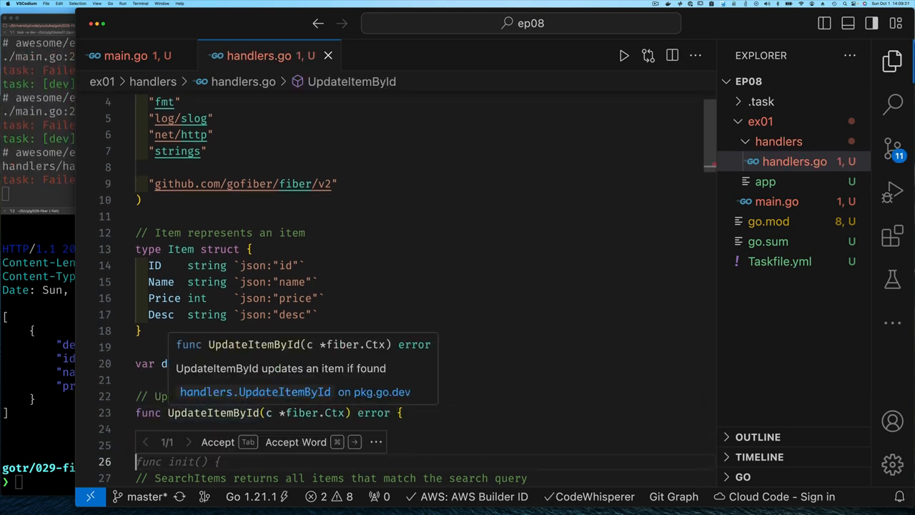
key(Escape)
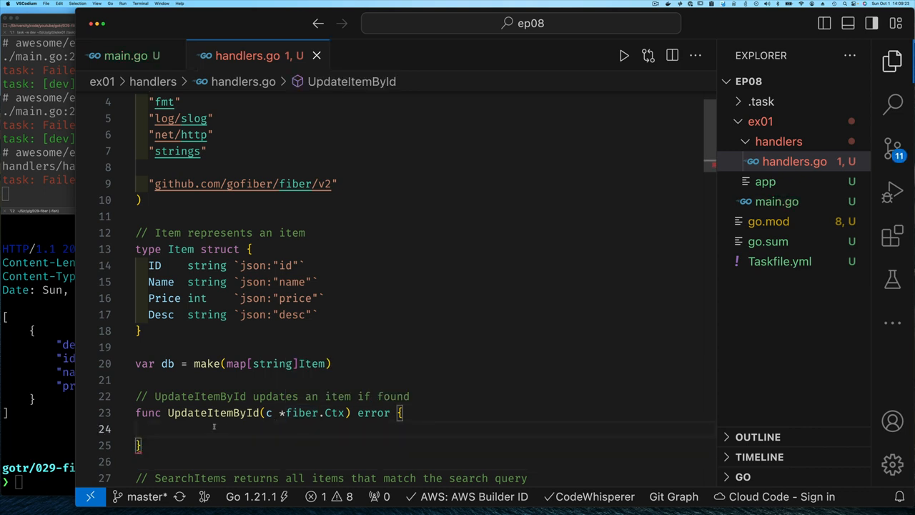